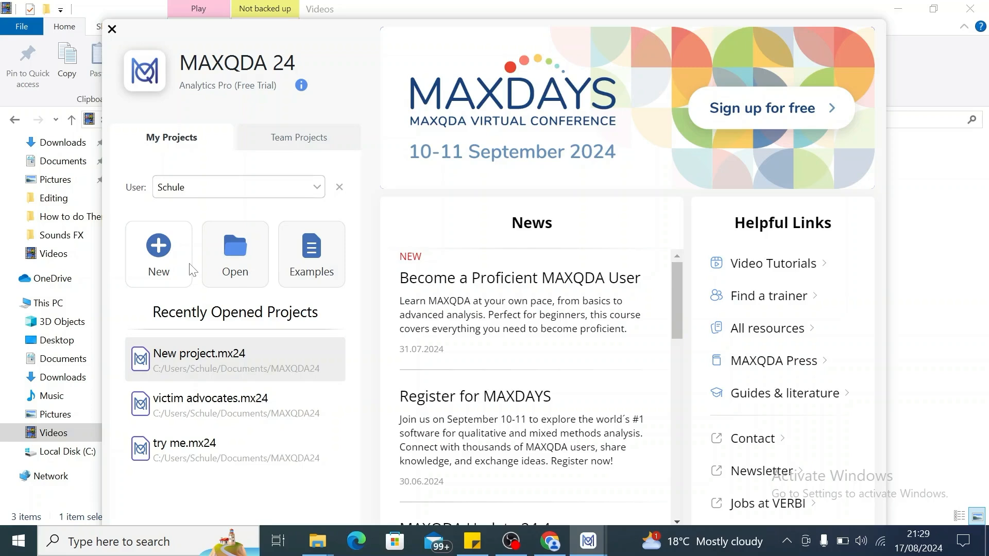
{"action": "mouse_move", "coordinate": [164, 246]}
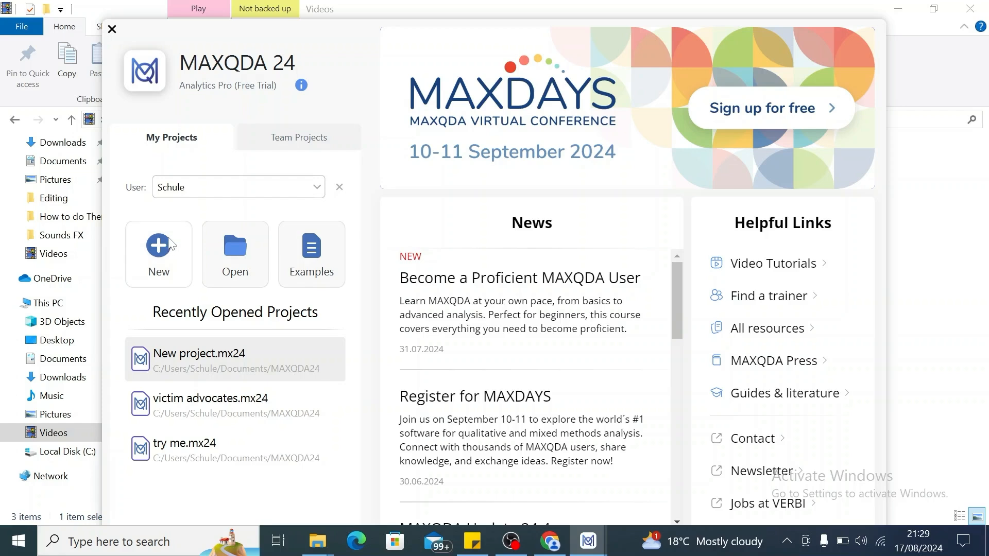
{"action": "mouse_move", "coordinate": [161, 256]}
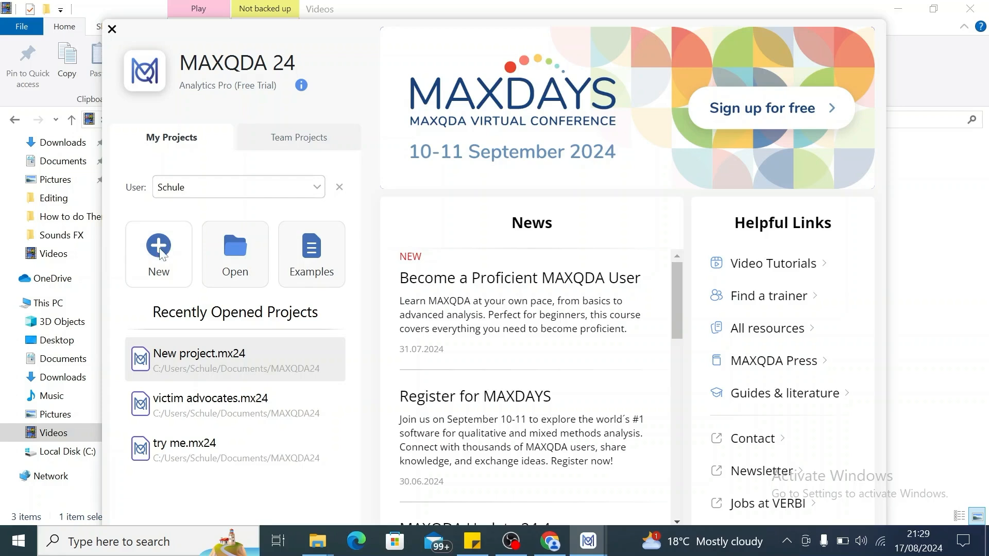
Step: Start a new MAXQDA project, reaching the save dialog with default name 'New project (1)'
{"action": "left_click", "coordinate": [159, 246]}
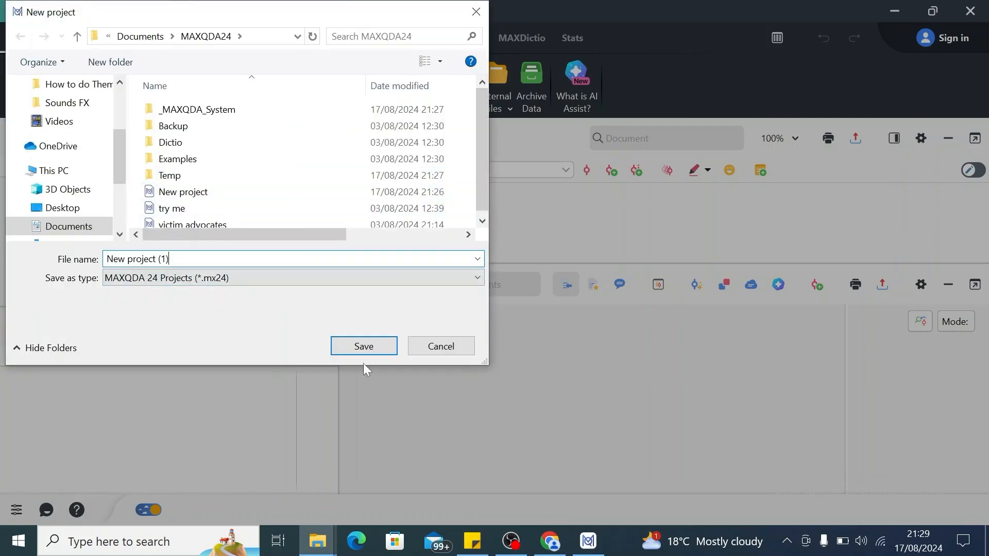
Step: Save and open 'New project (1)' under its default name in the MAXQDA24 folder
{"action": "left_click", "coordinate": [363, 346]}
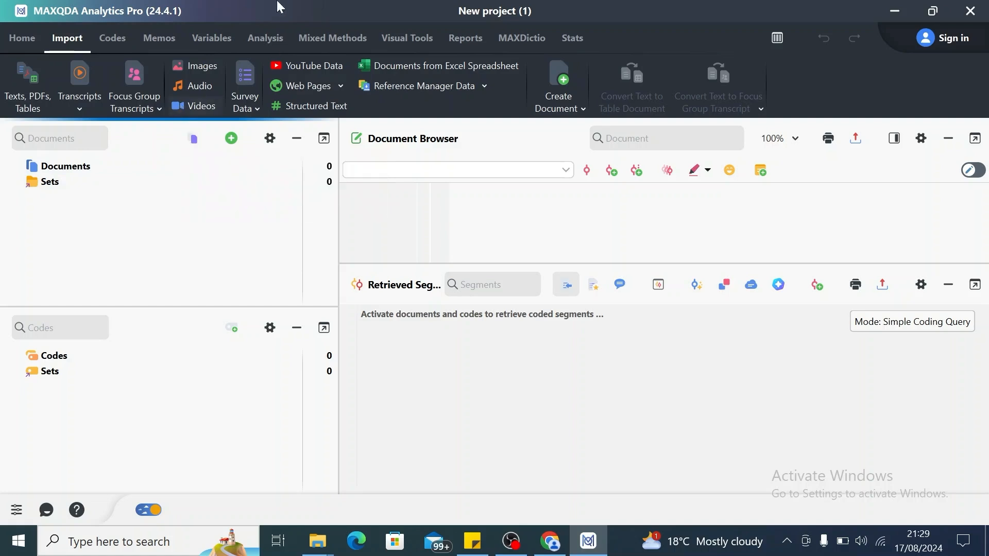
{"action": "mouse_move", "coordinate": [159, 38]}
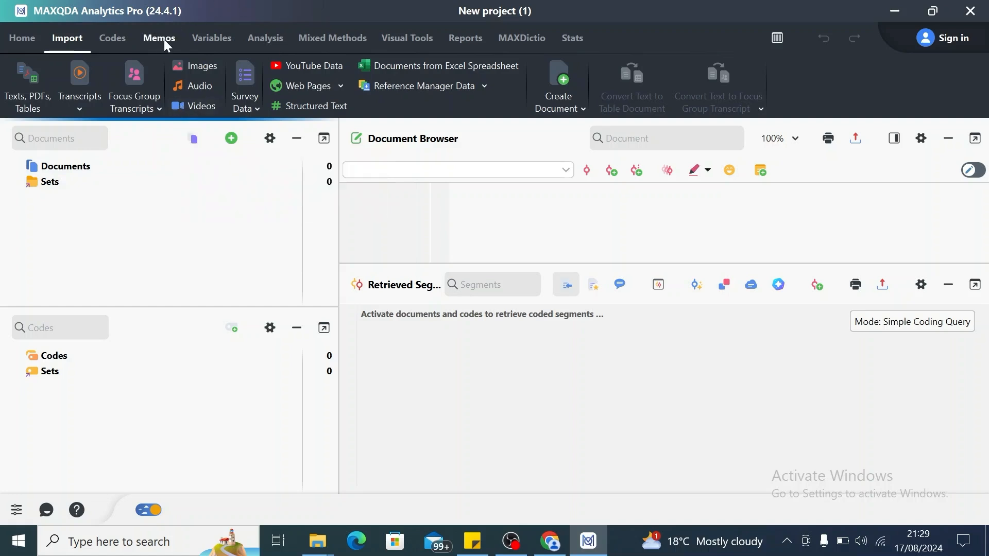
{"action": "mouse_move", "coordinate": [303, 52]}
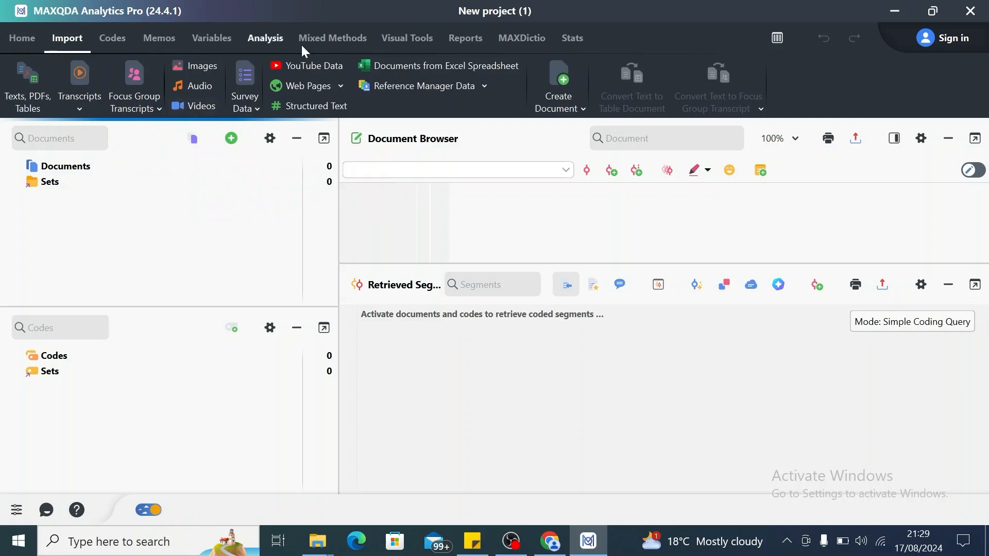
{"action": "mouse_move", "coordinate": [21, 38]}
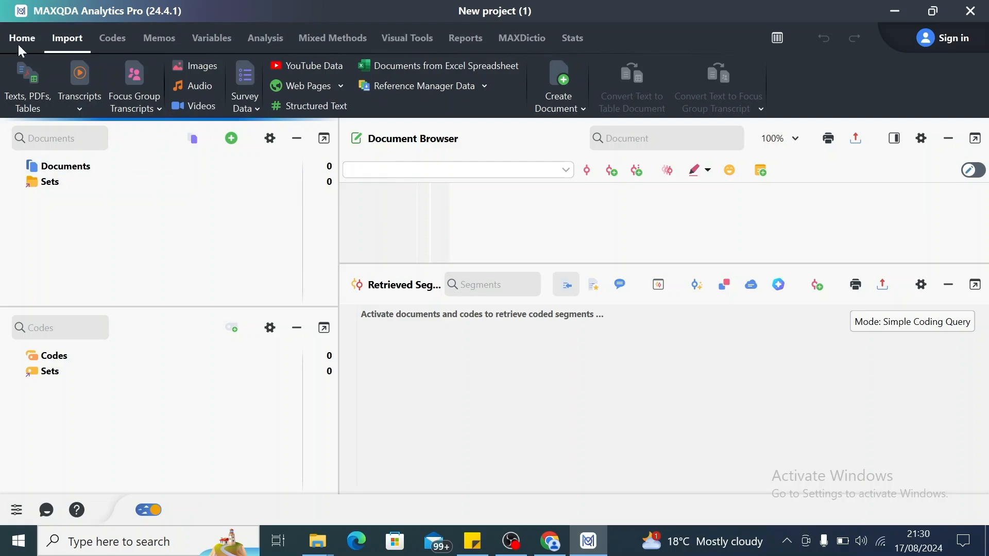
{"action": "mouse_move", "coordinate": [158, 38]}
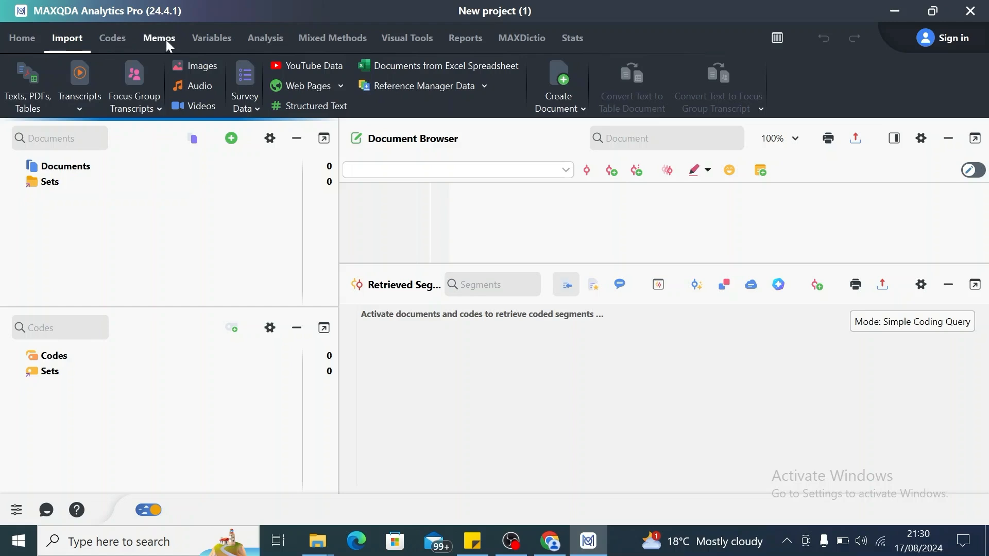
{"action": "mouse_move", "coordinate": [294, 47]}
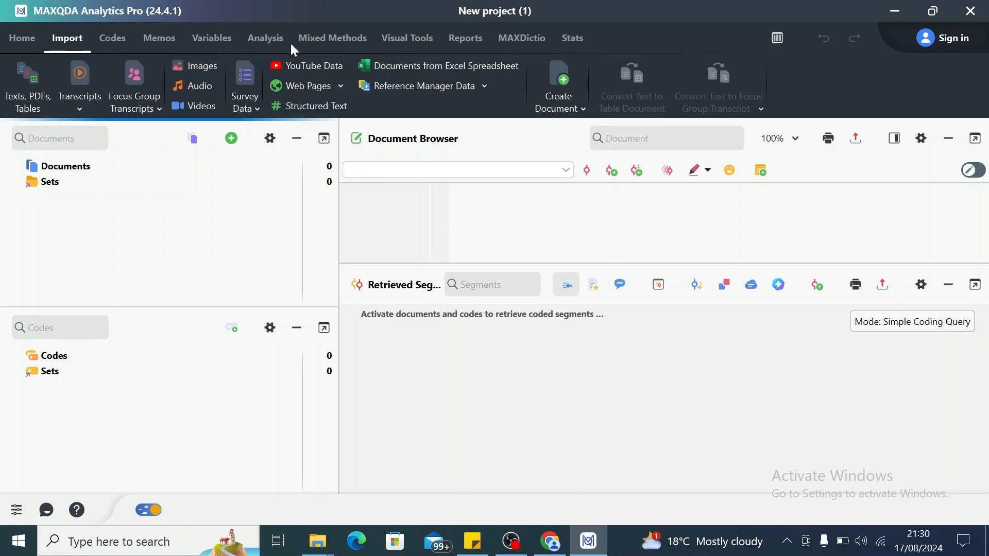
{"action": "mouse_move", "coordinate": [407, 38]}
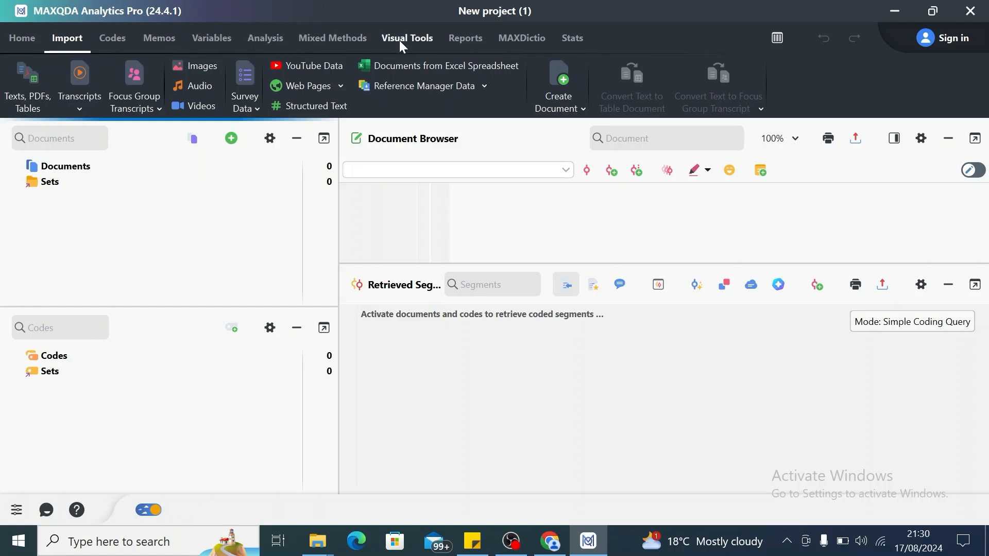
{"action": "mouse_move", "coordinate": [404, 42]}
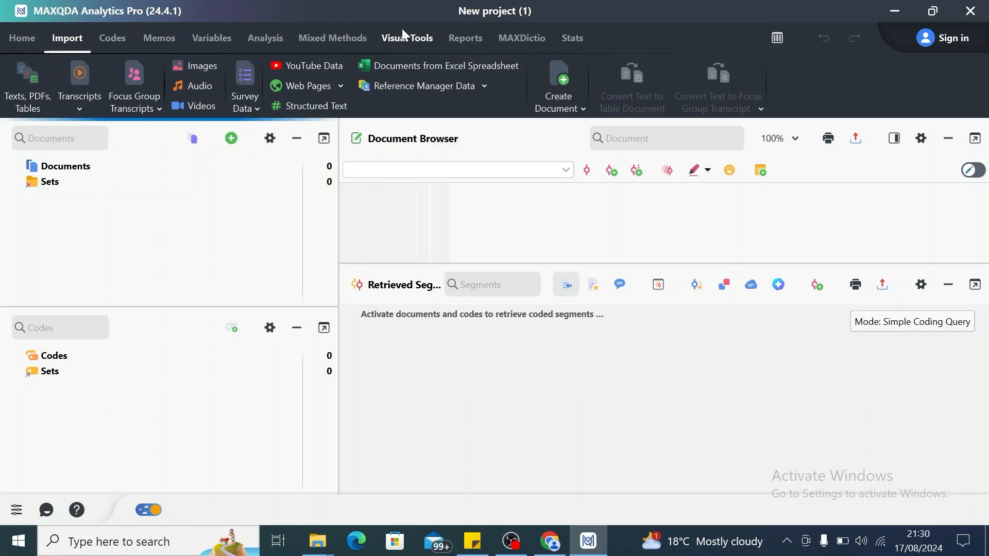
{"action": "mouse_move", "coordinate": [3, 82]}
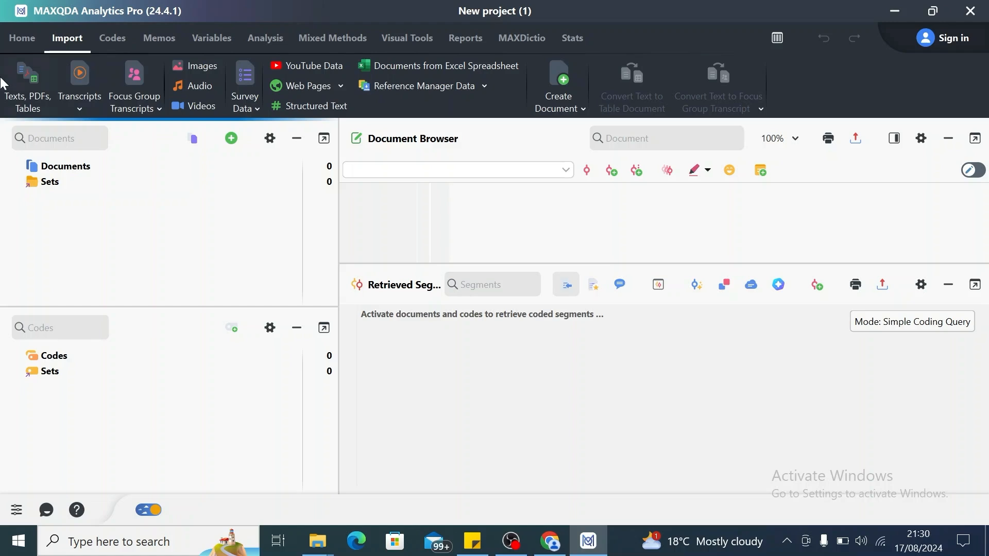
{"action": "mouse_move", "coordinate": [636, 86]}
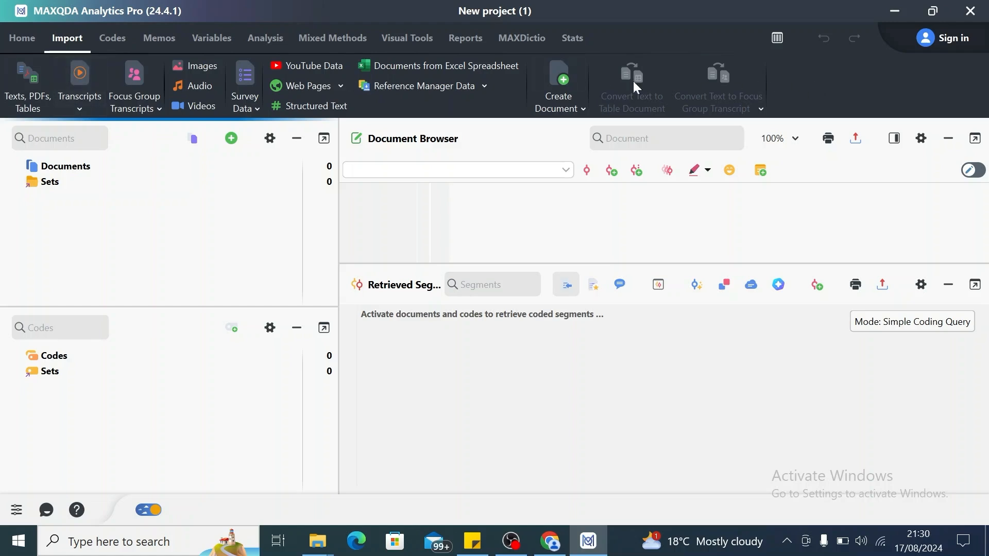
{"action": "mouse_move", "coordinate": [99, 100]}
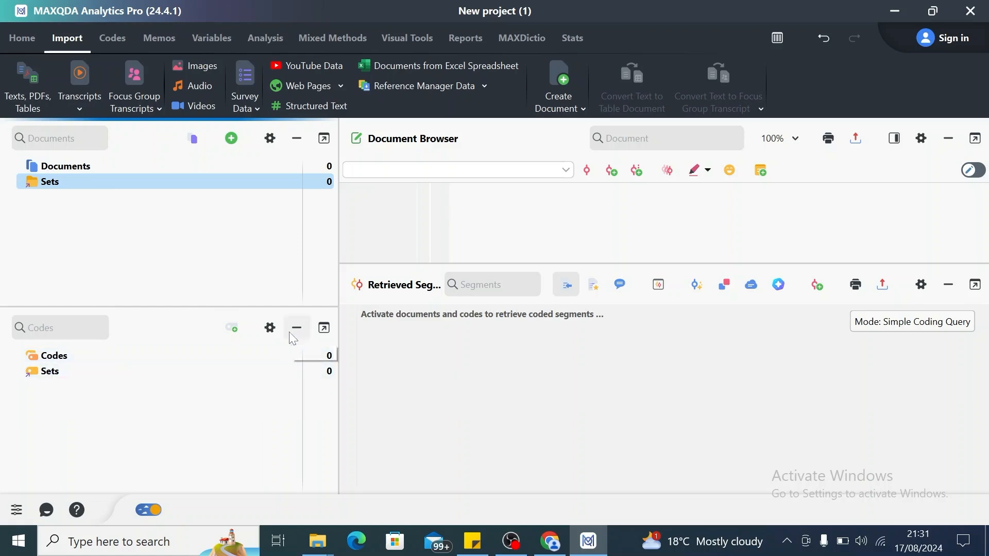
{"action": "mouse_move", "coordinate": [317, 541]}
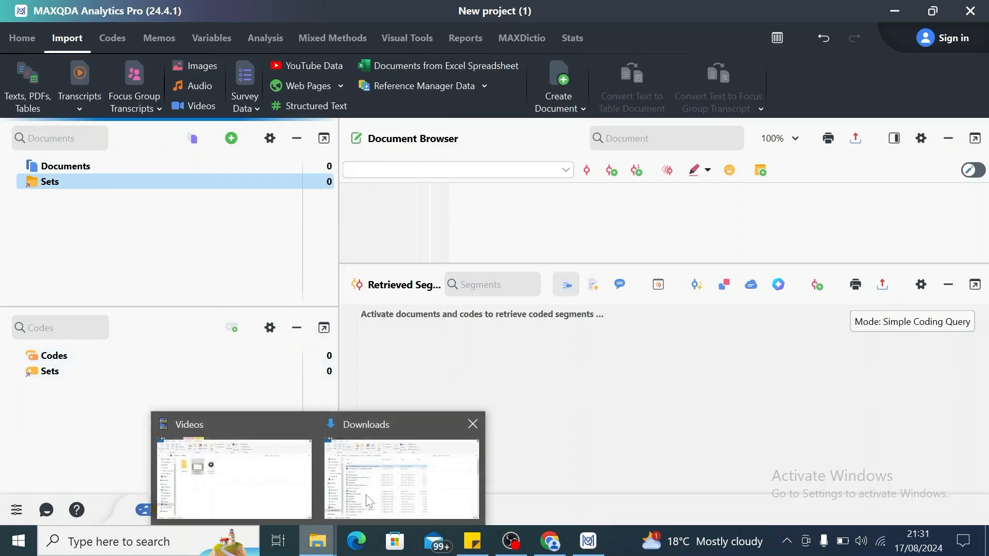
Step: Drag the Maternal Depression FDG transcript from Downloads into the Document System
{"action": "left_click", "coordinate": [401, 476]}
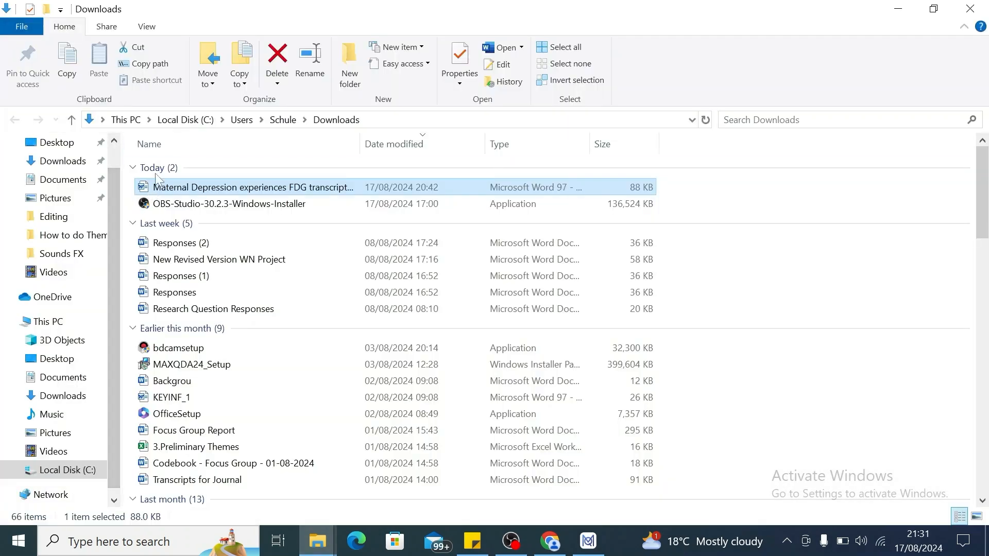
{"action": "left_click", "coordinate": [228, 203]}
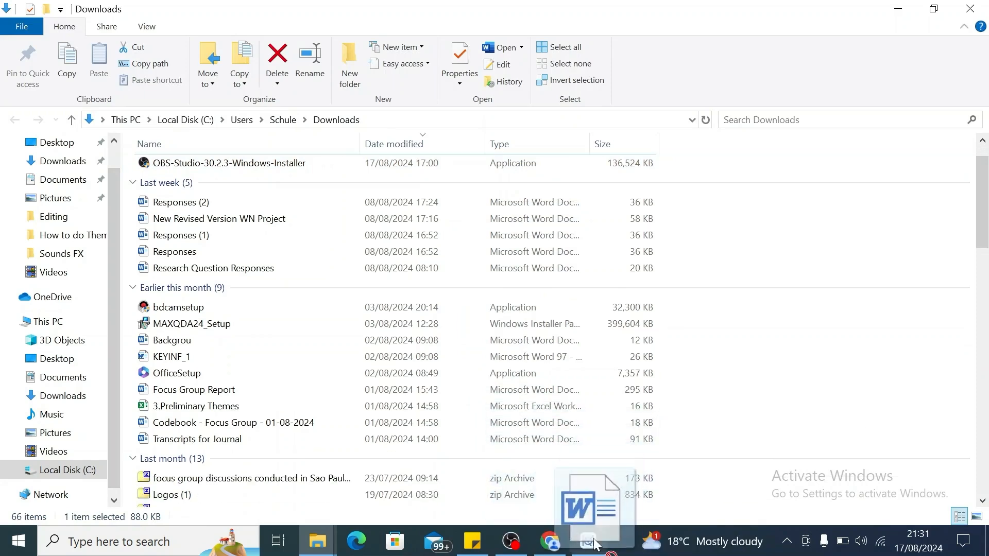
{"action": "left_click", "coordinate": [588, 541]}
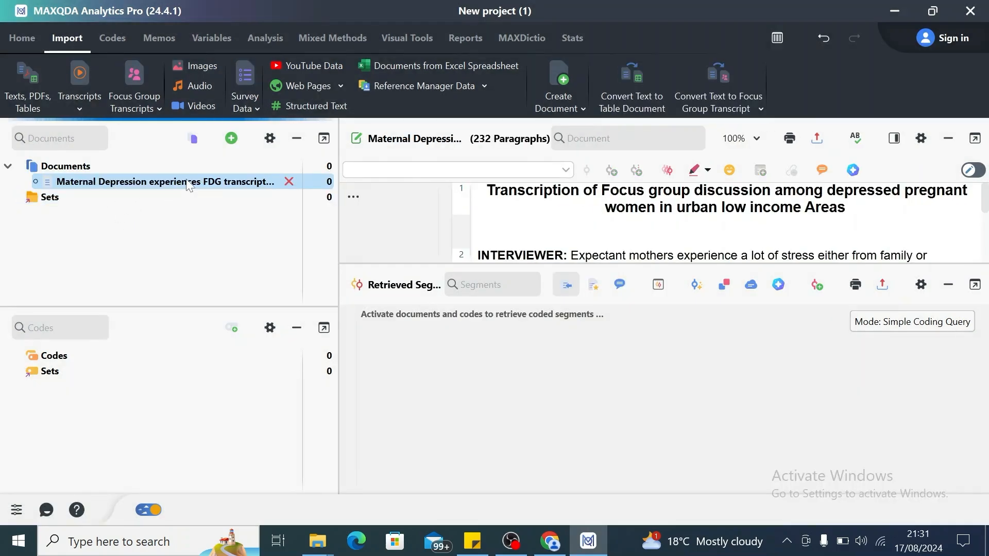
{"action": "mouse_move", "coordinate": [124, 192]}
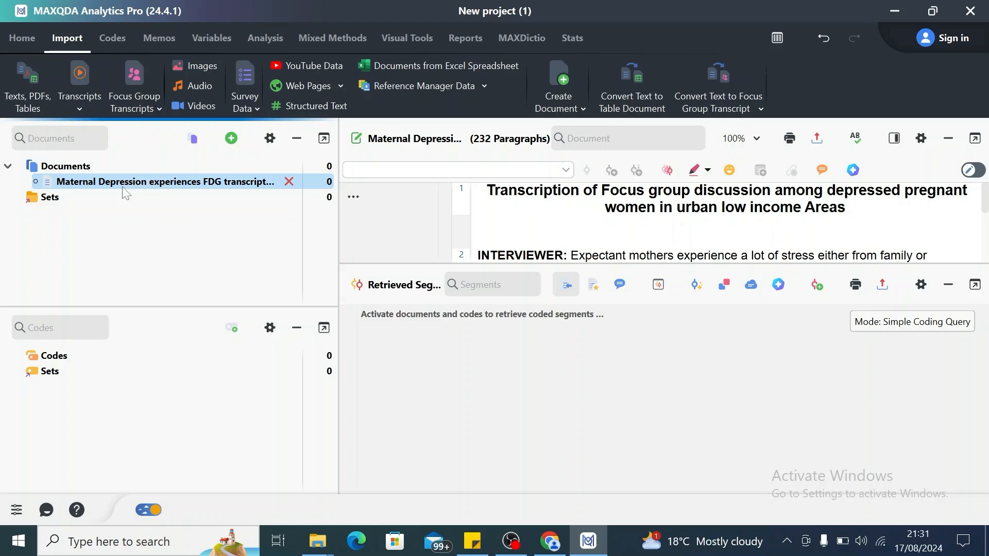
{"action": "mouse_move", "coordinate": [292, 181]}
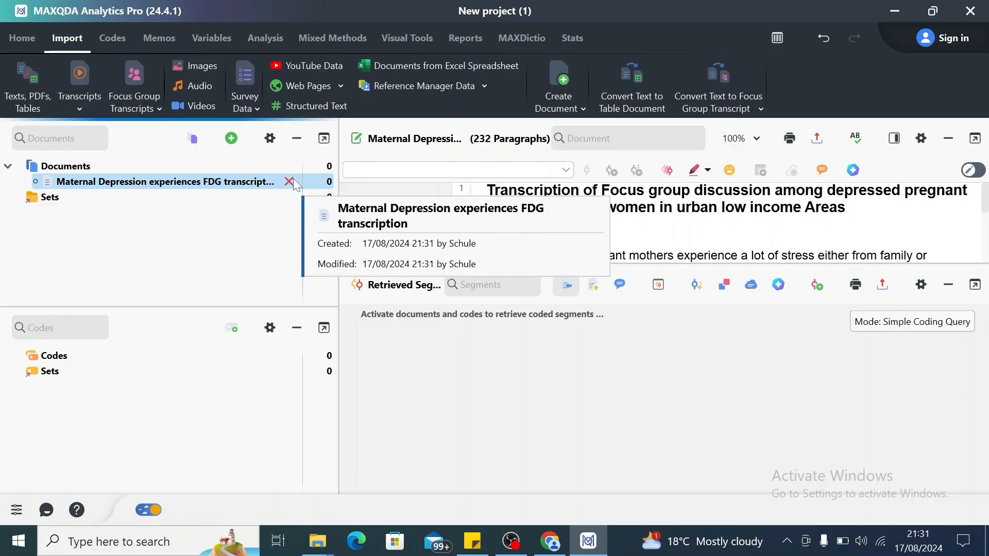
{"action": "mouse_move", "coordinate": [98, 185]}
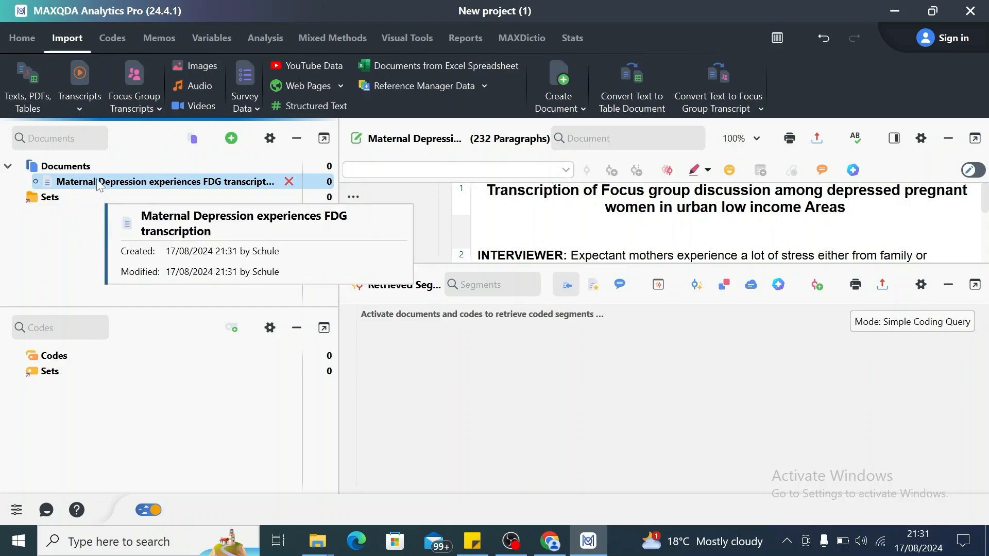
Step: Create two document groups, 'Focus groups' and 'Transcripts', then select the imported transcript
{"action": "left_click", "coordinate": [229, 138]}
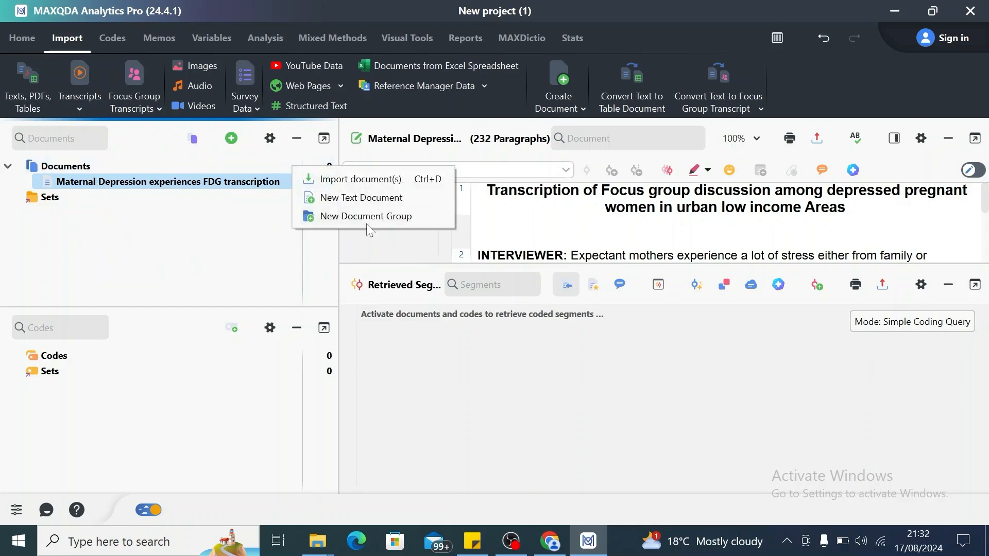
{"action": "left_click", "coordinate": [366, 215]}
{"action": "type", "text": "T"}
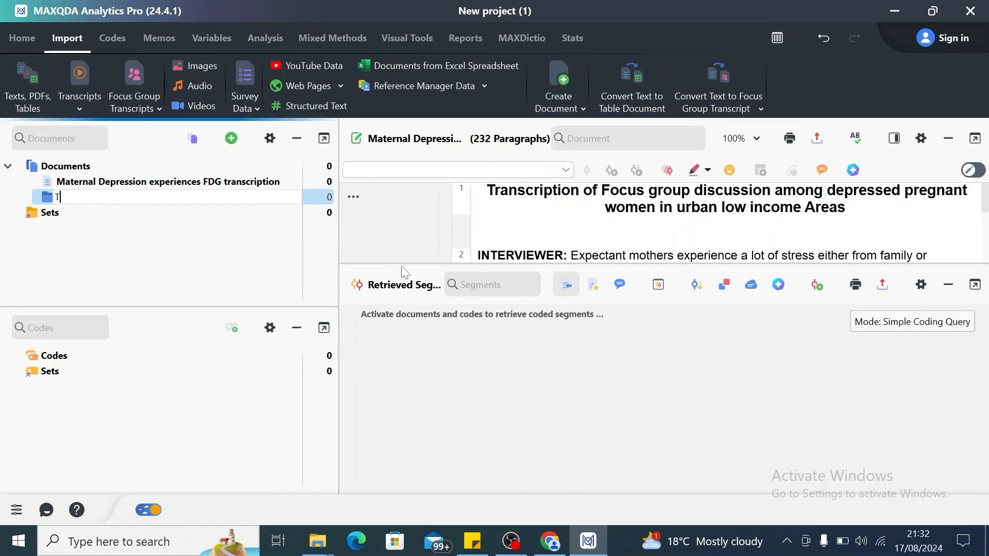
{"action": "type", "text": "Focus groups"}
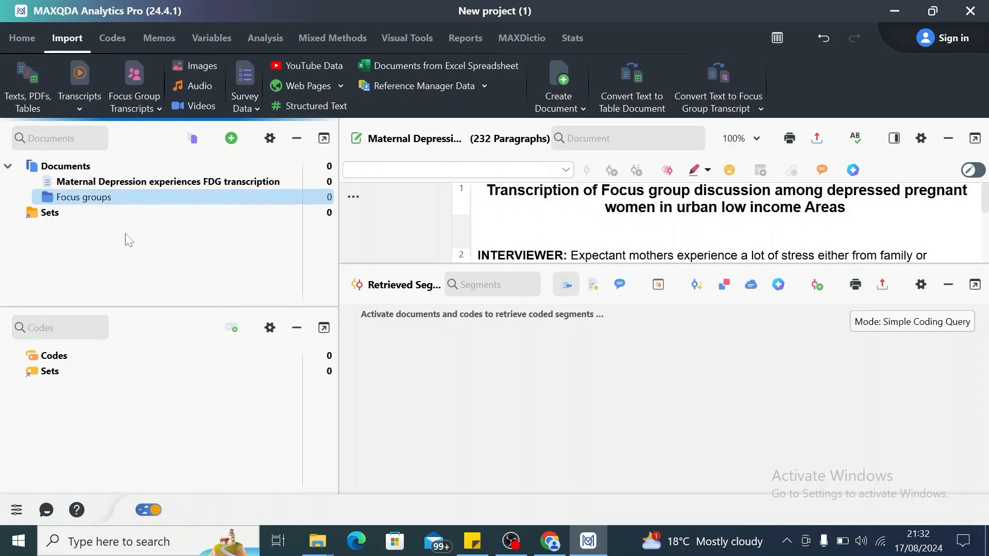
{"action": "left_click", "coordinate": [231, 138]}
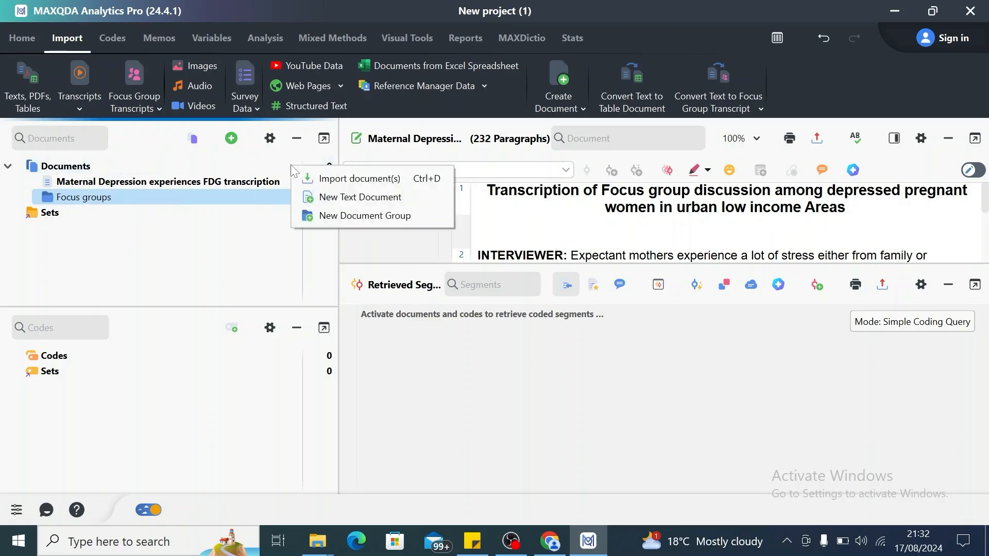
{"action": "left_click", "coordinate": [364, 215]}
{"action": "type", "text": "Transcripts"}
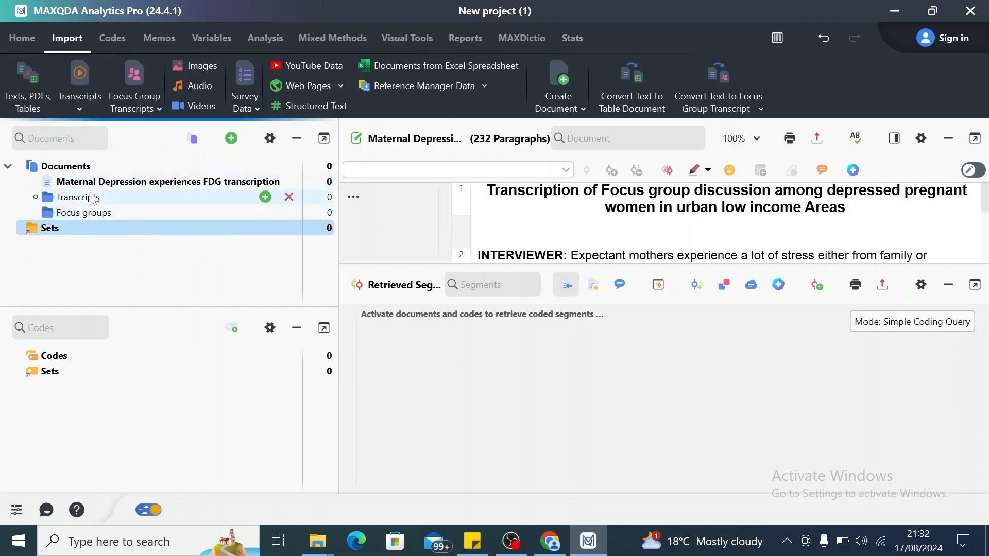
{"action": "left_click", "coordinate": [167, 181]}
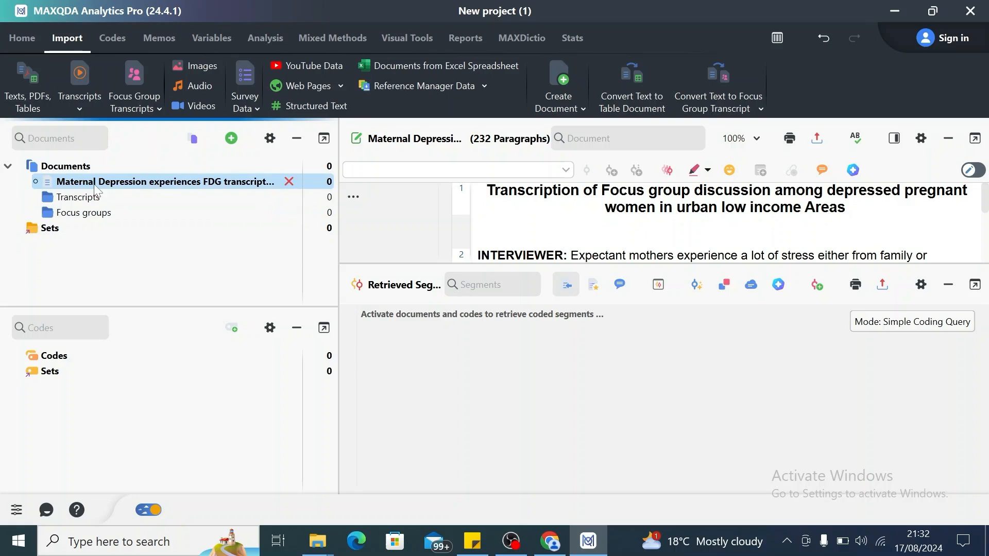
Step: Move the transcript into the Focus groups group and scroll to the no-work-while-pregnant remark
{"action": "left_click", "coordinate": [82, 212]}
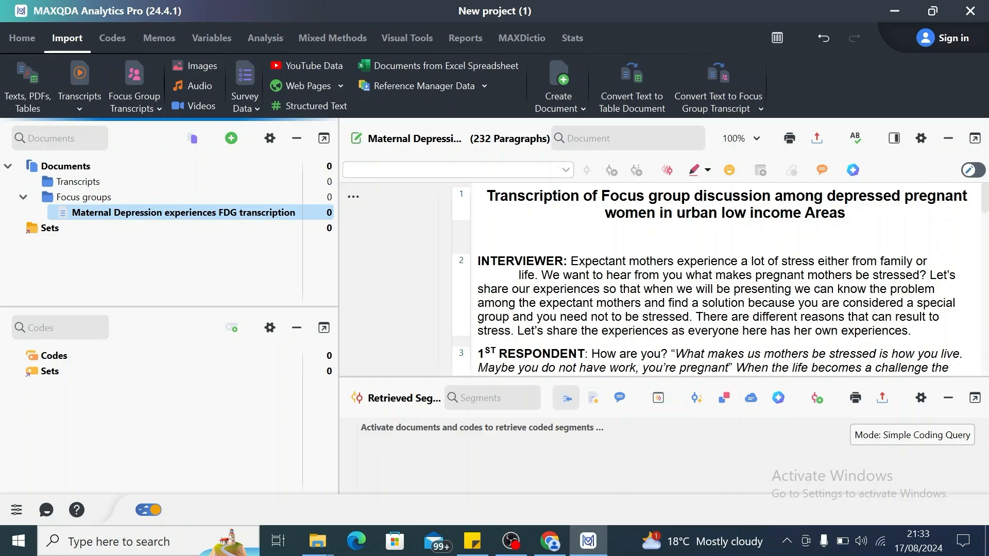
{"action": "scroll", "scroll_direction": "down", "scroll_amount": 3}
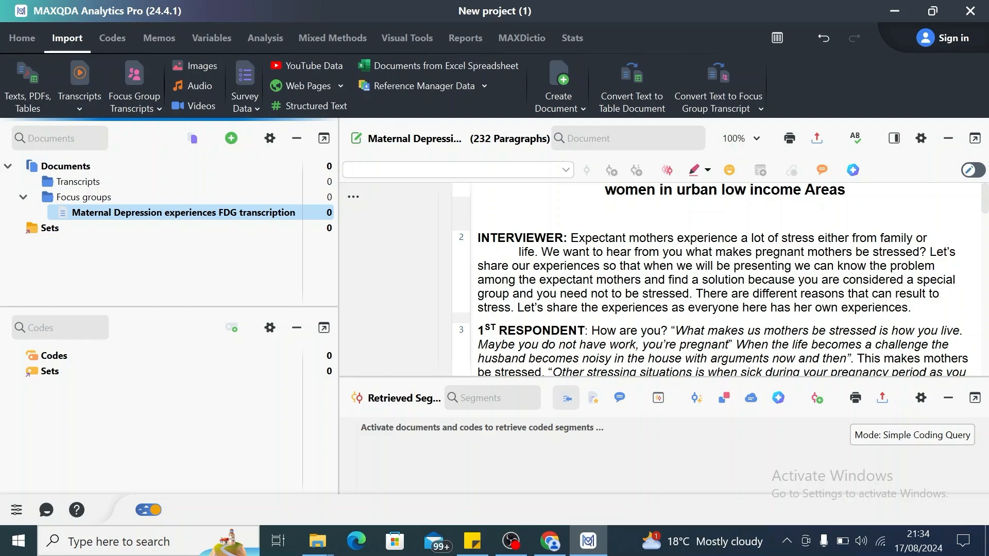
{"action": "scroll", "scroll_direction": "down", "scroll_amount": 3}
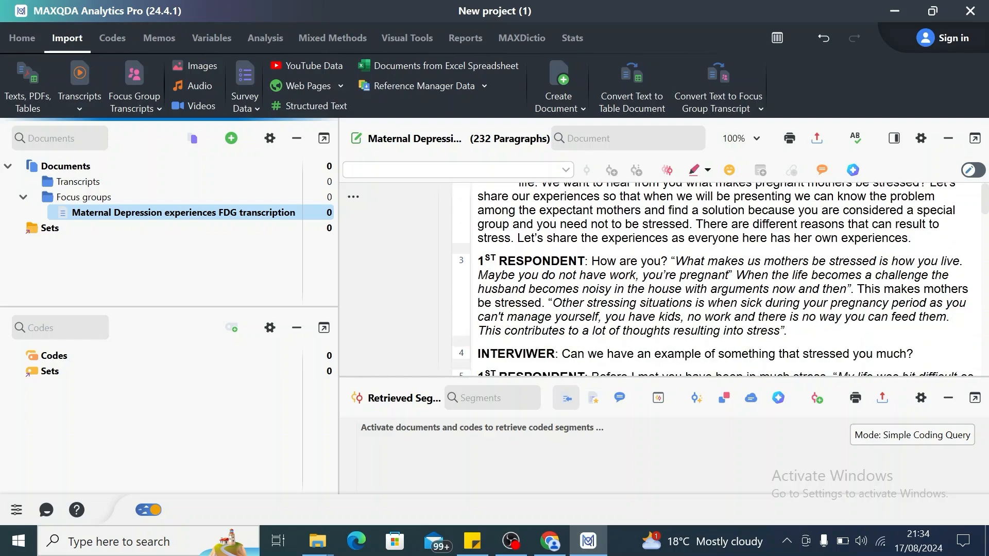
{"action": "scroll", "scroll_direction": "down", "scroll_amount": 3}
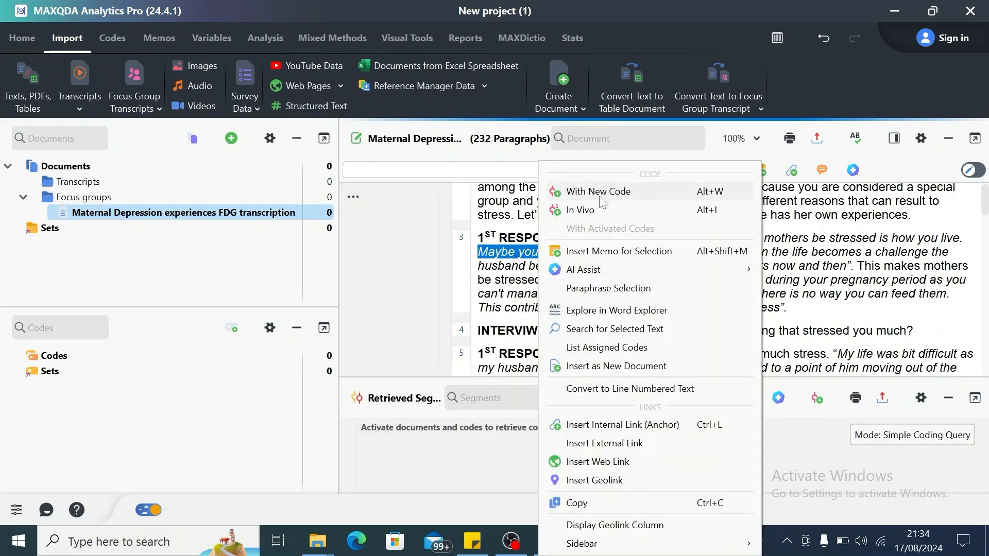
Step: Code the no-work remark with a new red 'Unemployment' code
{"action": "left_click", "coordinate": [597, 192]}
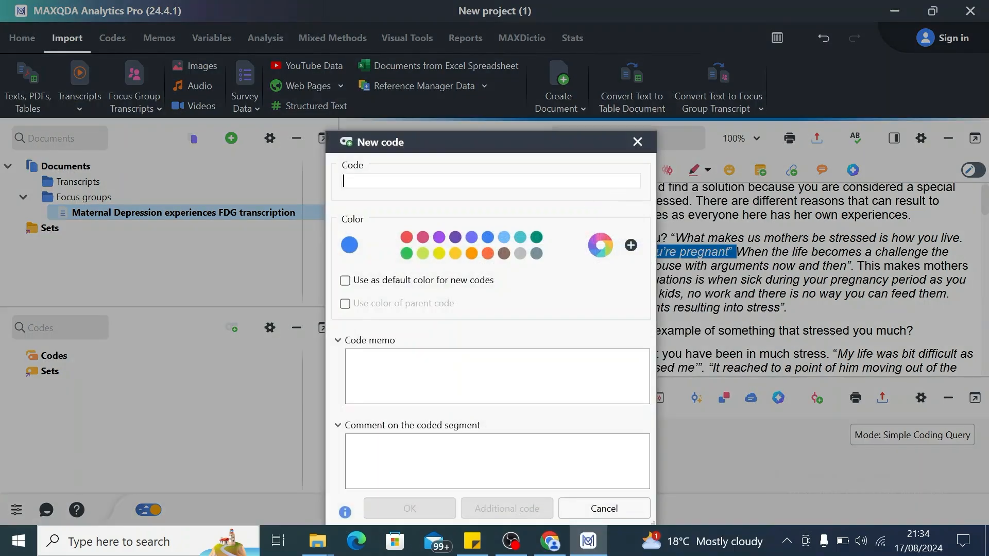
{"action": "left_click", "coordinate": [603, 508]}
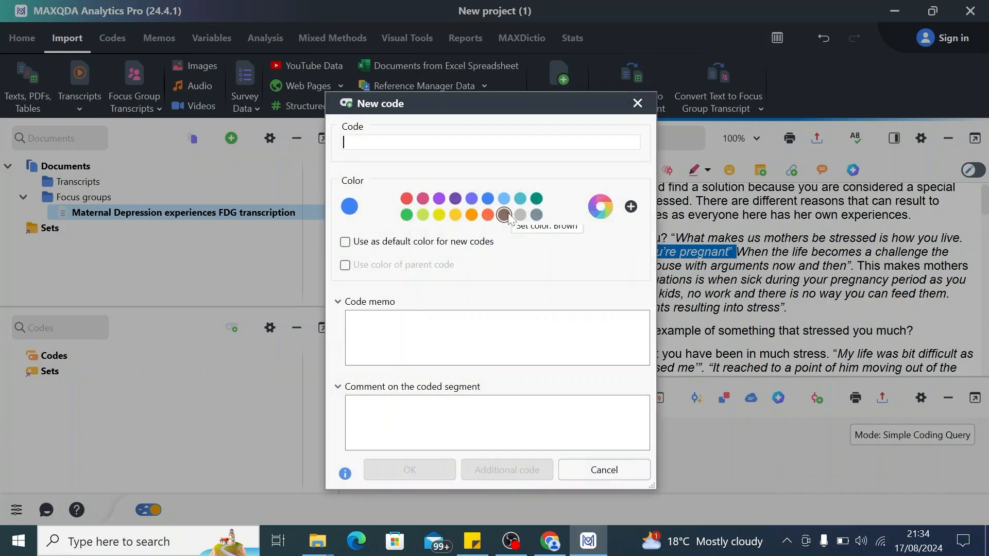
{"action": "mouse_move", "coordinate": [407, 199]}
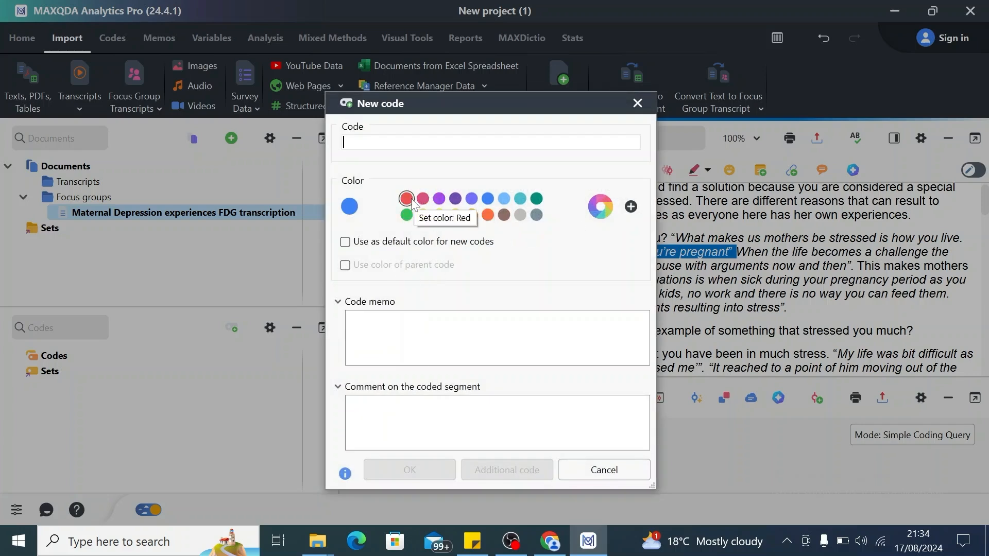
{"action": "left_click", "coordinate": [406, 198]}
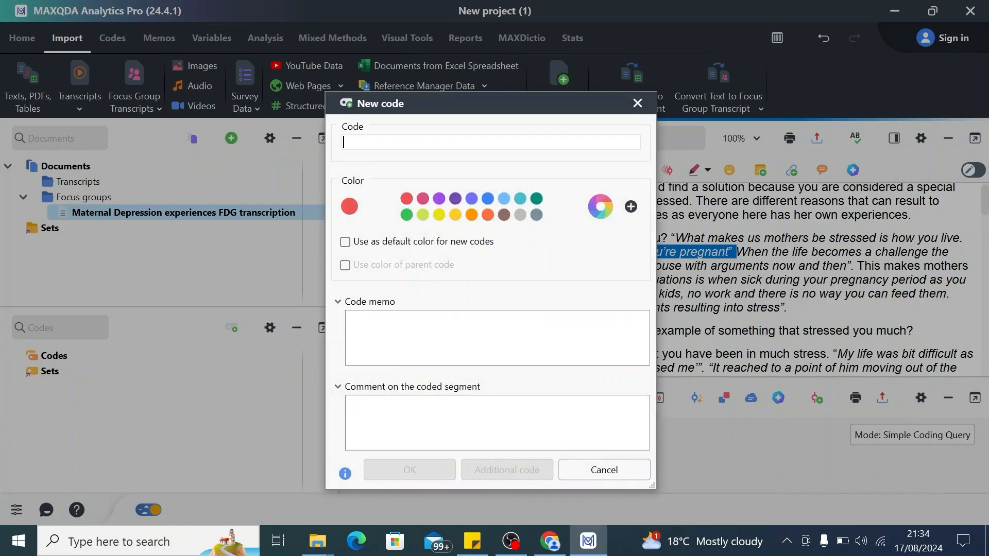
{"action": "type", "text": "Une"}
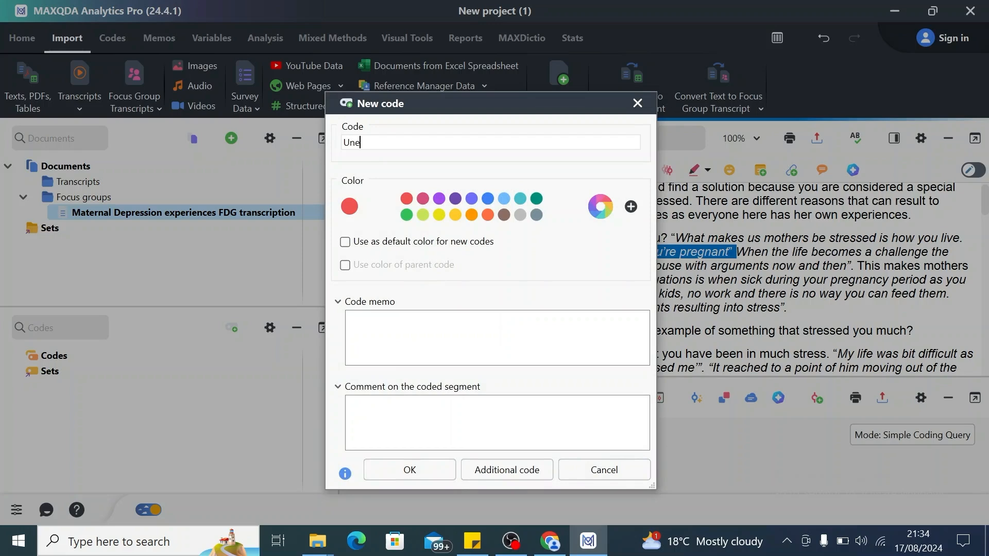
{"action": "type", "text": "mploy"}
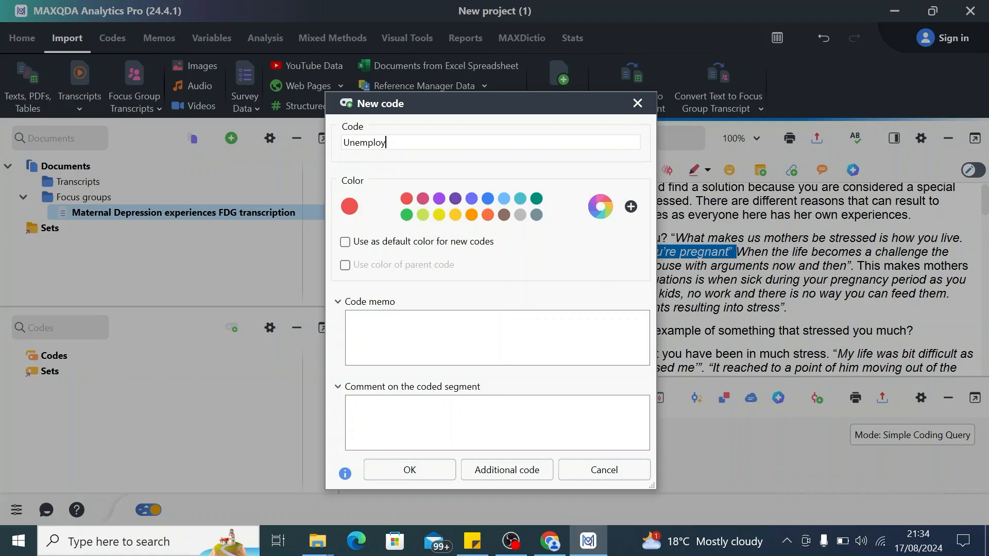
{"action": "type", "text": "men"}
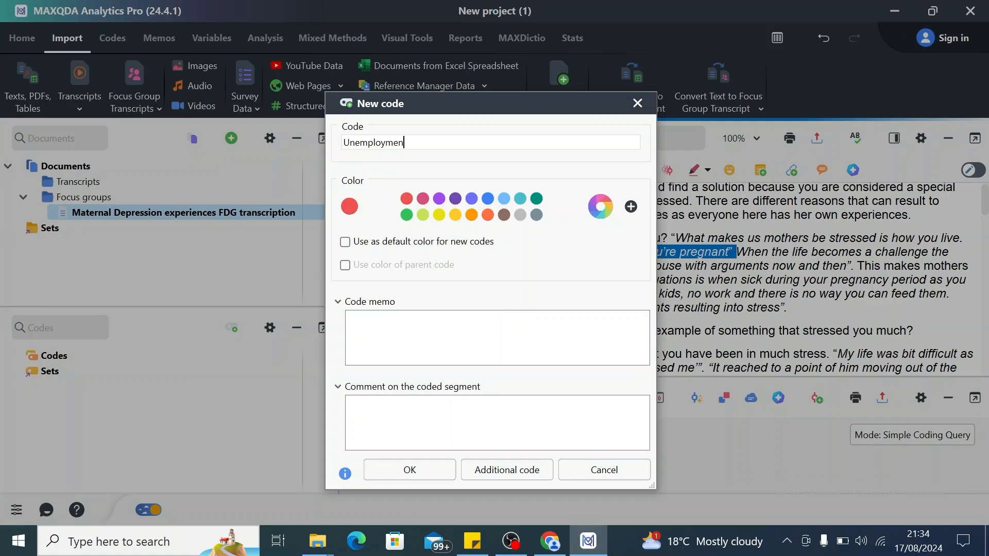
{"action": "left_click", "coordinate": [409, 470]}
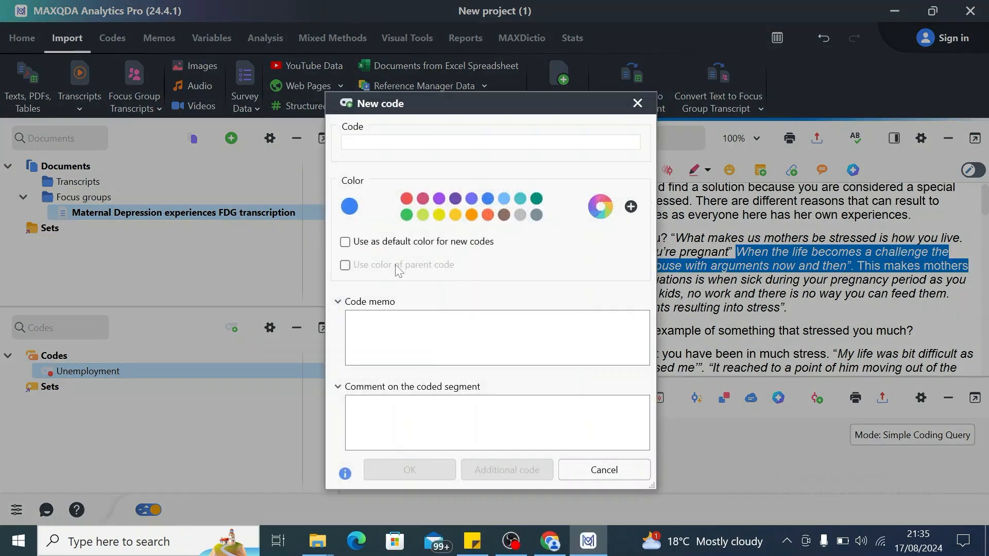
{"action": "mouse_move", "coordinate": [422, 199]}
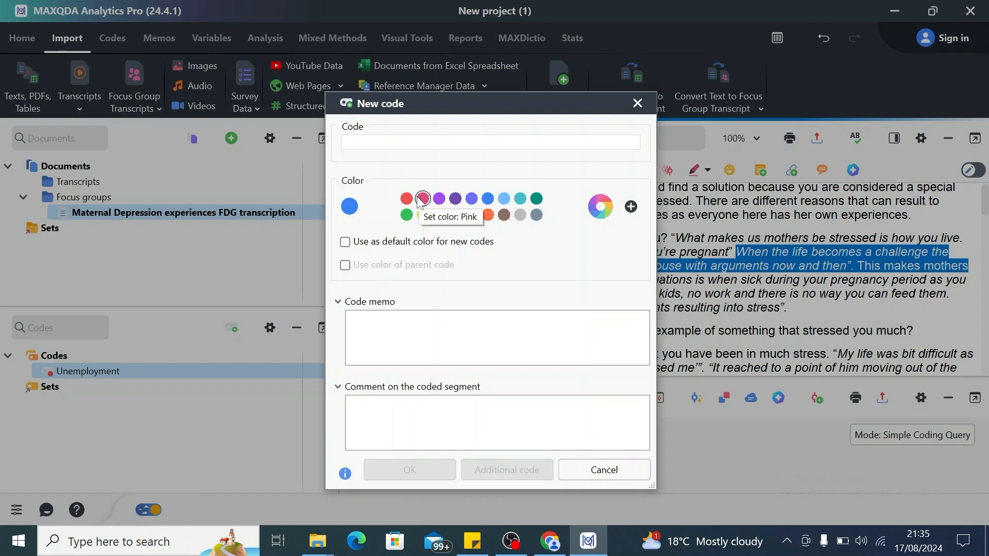
Step: Code the arguments passage with a new pink 'Spousal conflicts' code
{"action": "left_click", "coordinate": [422, 198]}
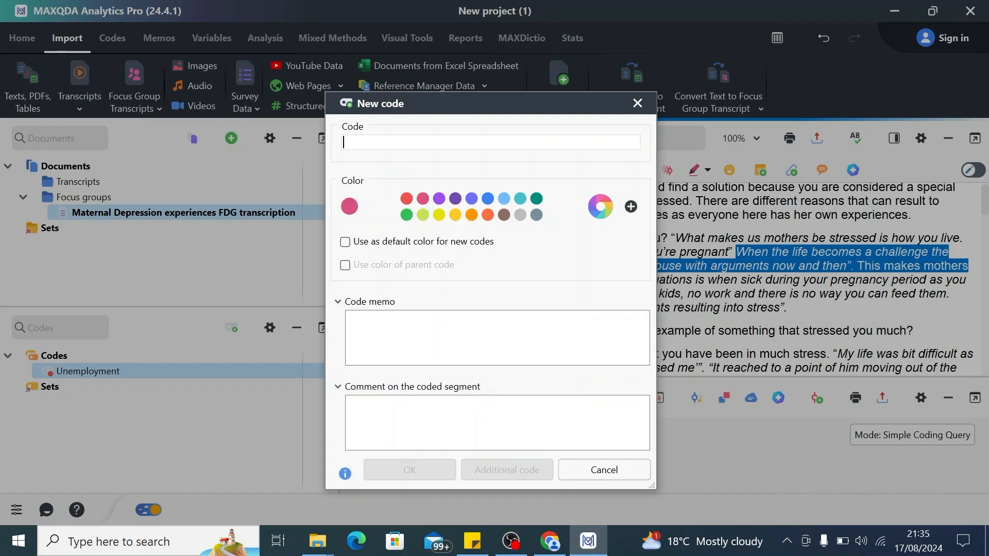
{"action": "type", "text": "Spous"}
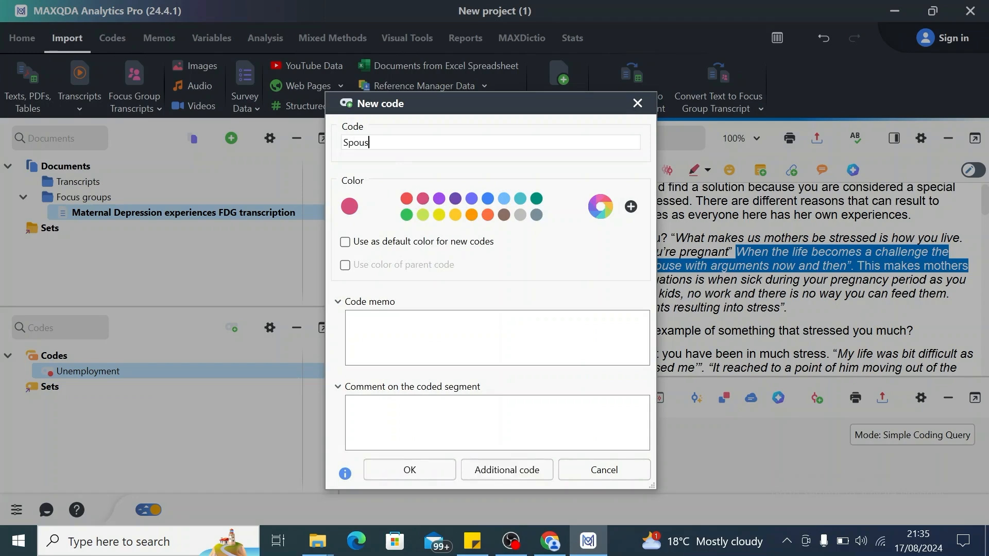
{"action": "type", "text": "al"}
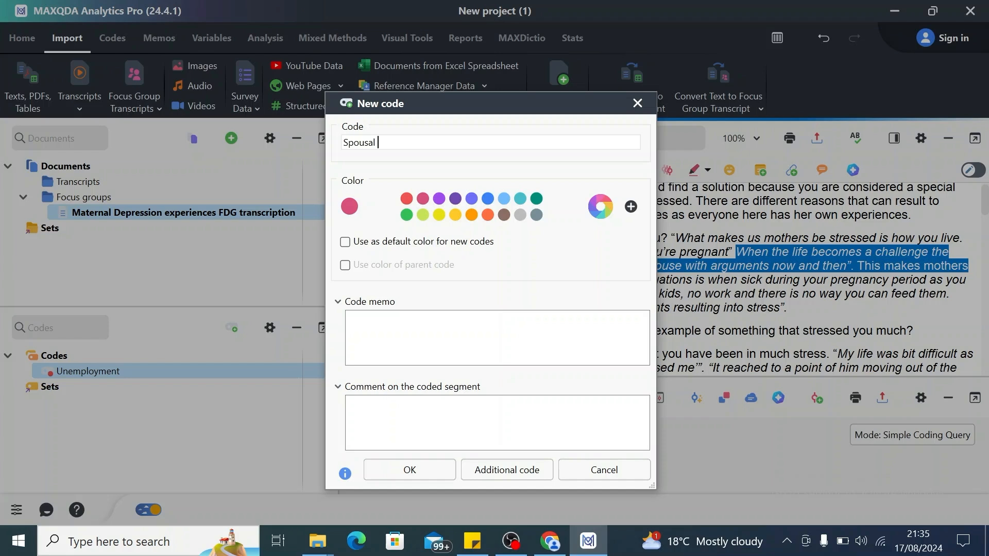
{"action": "type", "text": "on"}
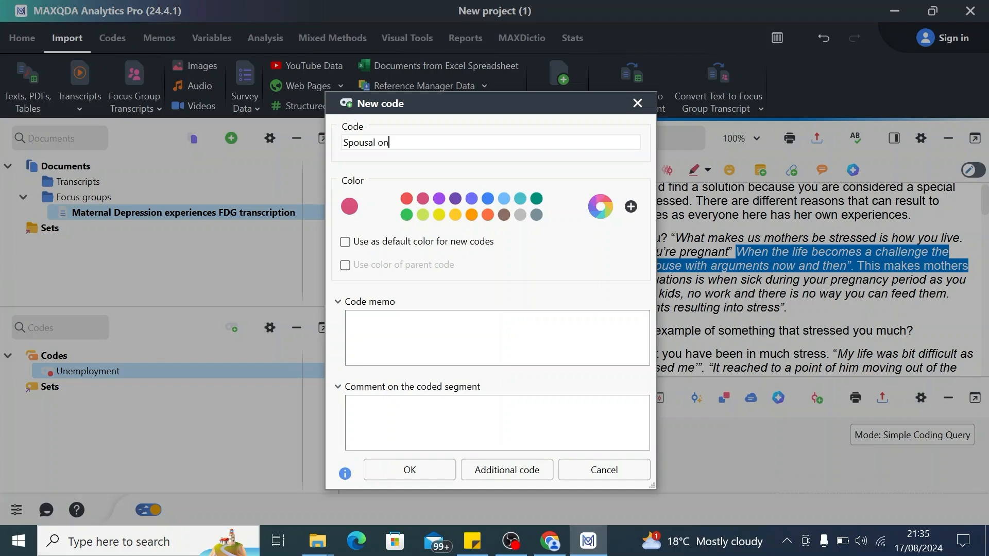
{"action": "key", "text": "Backspace"}
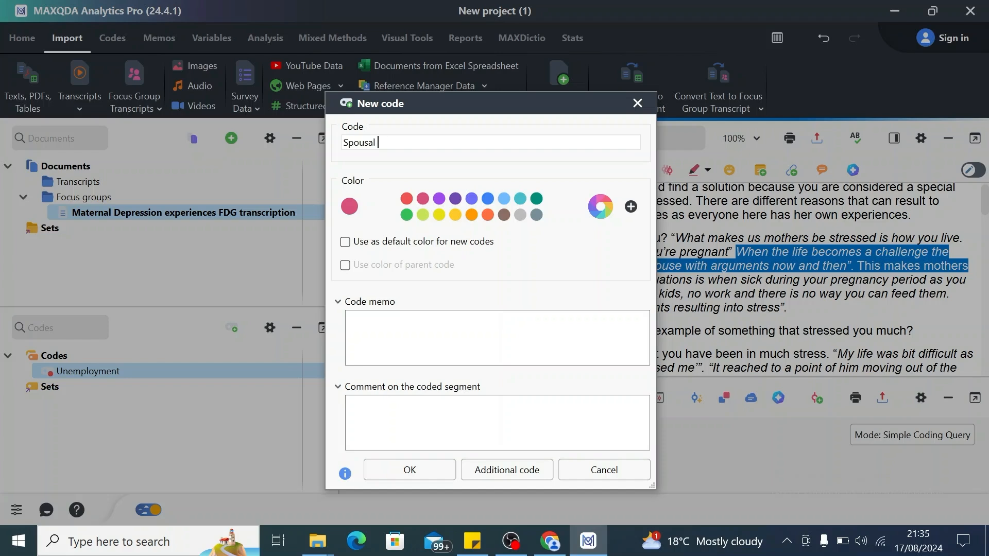
{"action": "type", "text": "co"}
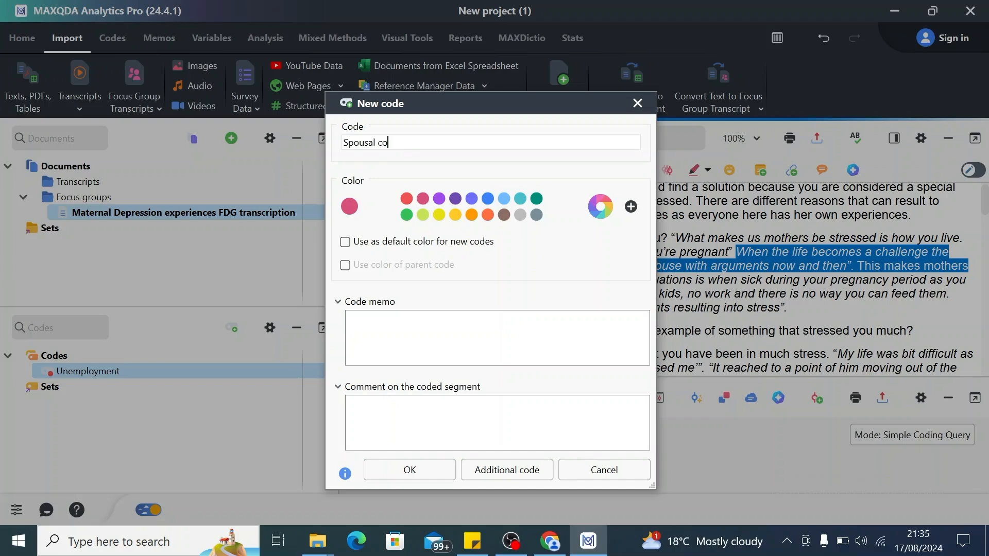
{"action": "type", "text": "nflict"}
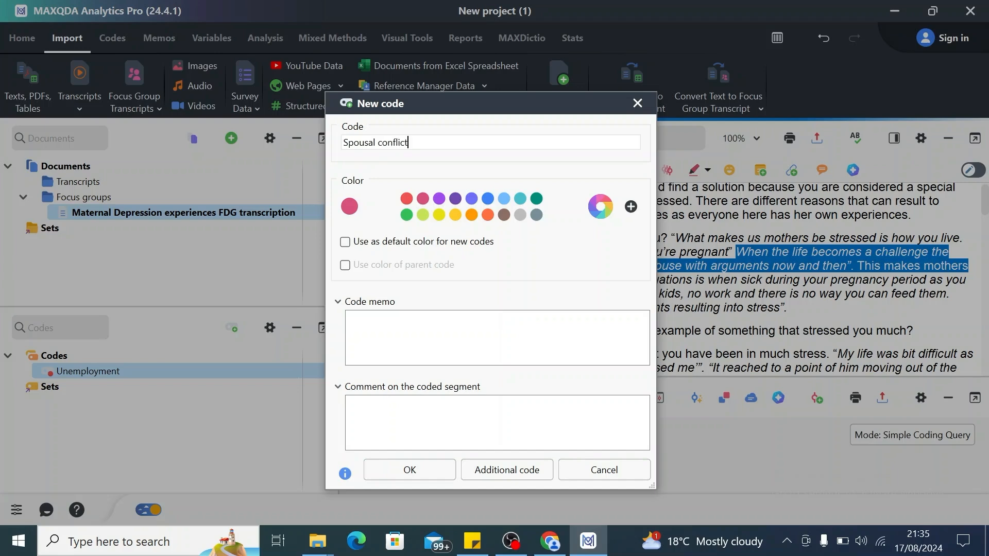
{"action": "left_click", "coordinate": [409, 470]}
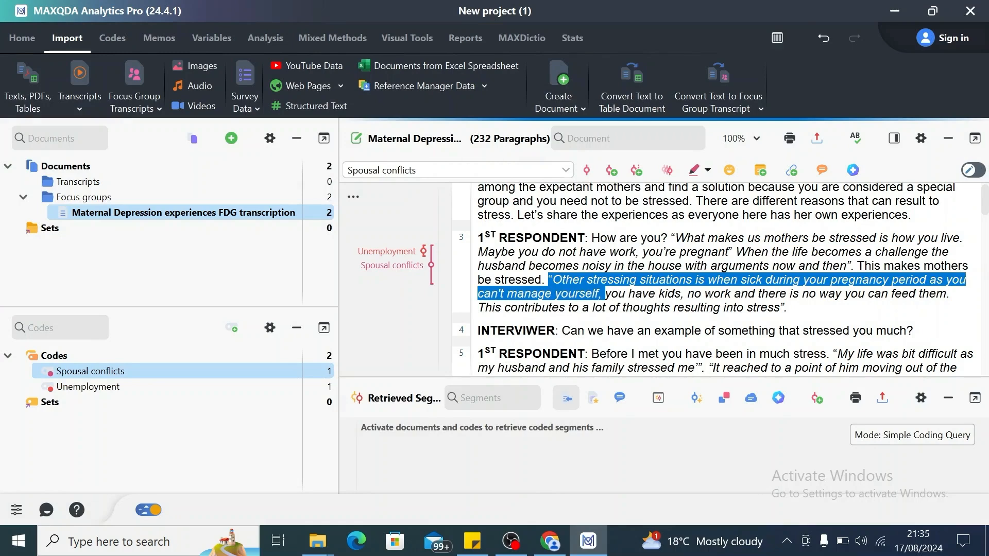
Step: Code the sickness passage with a new purple 'Sickness during pregnancy' code
{"action": "right_click", "coordinate": [726, 287]}
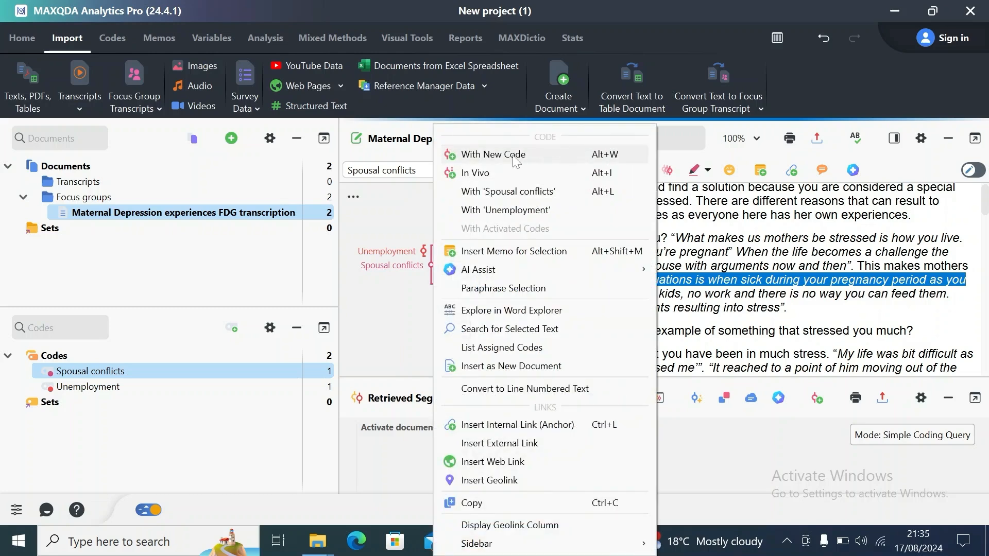
{"action": "left_click", "coordinate": [494, 155]}
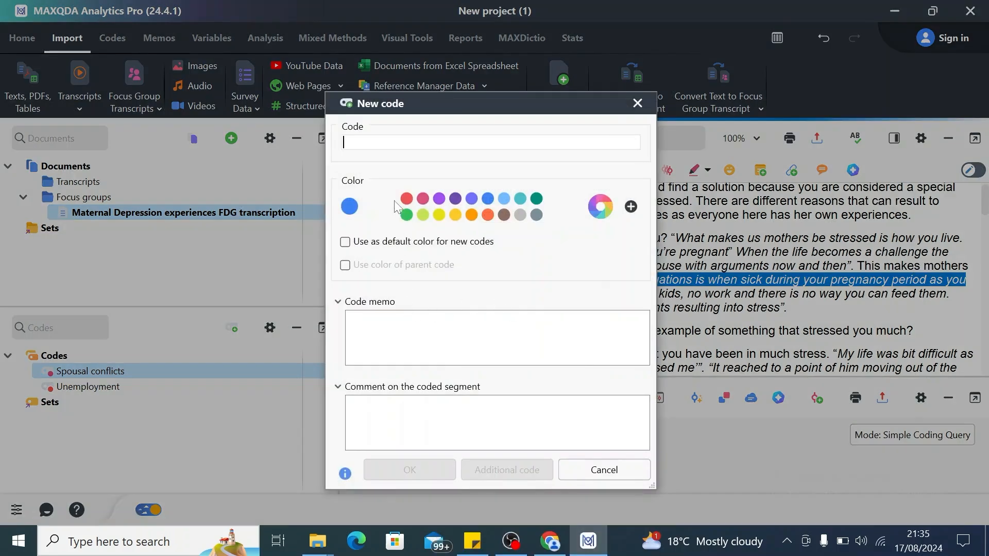
{"action": "left_click", "coordinate": [439, 199]}
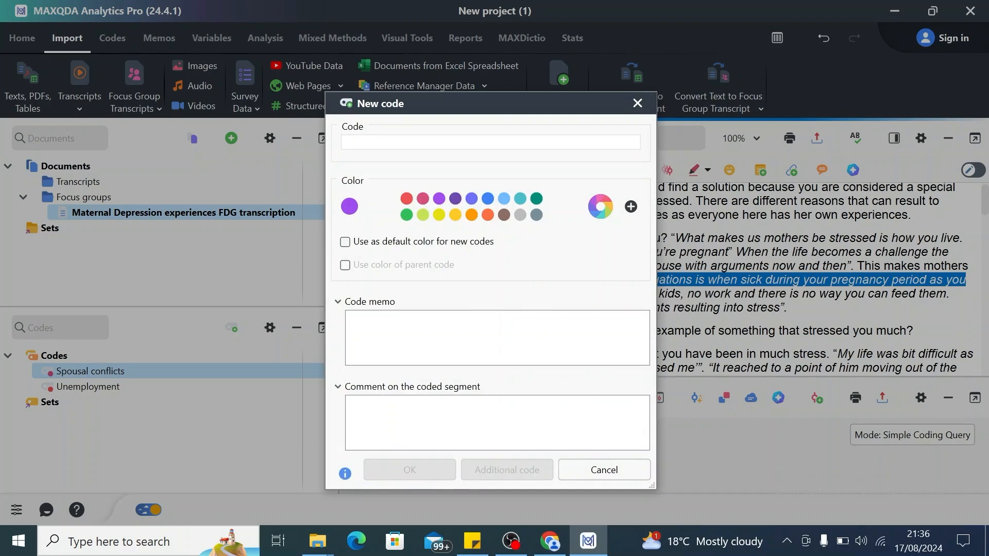
{"action": "type", "text": "Sickness during pregnancy"}
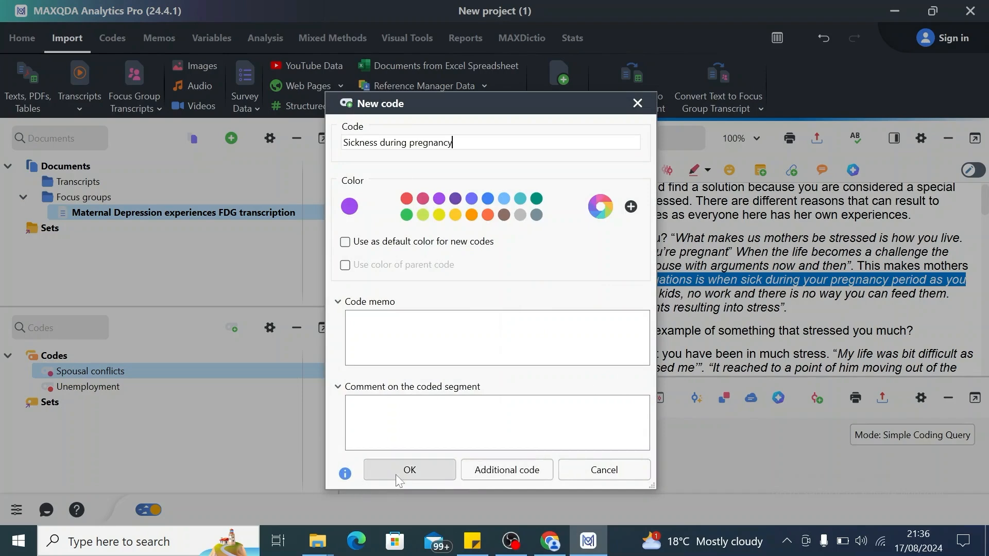
{"action": "left_click", "coordinate": [409, 470]}
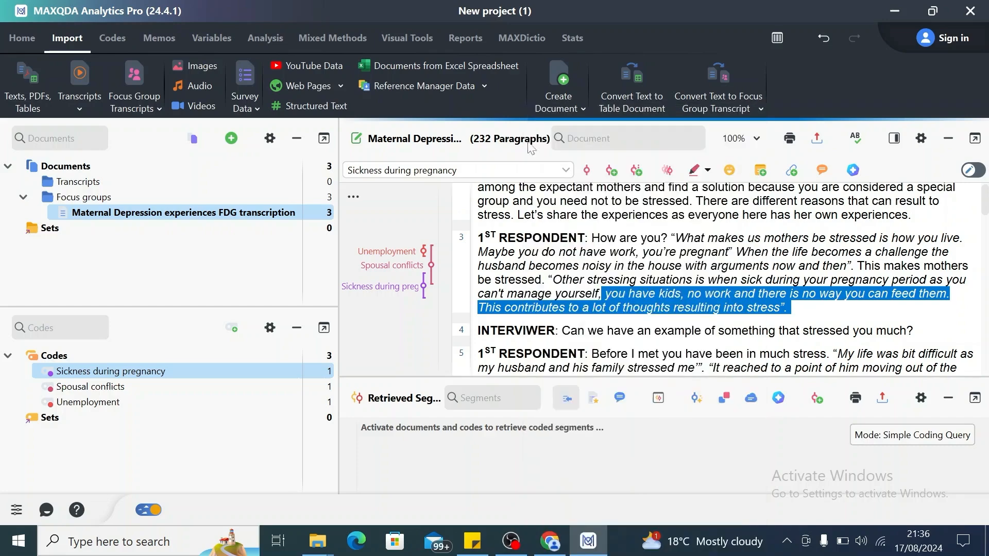
Step: Code the no-way-to-feed-kids passage with a new 'Inability to provide for family' code
{"action": "left_click", "coordinate": [231, 138]}
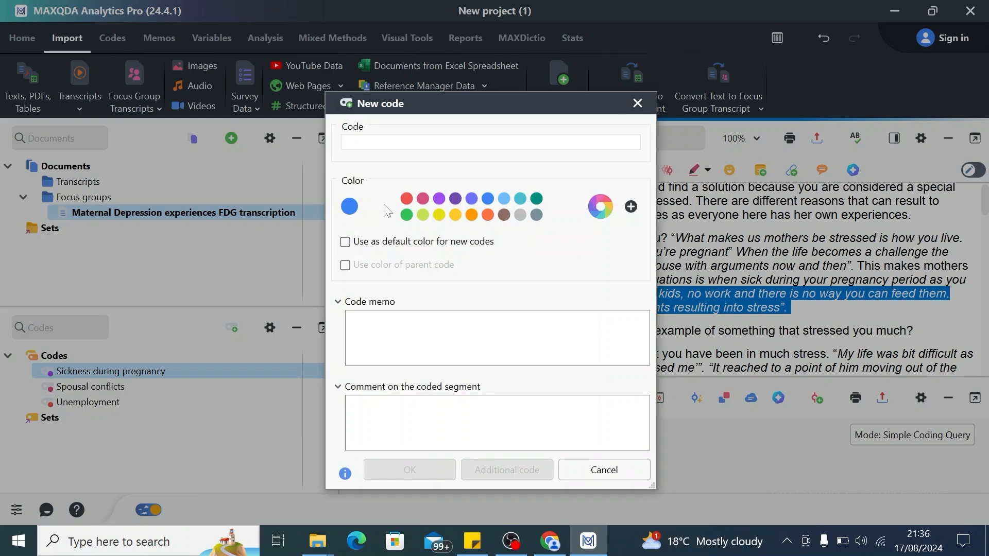
{"action": "mouse_move", "coordinate": [454, 198]}
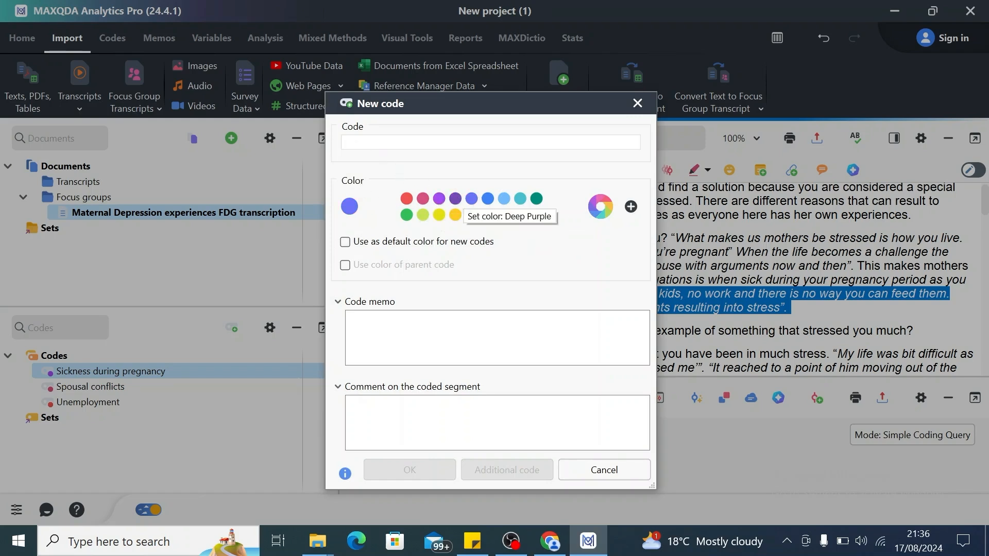
{"action": "type", "text": "Ina"}
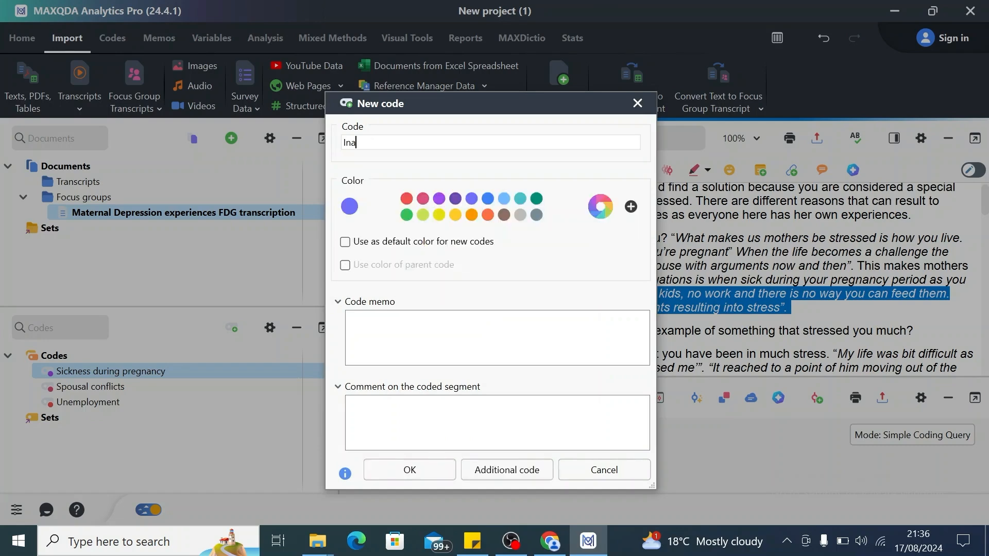
{"action": "type", "text": "bility to pr"}
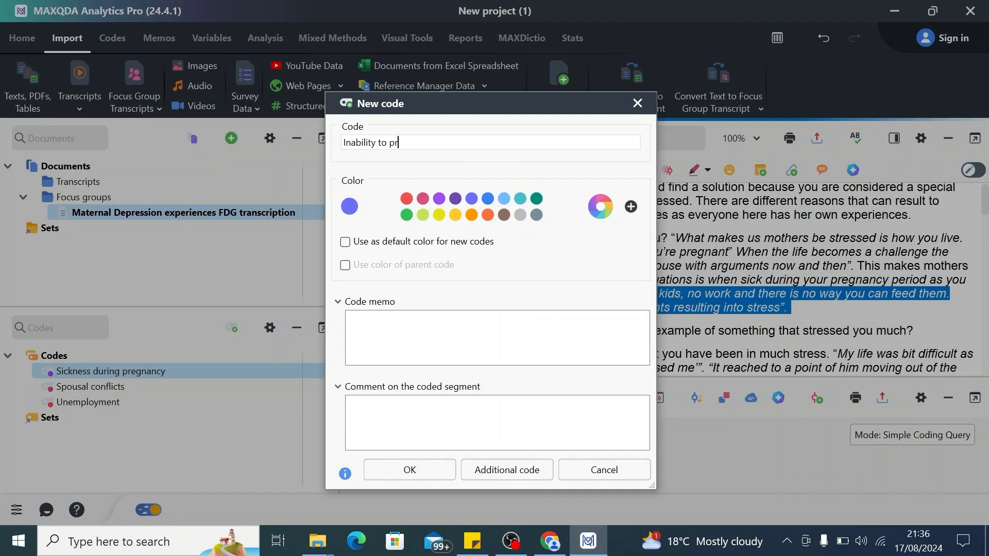
{"action": "type", "text": "ovide f"}
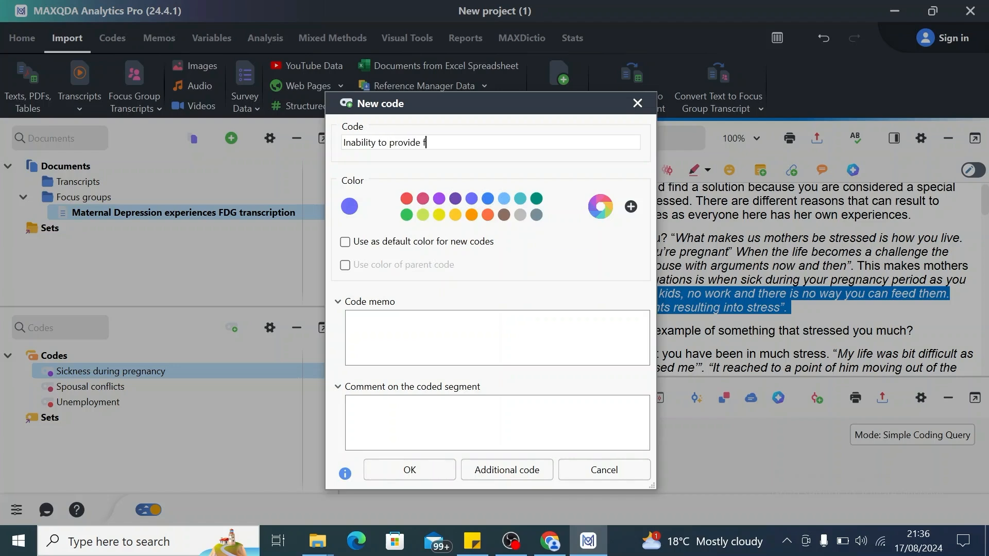
{"action": "type", "text": "or famil"}
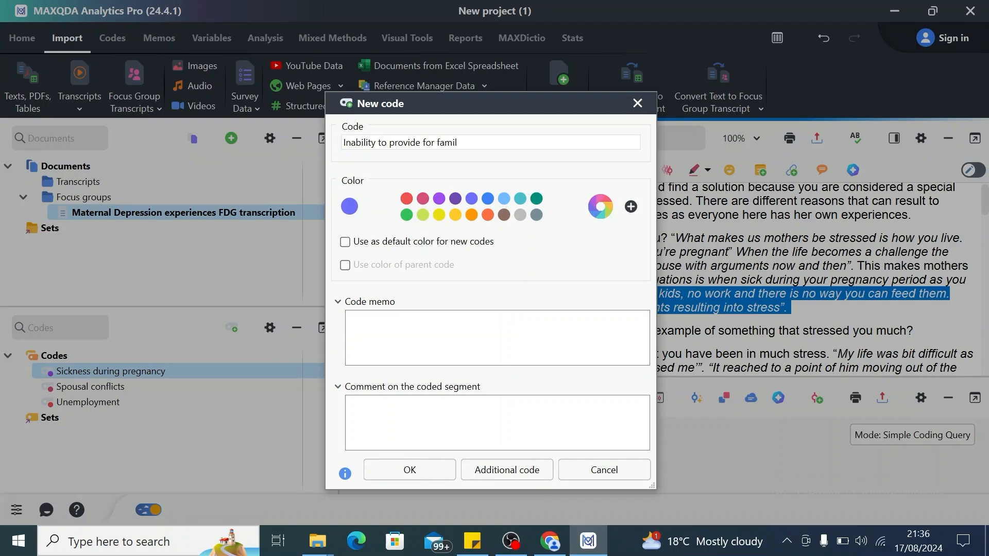
{"action": "type", "text": "y"}
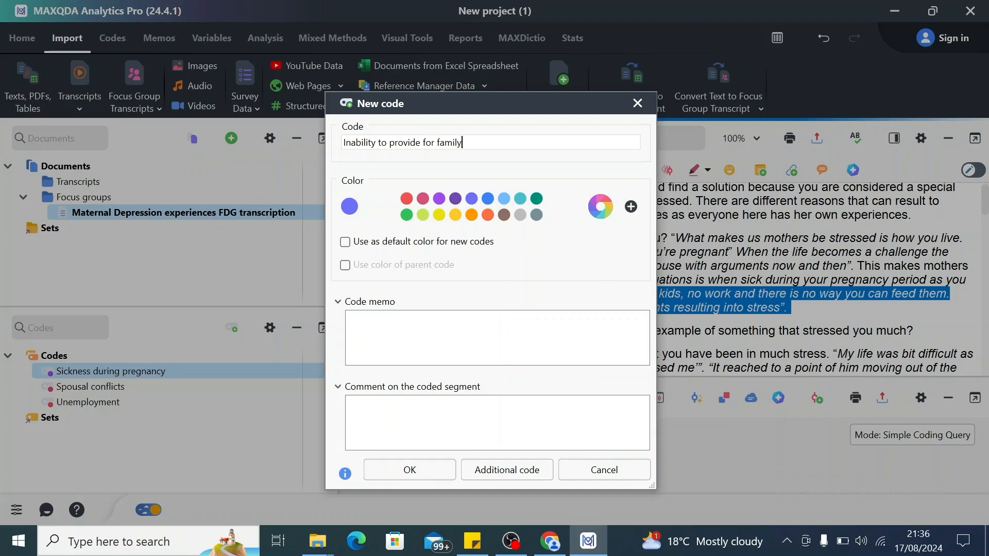
{"action": "mouse_move", "coordinate": [469, 215]}
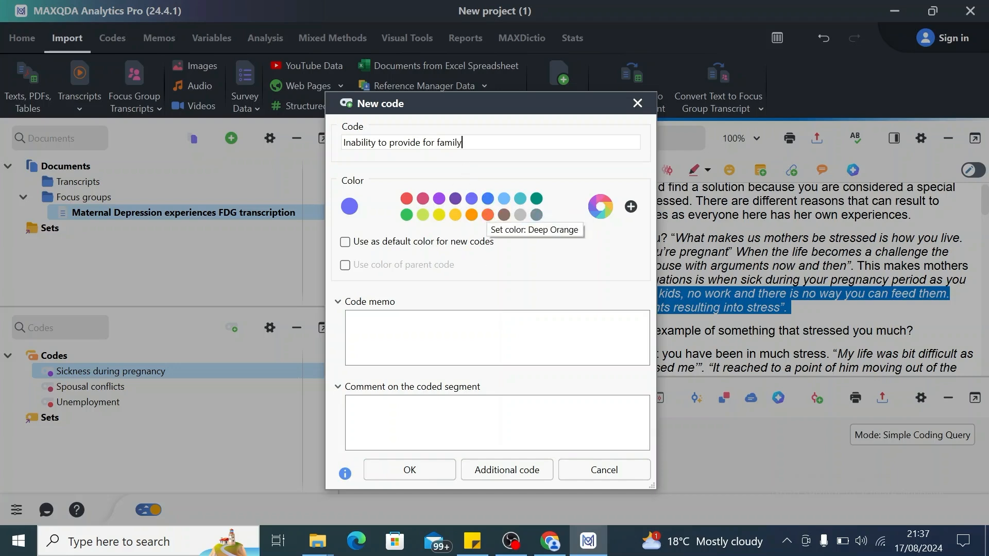
{"action": "left_click", "coordinate": [409, 470]}
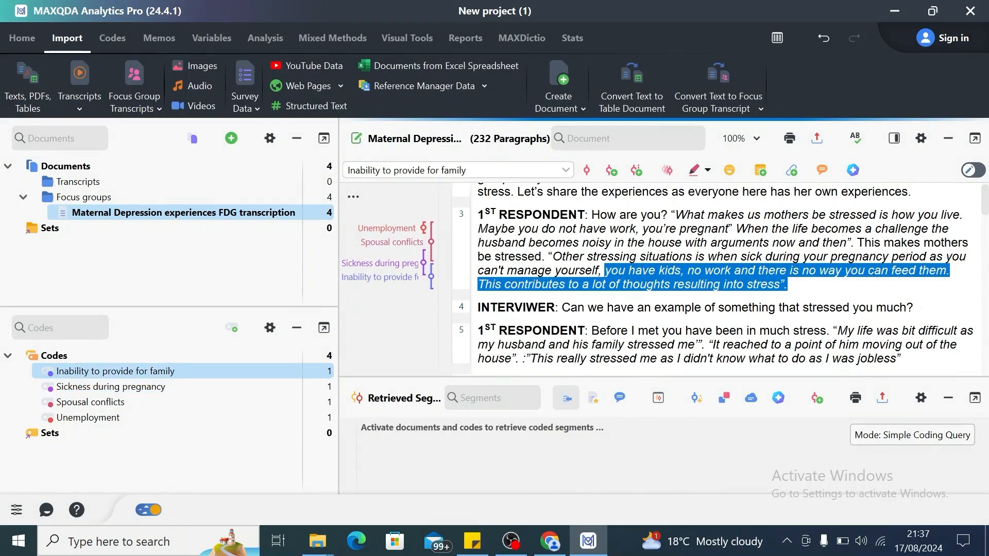
{"action": "scroll", "scroll_direction": "down", "scroll_amount": 3}
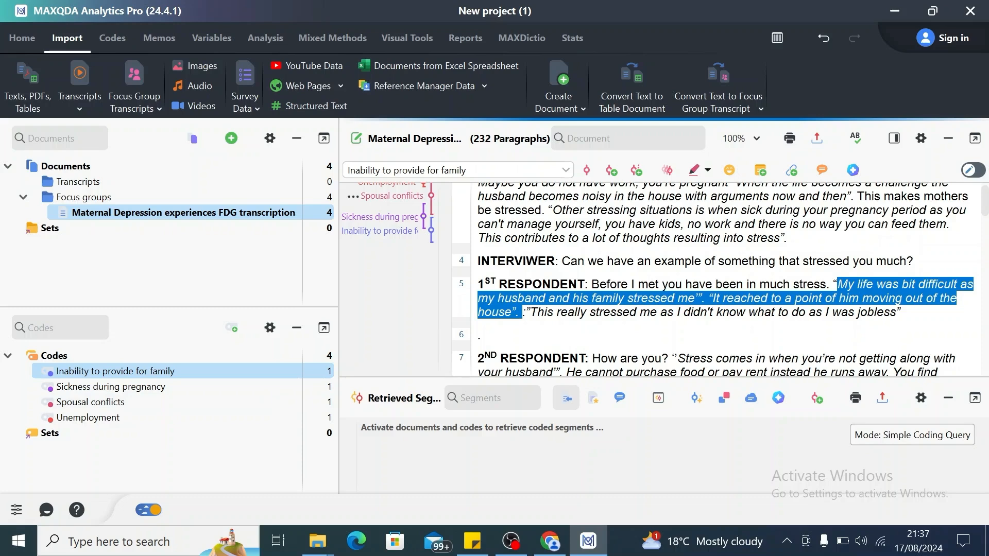
Step: Code the husband-moving-out passage as Spousal conflicts and review both segments in Coded Segments
{"action": "right_click", "coordinate": [714, 298]}
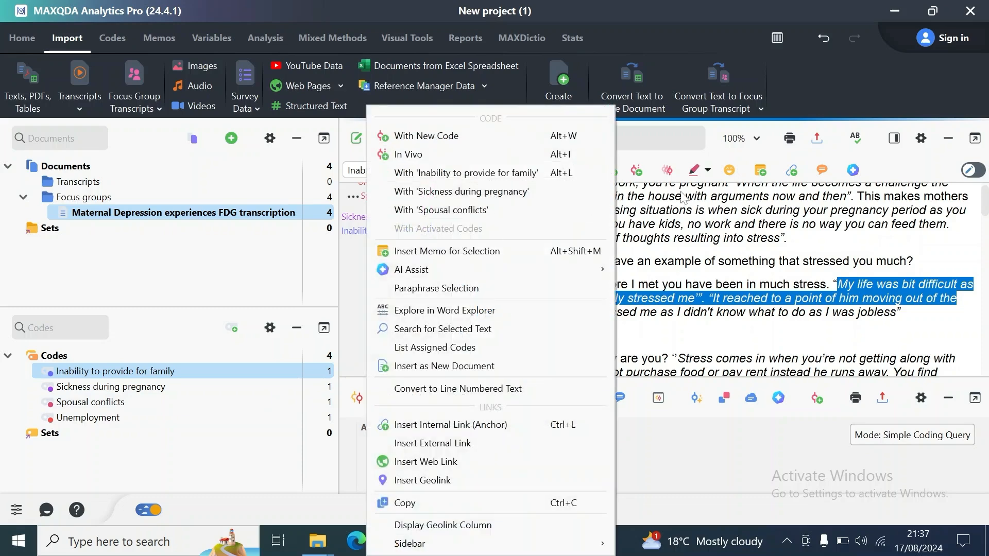
{"action": "mouse_move", "coordinate": [440, 210]}
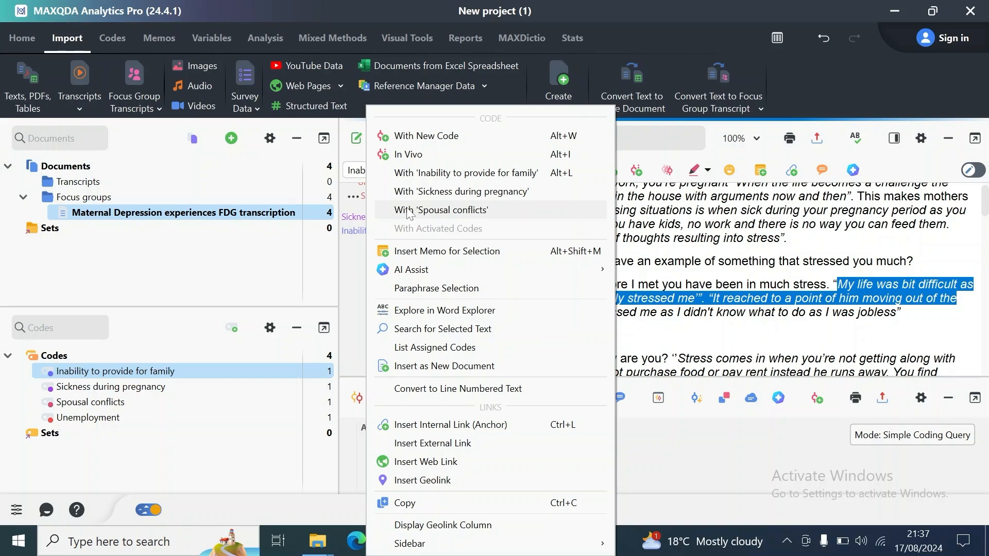
{"action": "mouse_move", "coordinate": [409, 214]}
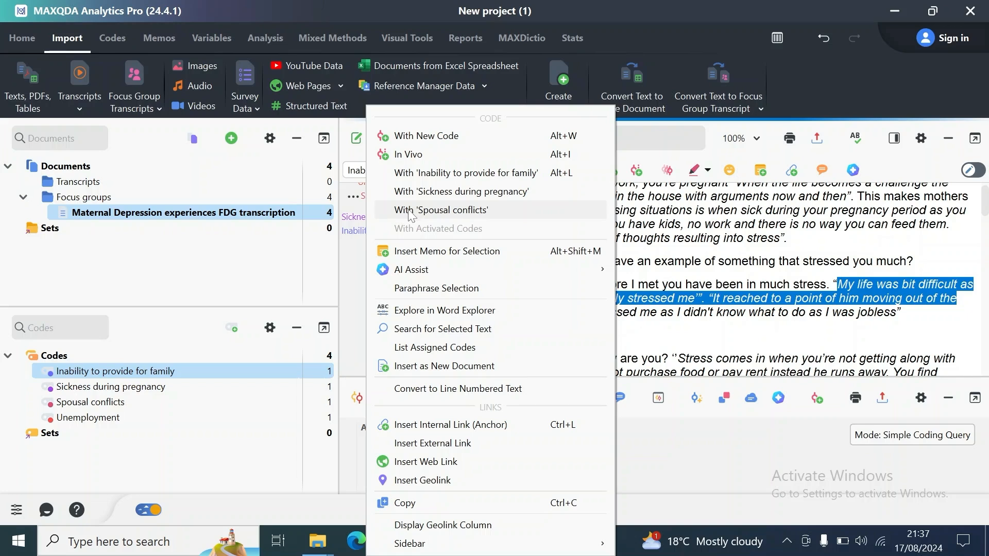
{"action": "left_click", "coordinate": [444, 210]}
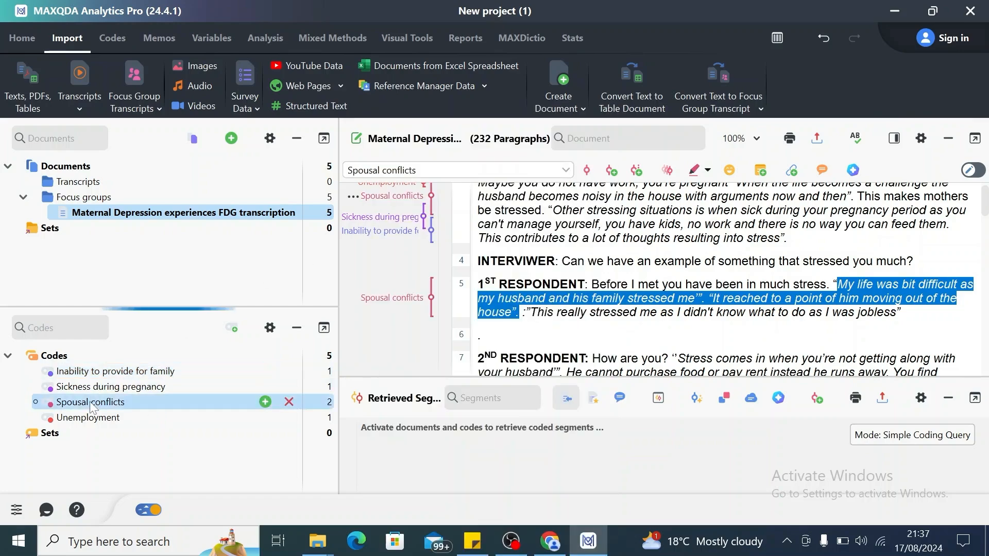
{"action": "double_click", "coordinate": [90, 401]}
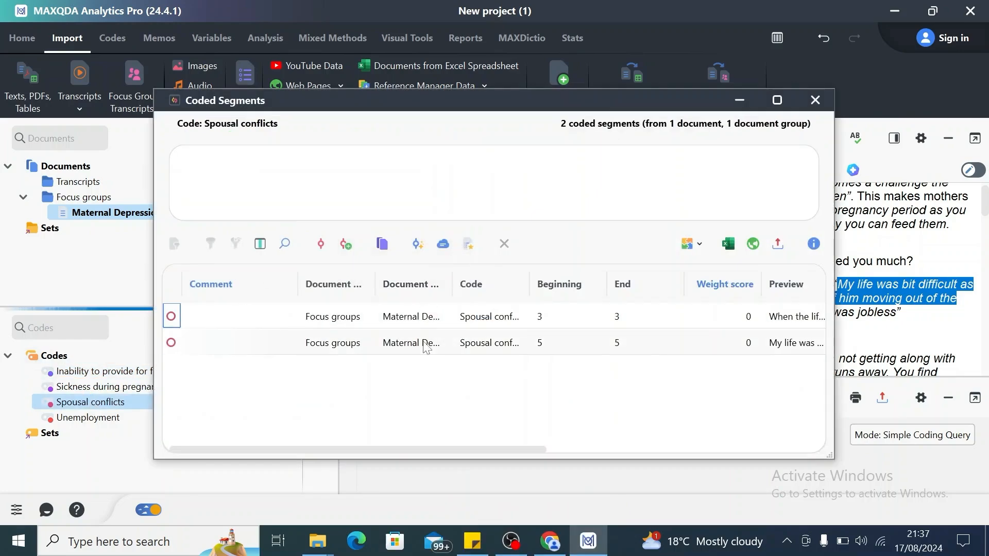
{"action": "left_click", "coordinate": [333, 316]}
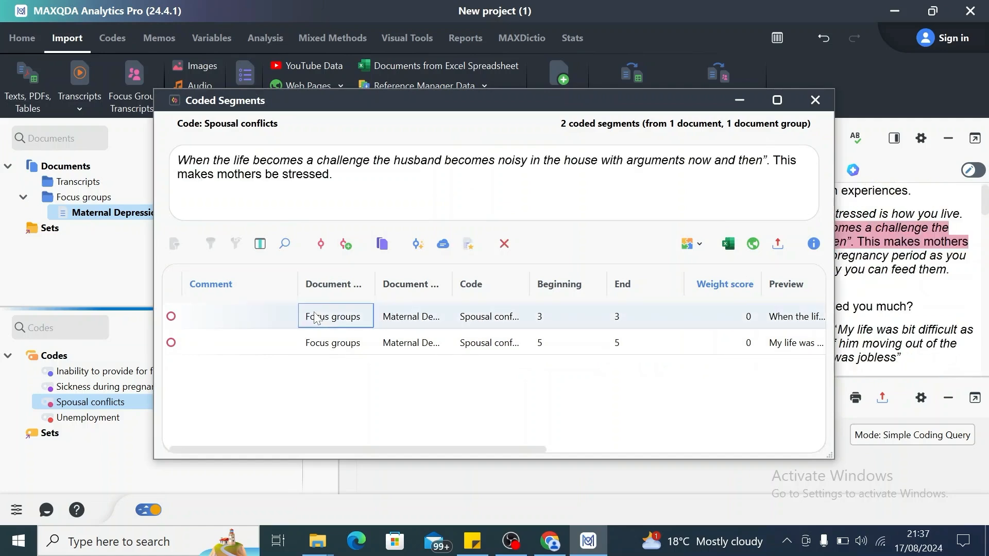
{"action": "left_click", "coordinate": [333, 342]}
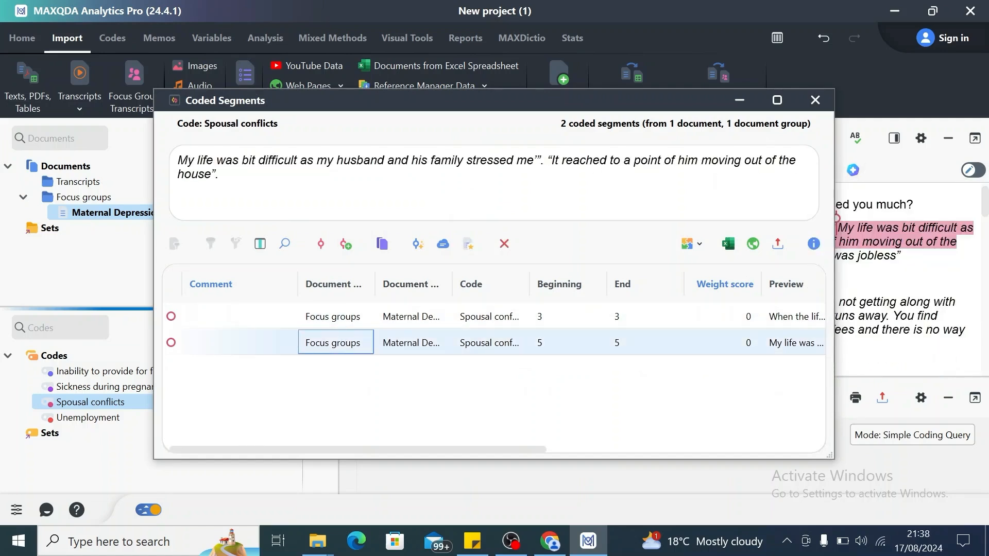
{"action": "left_click", "coordinate": [814, 100]}
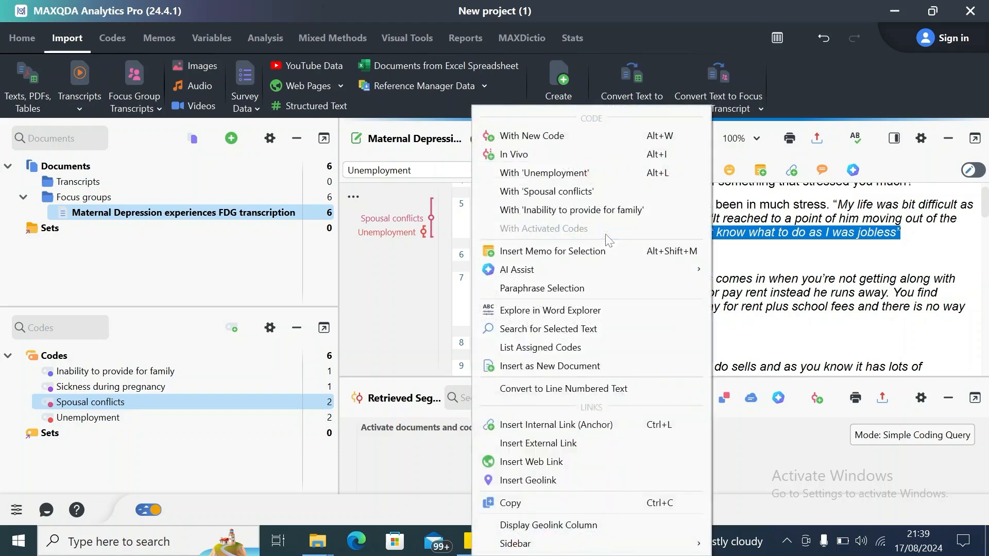
{"action": "mouse_move", "coordinate": [574, 179]}
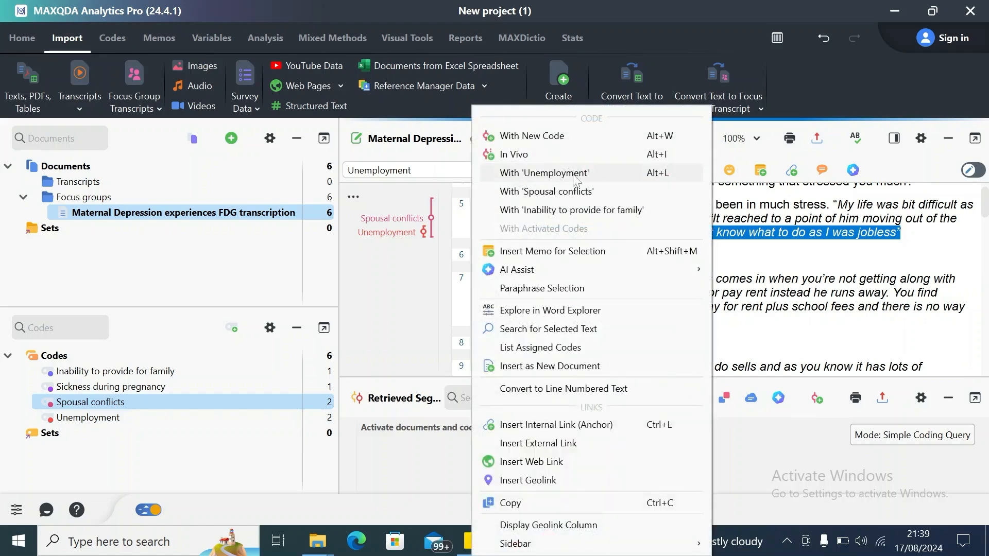
{"action": "mouse_move", "coordinate": [797, 235]}
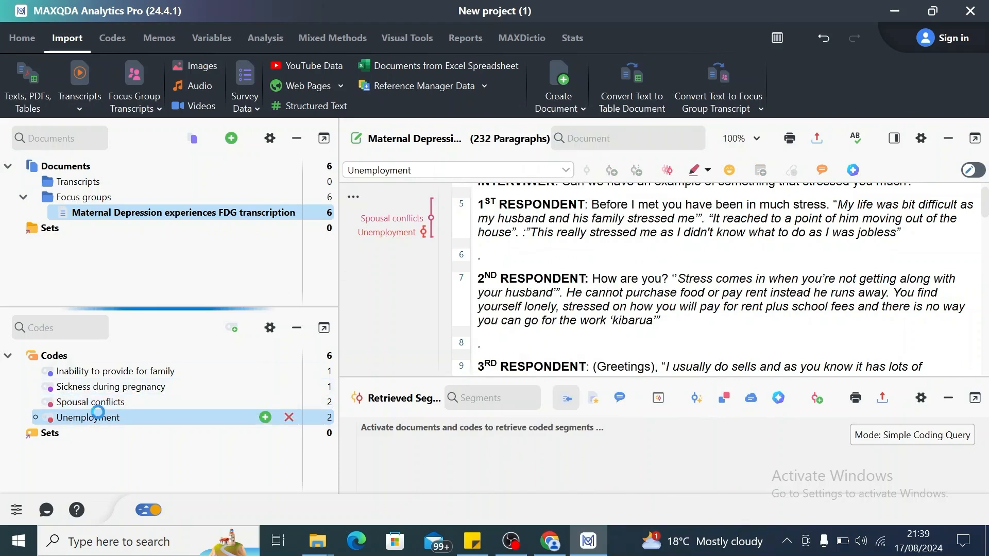
Step: Review the two segments coded Unemployment in its segments list
{"action": "double_click", "coordinate": [87, 418]}
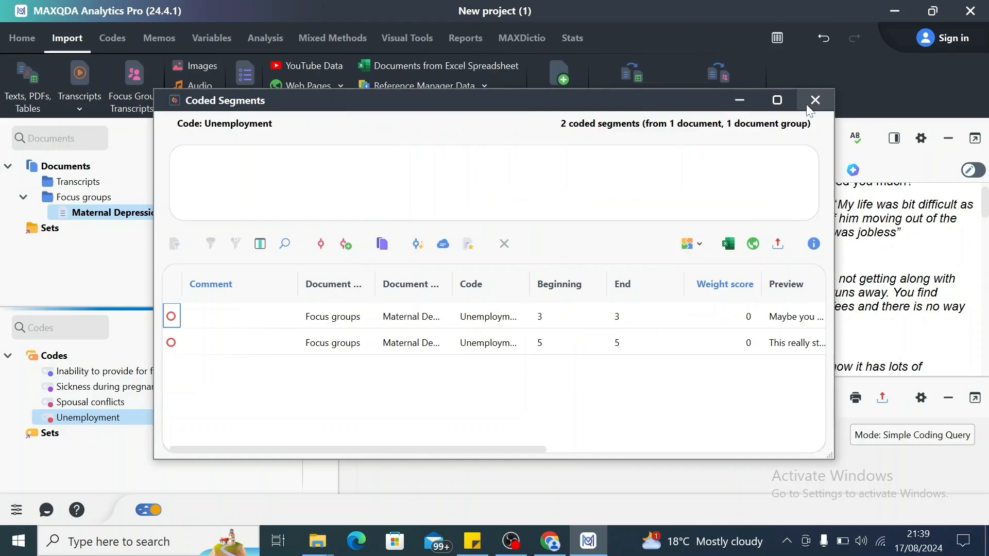
{"action": "left_click", "coordinate": [814, 100]}
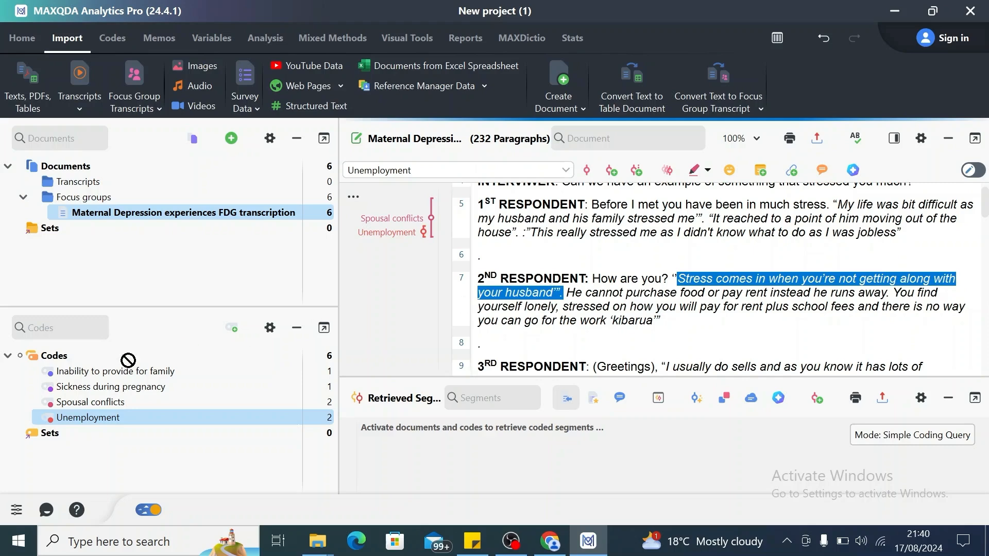
Step: Create the new code 'Lack of financial support from spouses' on the rent-and-food passage
{"action": "left_click", "coordinate": [90, 401]}
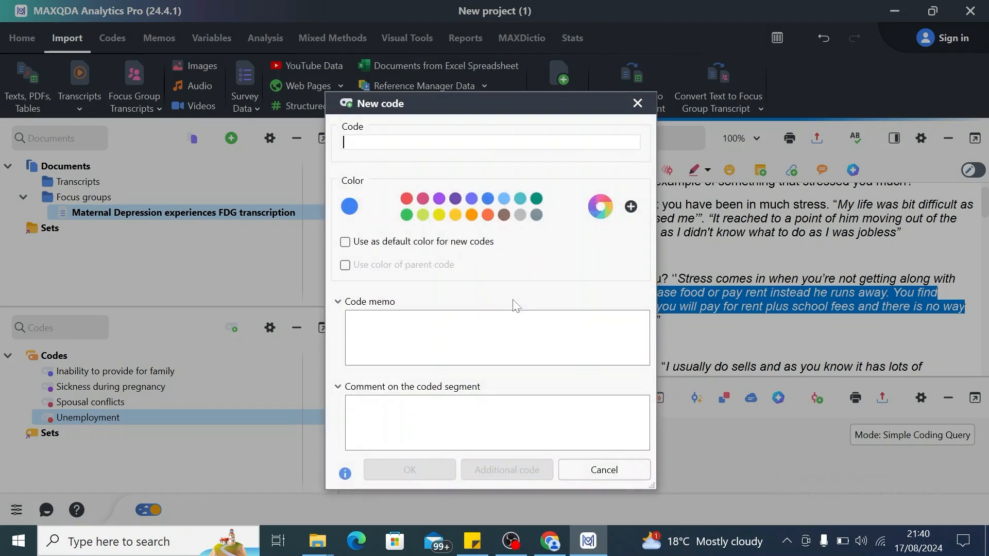
{"action": "mouse_move", "coordinate": [453, 214]}
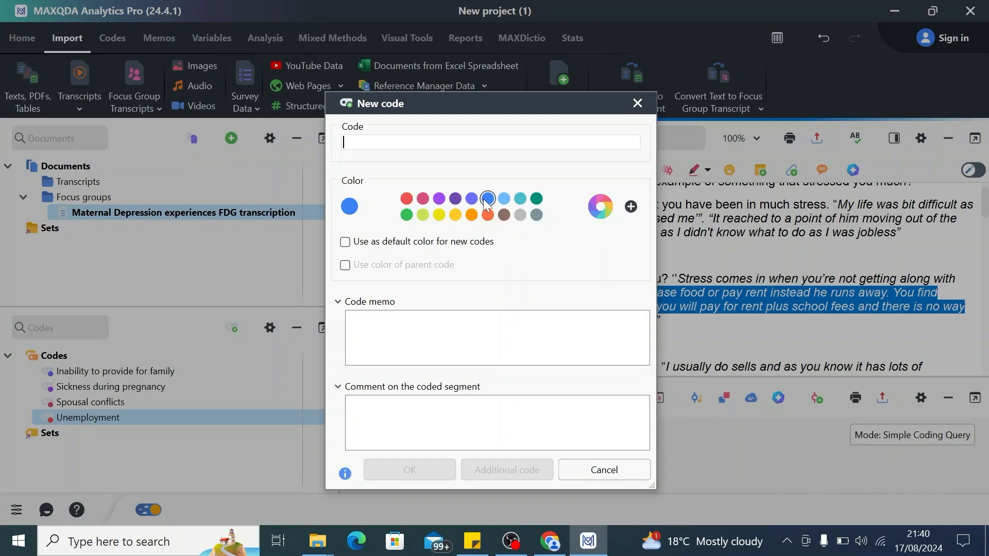
{"action": "type", "text": "L"}
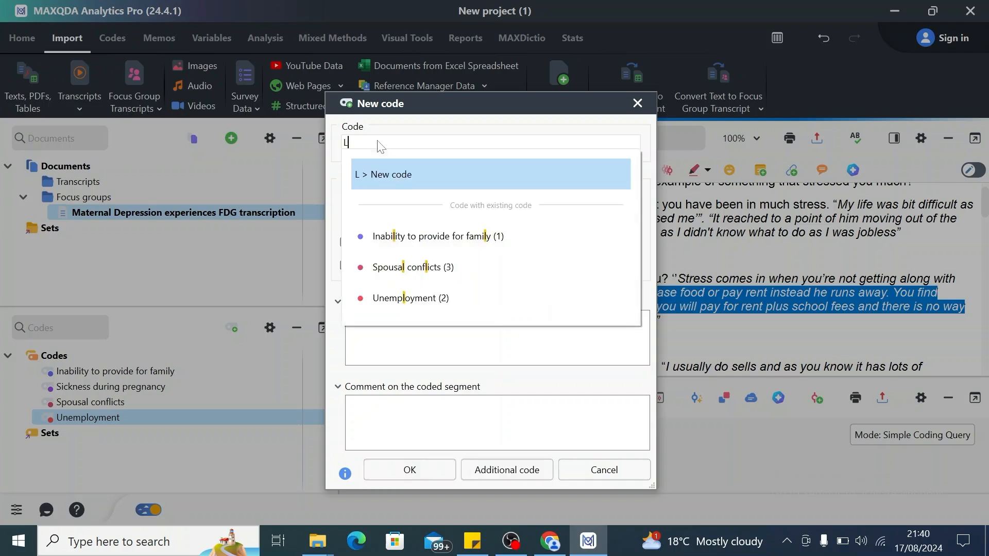
{"action": "type", "text": "ack of"}
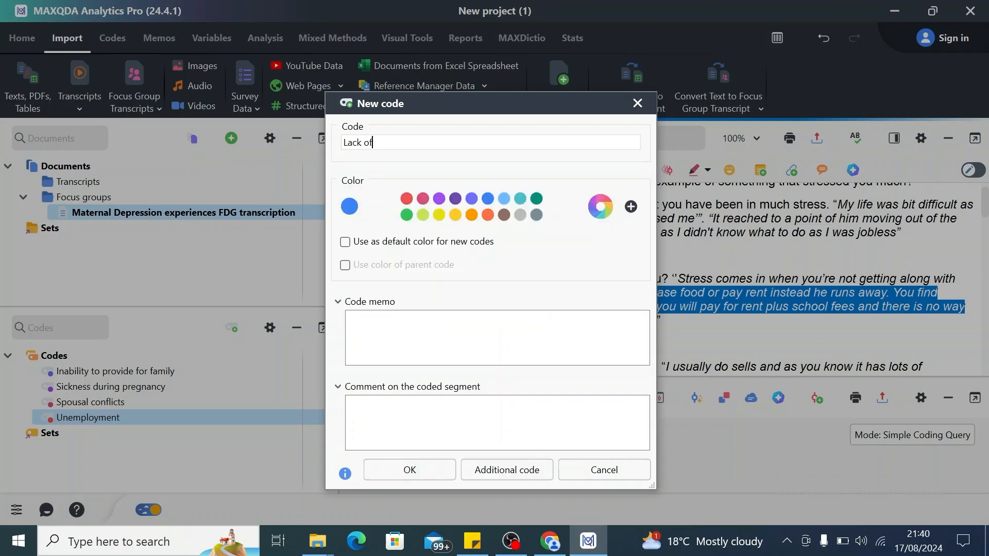
{"action": "type", "text": "fina"}
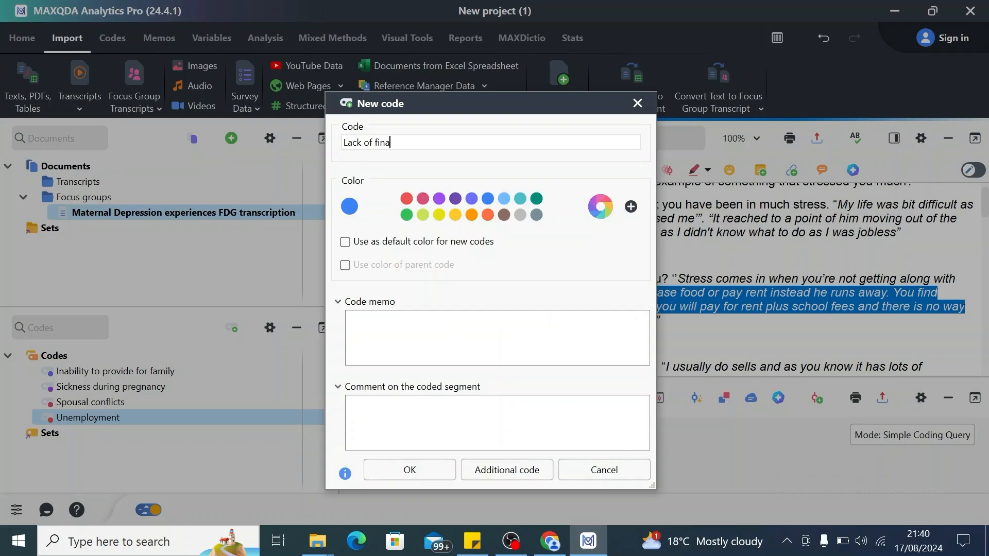
{"action": "type", "text": "ia"}
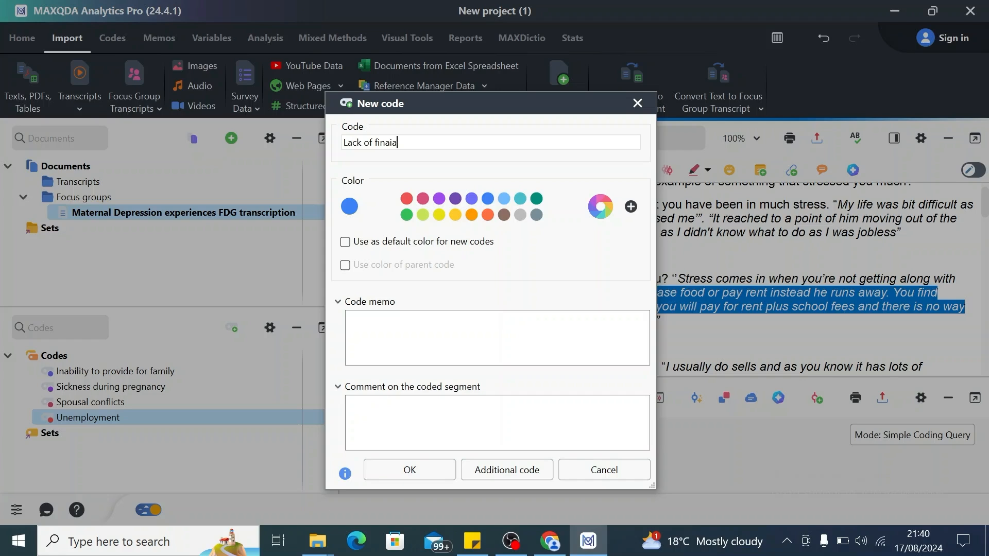
{"action": "type", "text": "ncial su"}
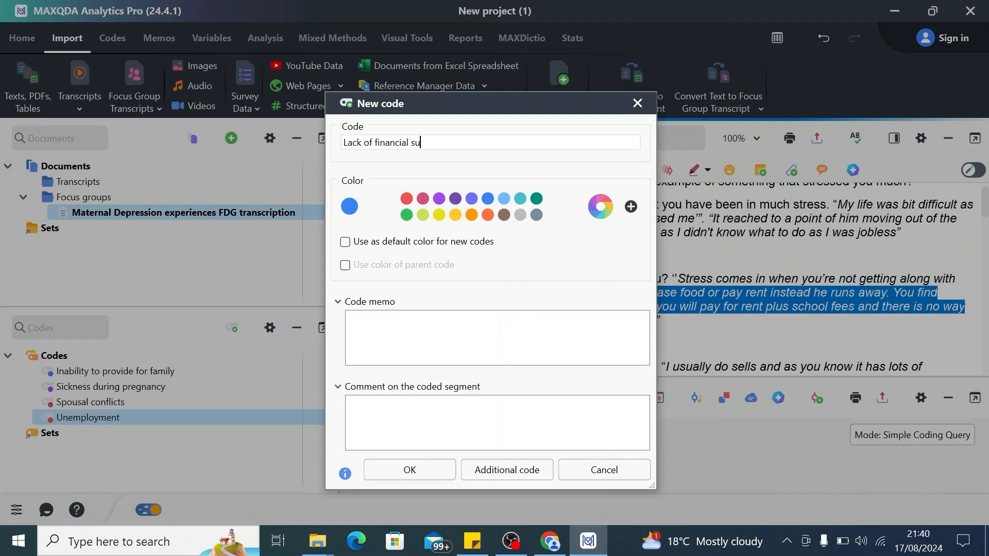
{"action": "type", "text": "pport from"}
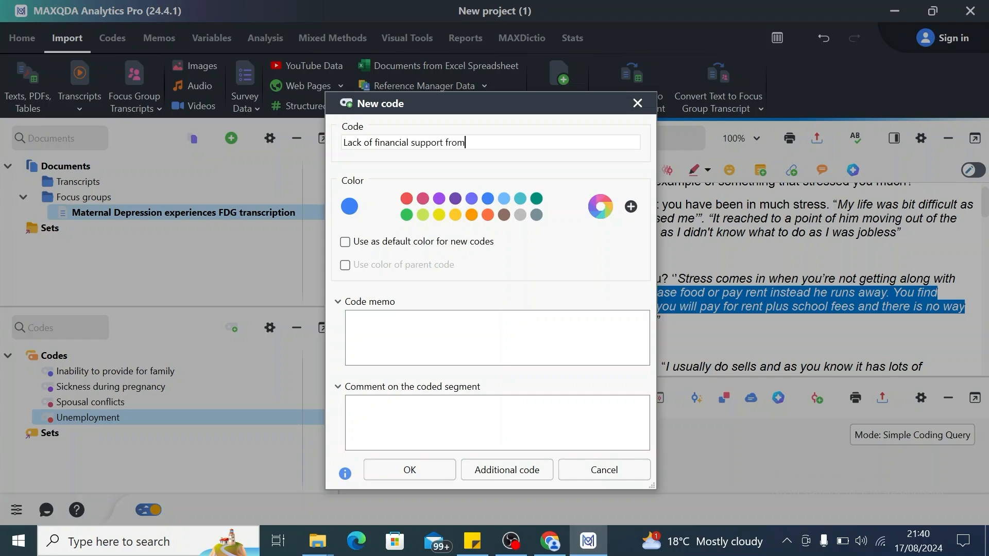
{"action": "type", "text": "spu"}
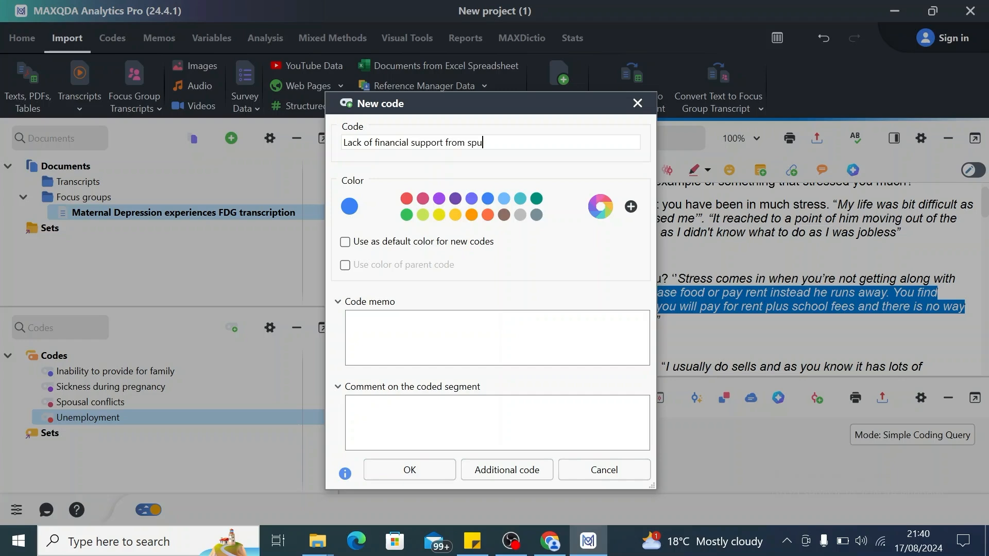
{"action": "type", "text": "ouses"}
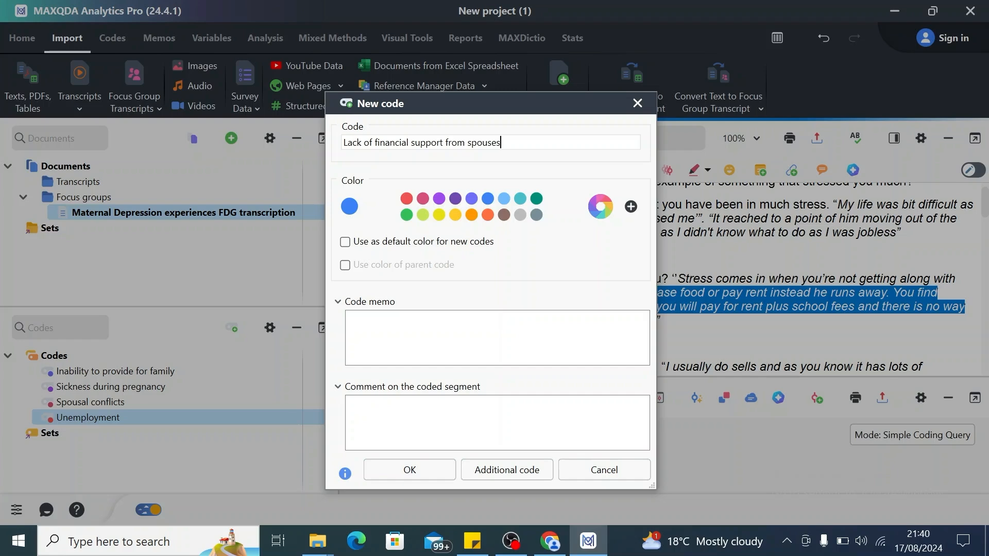
{"action": "mouse_move", "coordinate": [416, 485]}
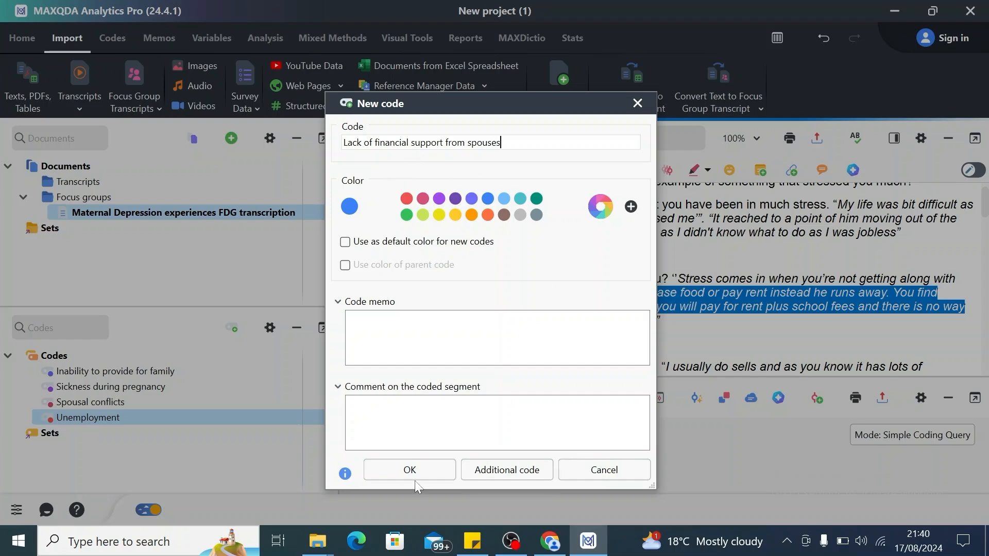
{"action": "left_click", "coordinate": [409, 470]}
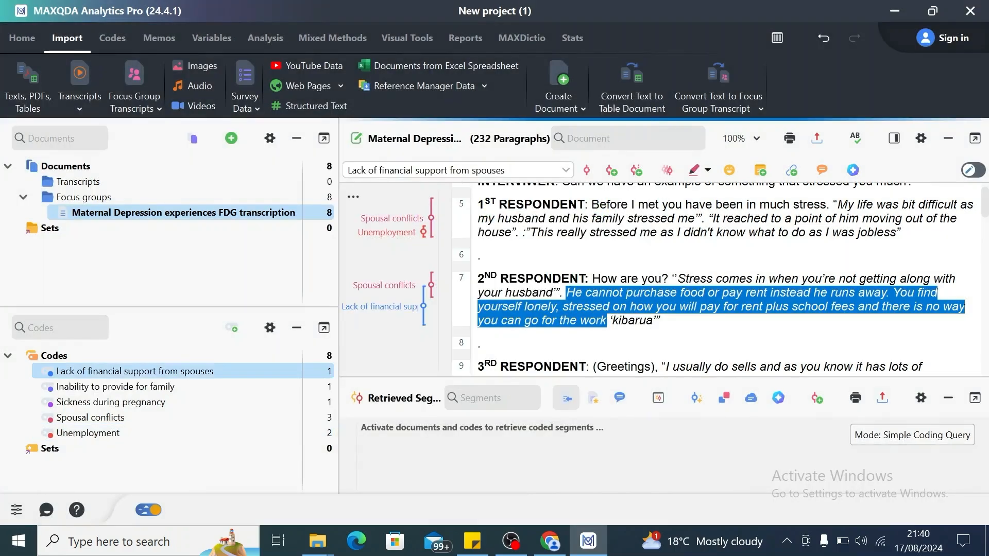
{"action": "scroll", "scroll_direction": "down", "scroll_amount": 3}
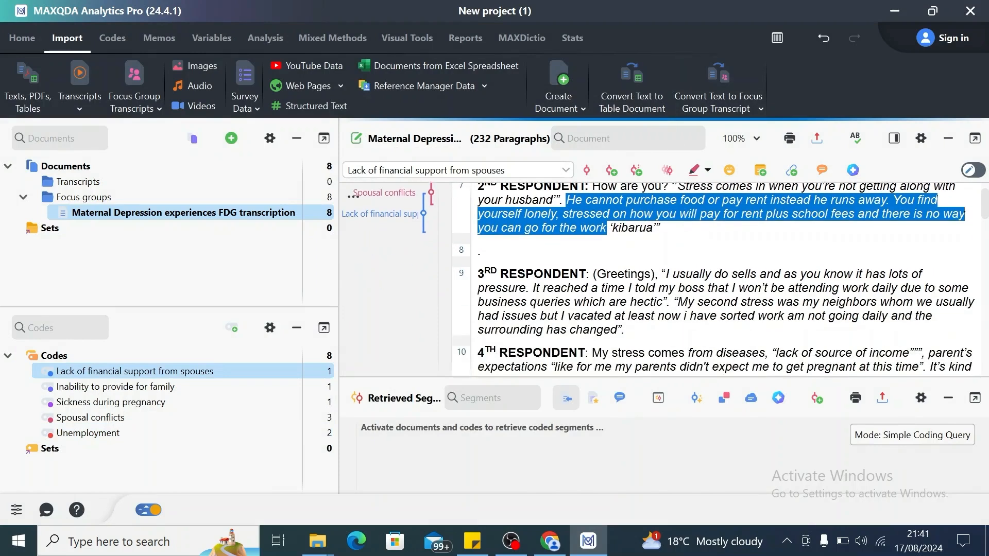
Step: Create the new code 'Job demands' on the third respondent's work-pressure passage
{"action": "scroll", "scroll_direction": "down", "scroll_amount": 3}
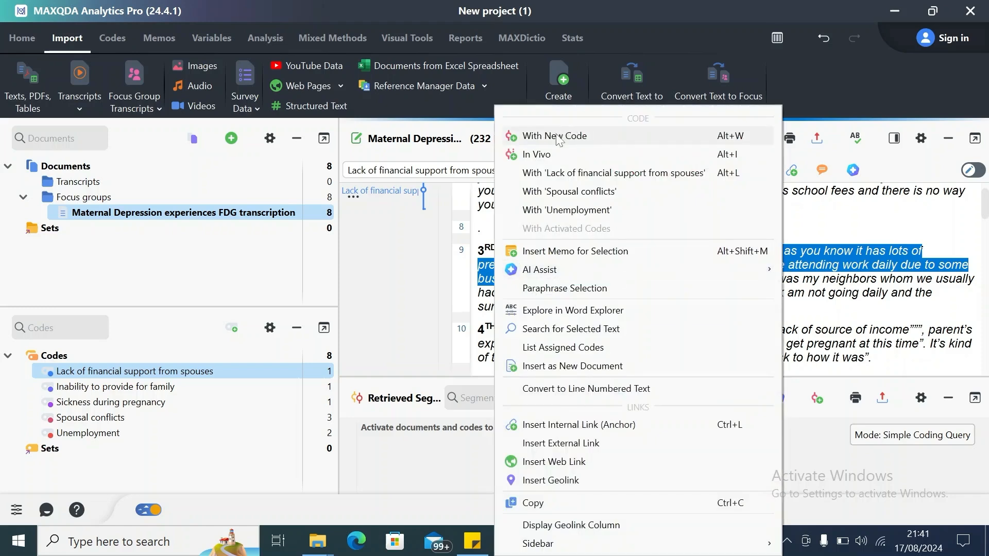
{"action": "left_click", "coordinate": [554, 136]}
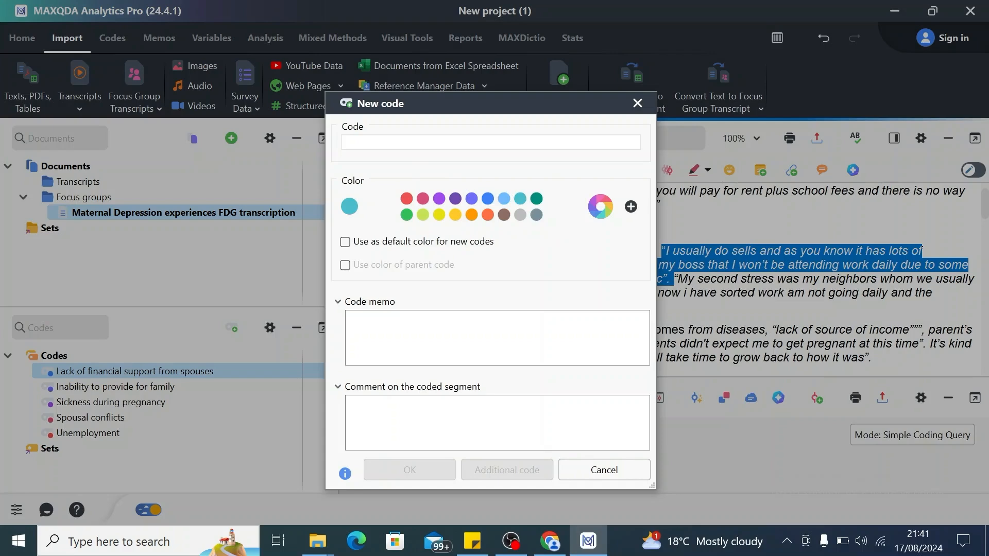
{"action": "type", "text": "J"}
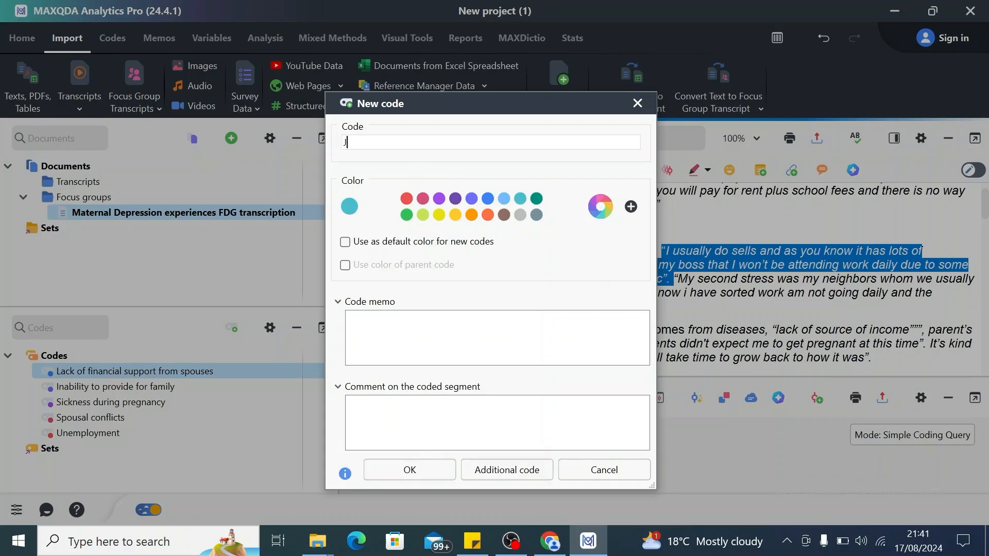
{"action": "type", "text": "ob dema"}
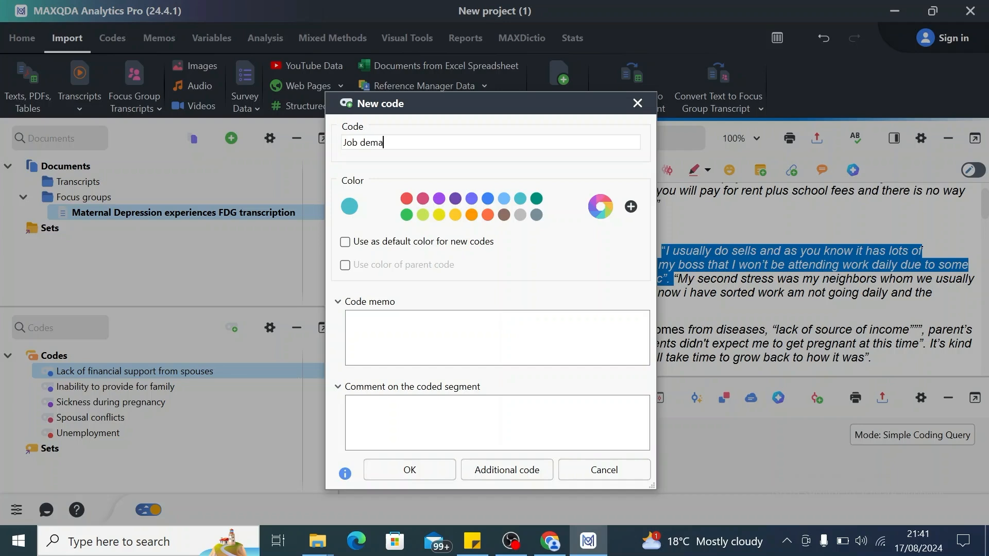
{"action": "type", "text": "nds"}
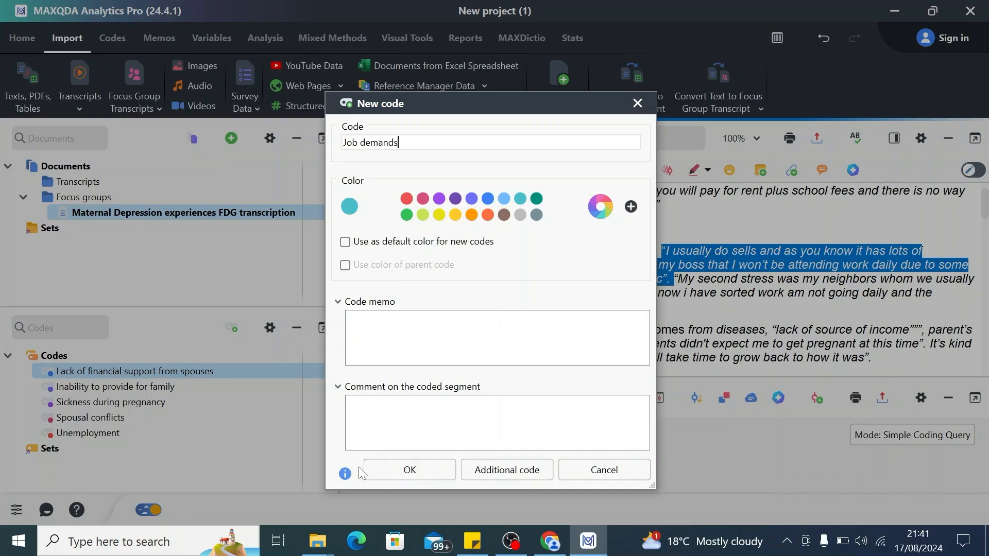
{"action": "left_click", "coordinate": [409, 470]}
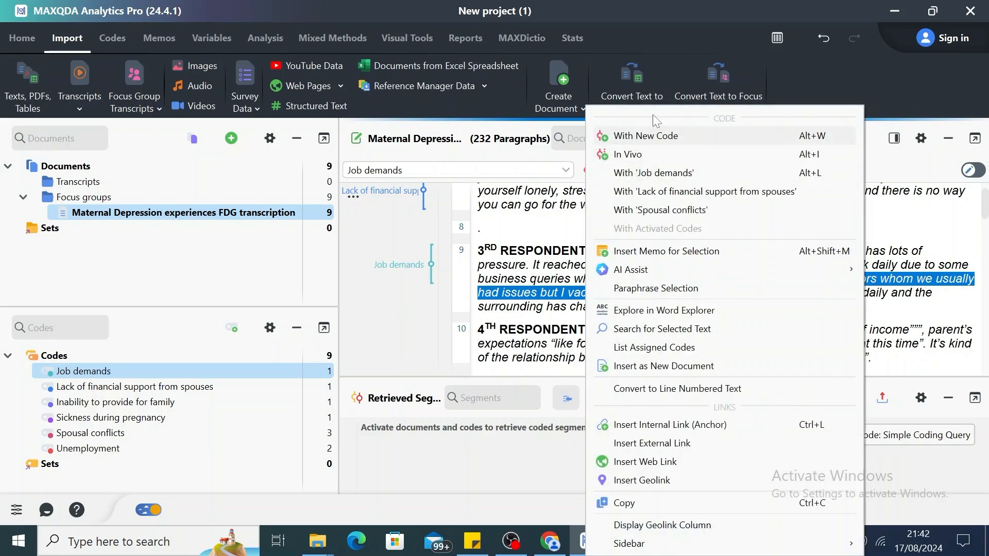
Step: Create a teal code 'Conflict with neighbours' on the neighbours sentence
{"action": "left_click", "coordinate": [645, 136]}
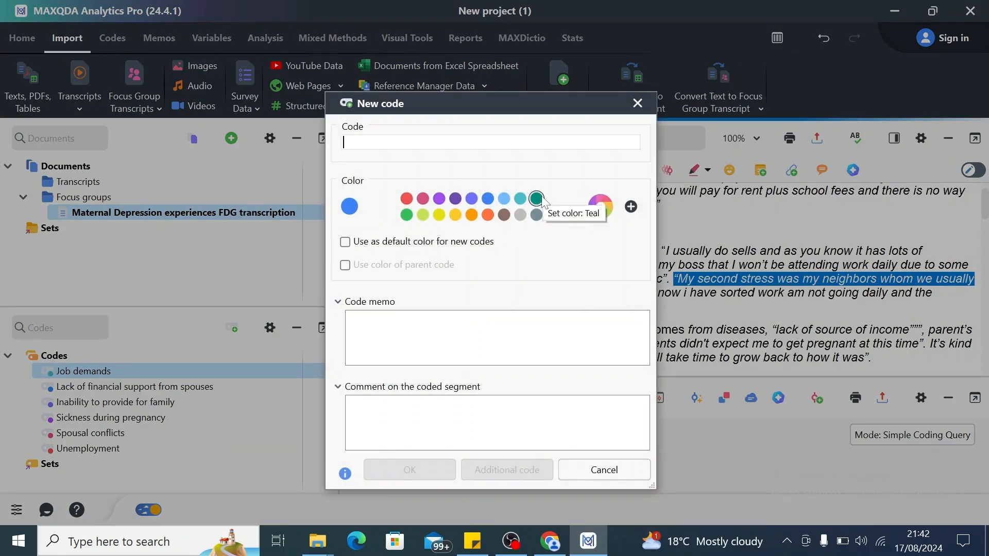
{"action": "left_click", "coordinate": [536, 197]}
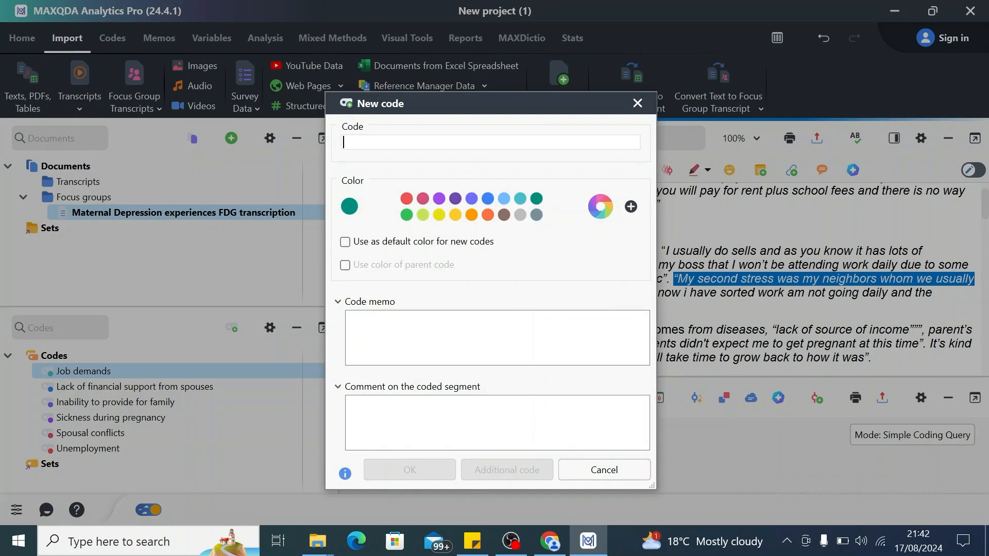
{"action": "type", "text": "c"}
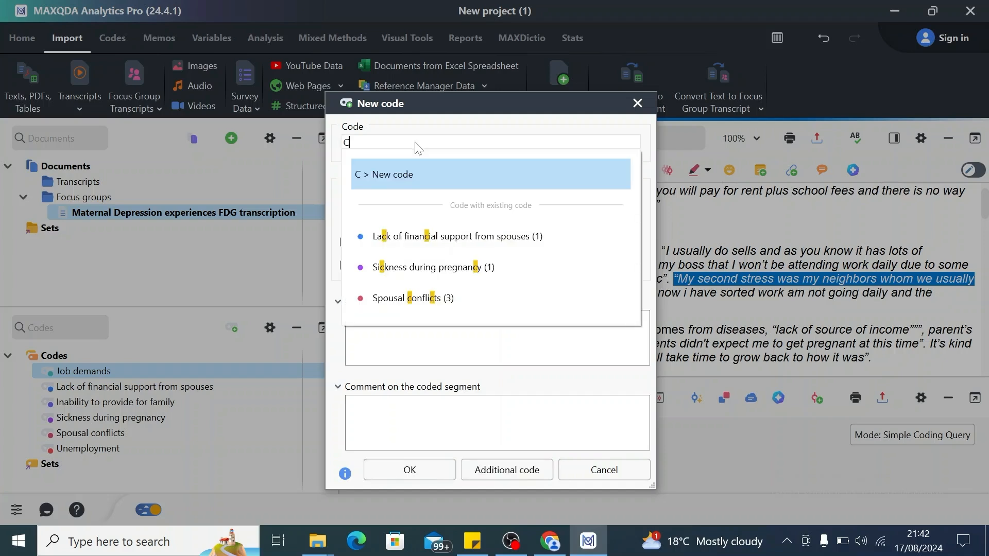
{"action": "type", "text": "ond"}
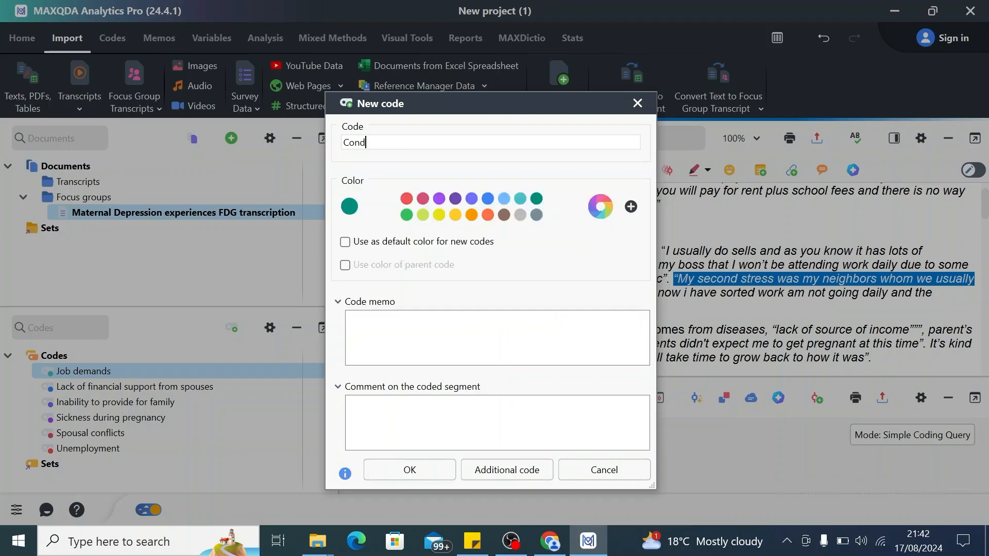
{"action": "type", "text": "flict"}
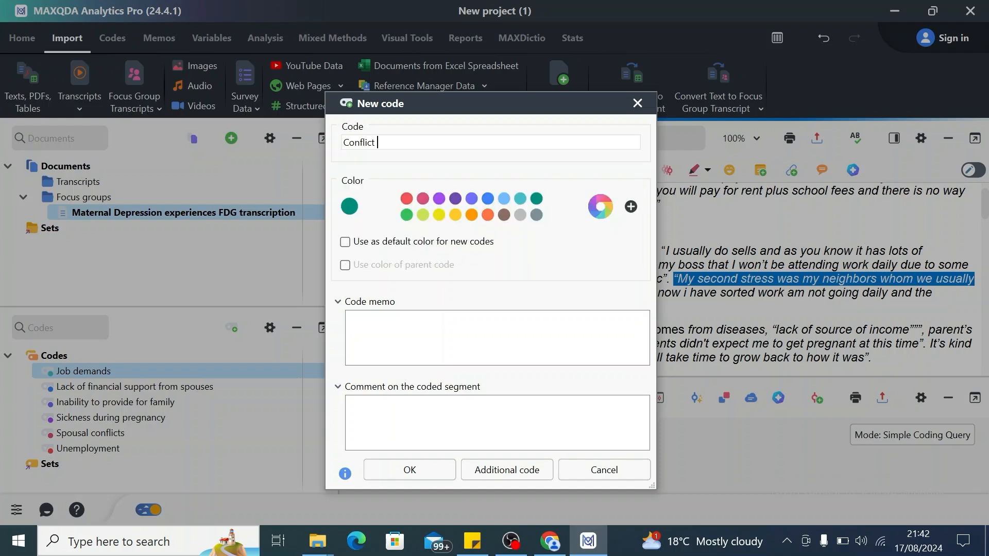
{"action": "type", "text": "with neig"}
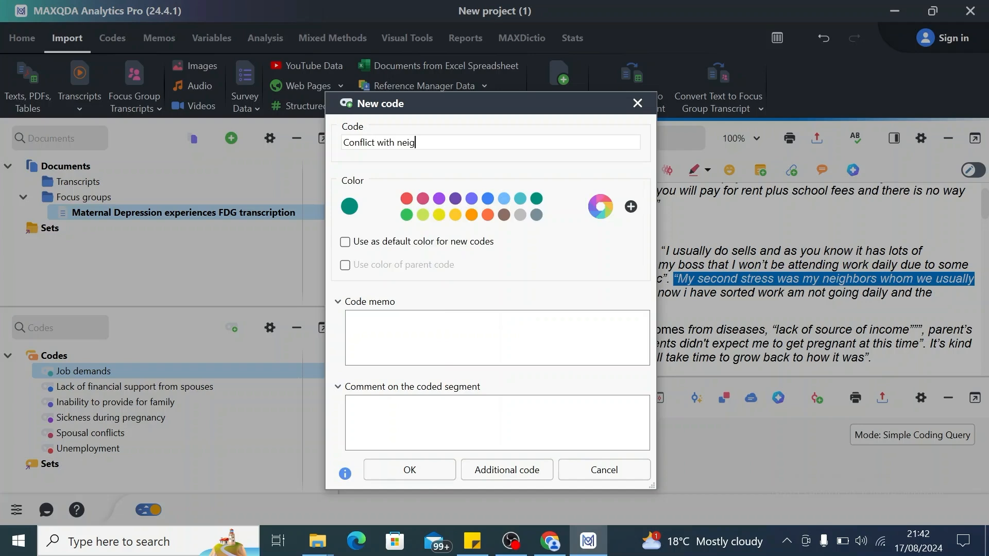
{"action": "type", "text": "hbours"}
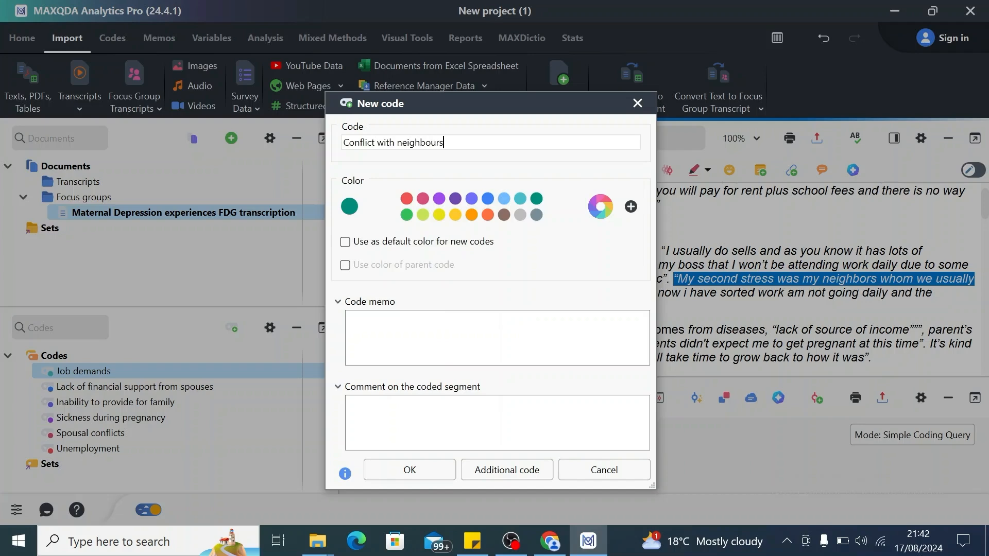
{"action": "left_click", "coordinate": [409, 469]}
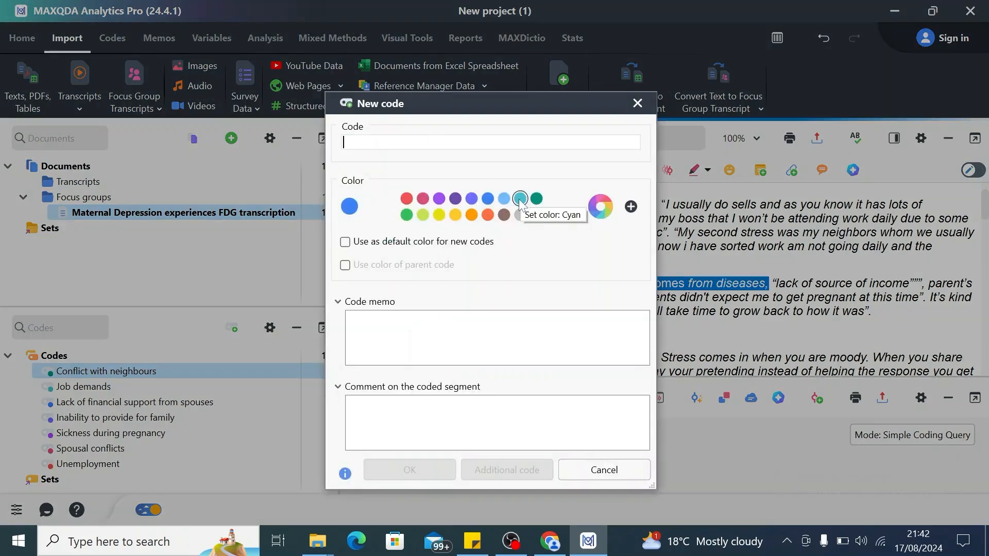
Step: Create a green code 'Illness' on the comes-from-diseases phrase
{"action": "left_click", "coordinate": [536, 198]}
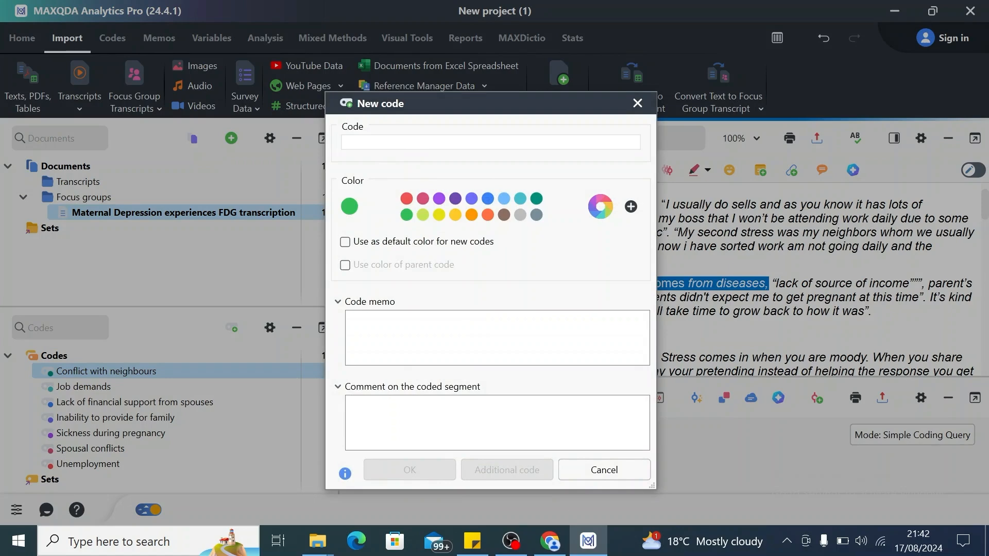
{"action": "left_click", "coordinate": [490, 141]}
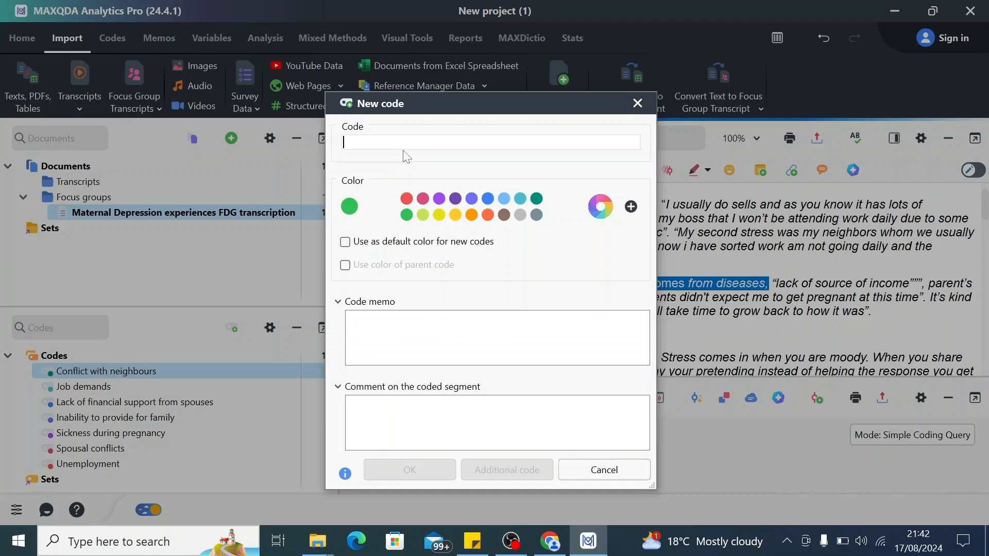
{"action": "type", "text": "Illnesss"}
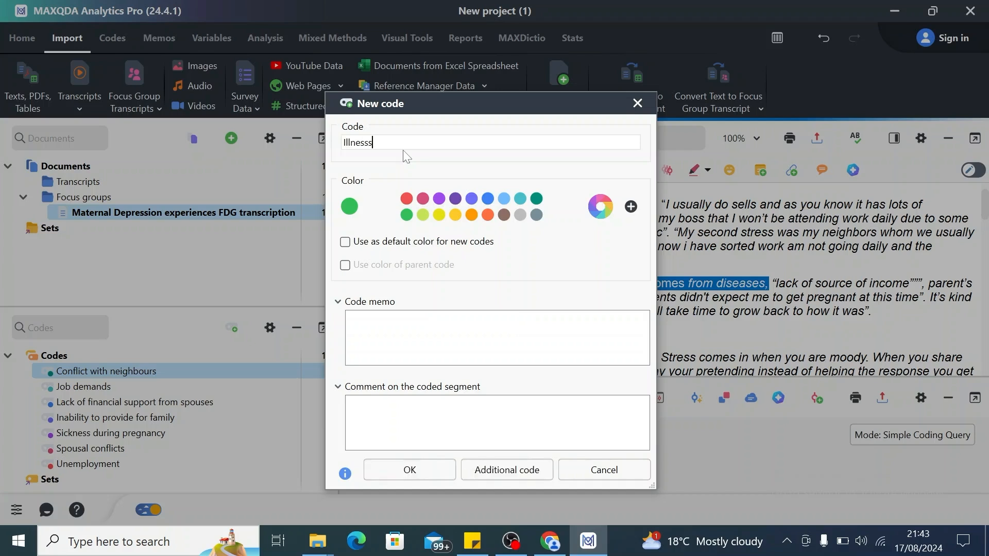
{"action": "key", "text": "Backspace"}
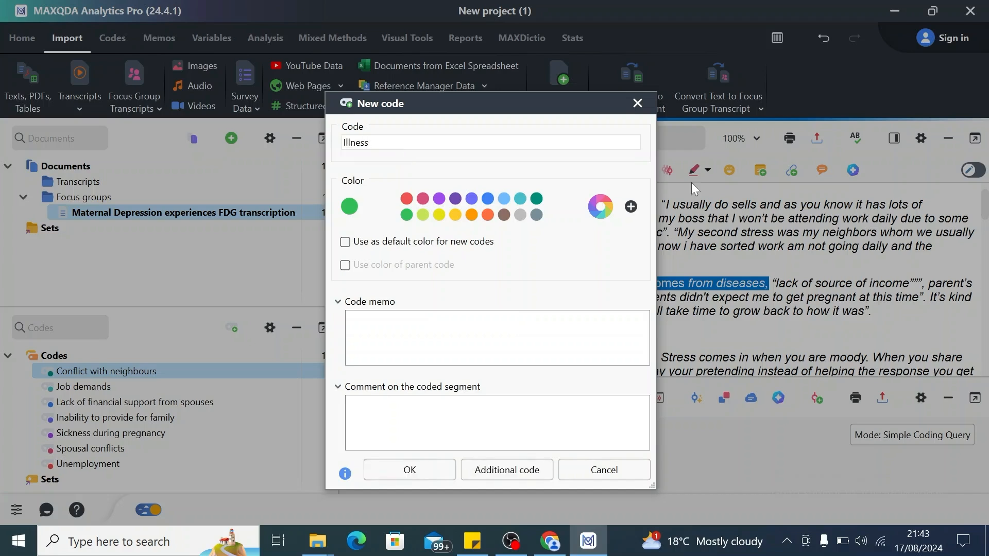
{"action": "left_click", "coordinate": [409, 470]}
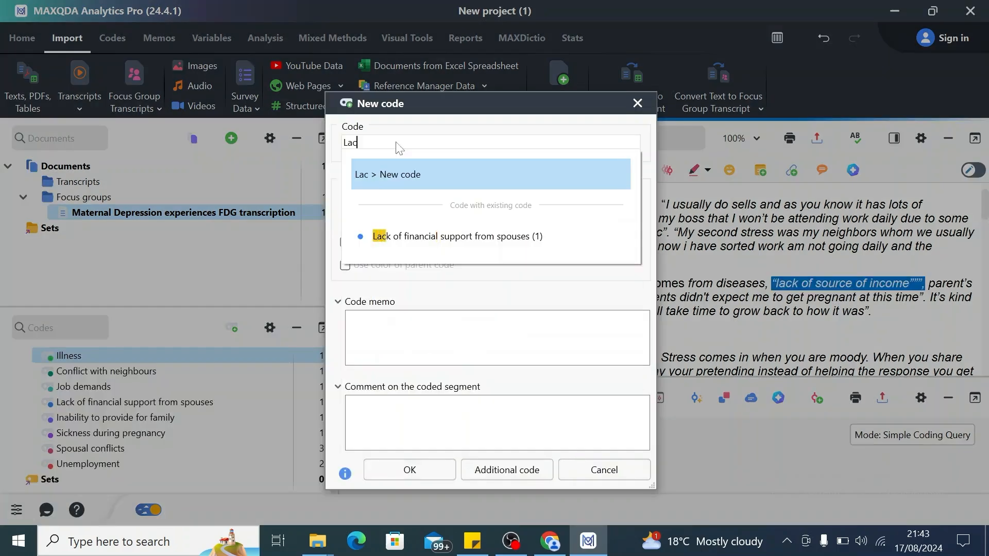
Step: Name the new code 'Lack of a stable source of income' for the income phrase
{"action": "type", "text": "k of as"}
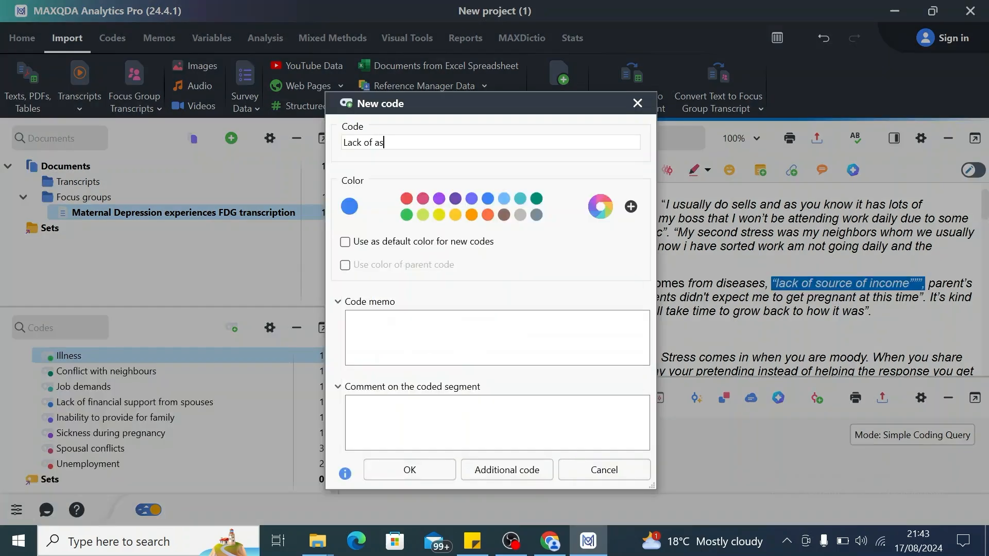
{"action": "key", "text": "Backspace"}
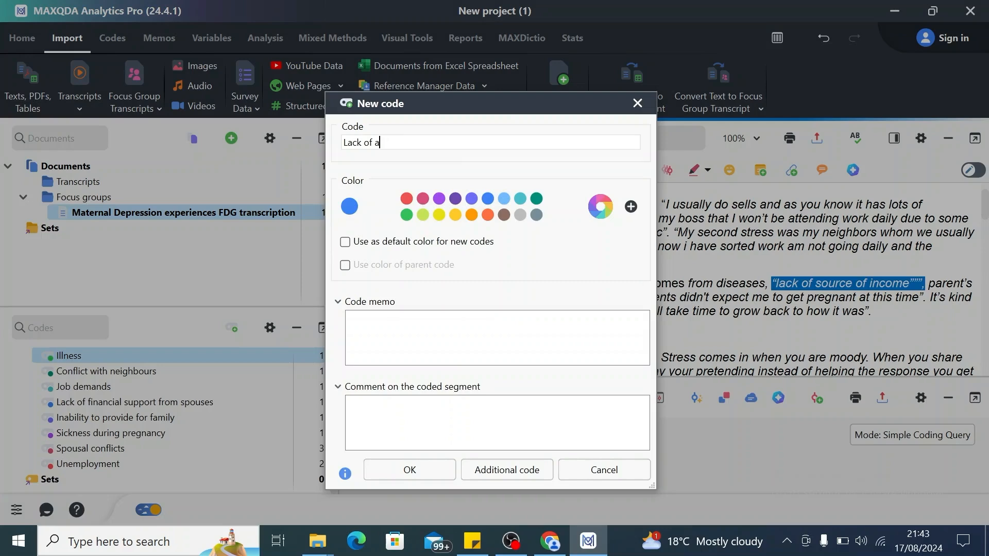
{"action": "type", "text": "stable"}
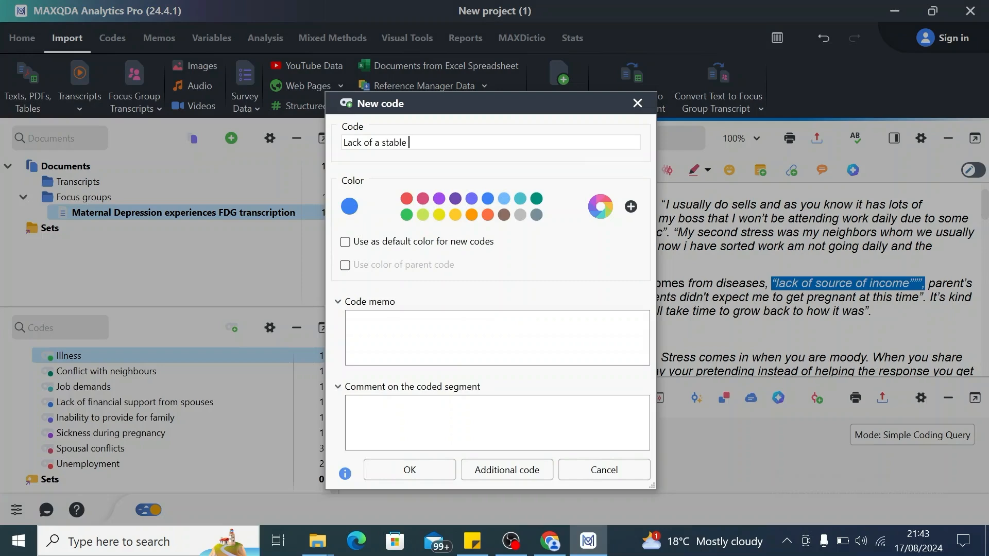
{"action": "type", "text": "source"}
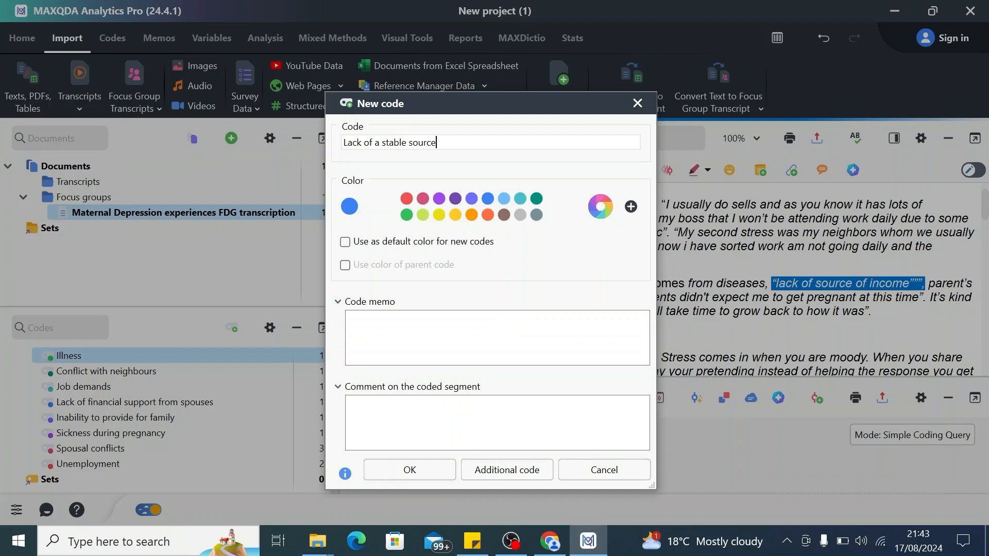
{"action": "type", "text": "of inc"}
{"action": "type", "text": "Disagr"}
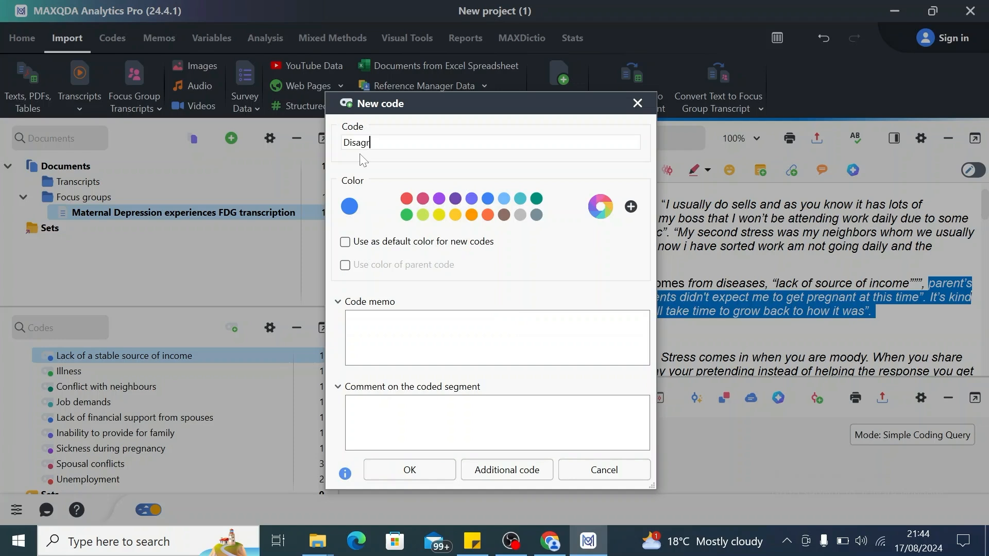
Step: Create the new code 'Disagreement with parents' on the parents' expectations passage
{"action": "type", "text": "ement with p"}
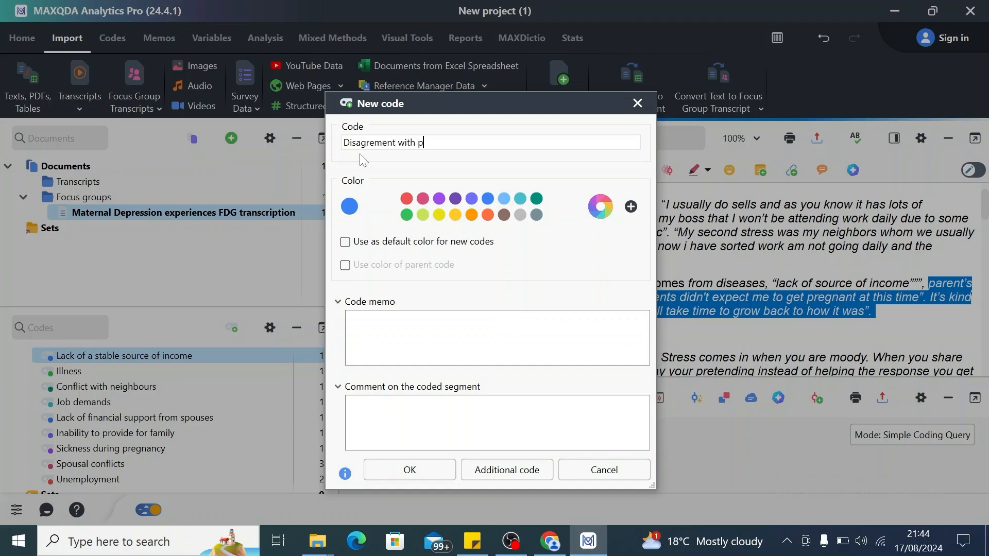
{"action": "type", "text": "arents"}
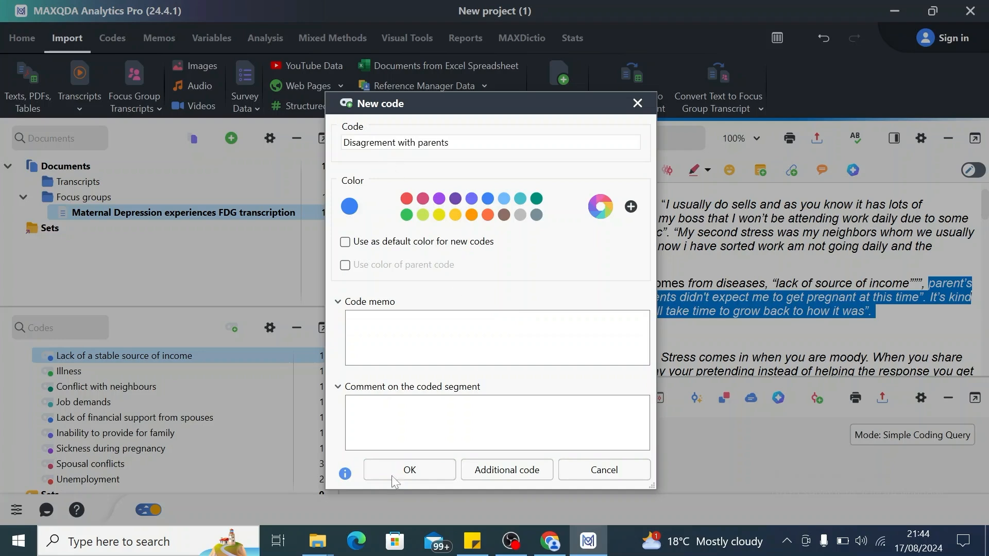
{"action": "left_click", "coordinate": [410, 470]}
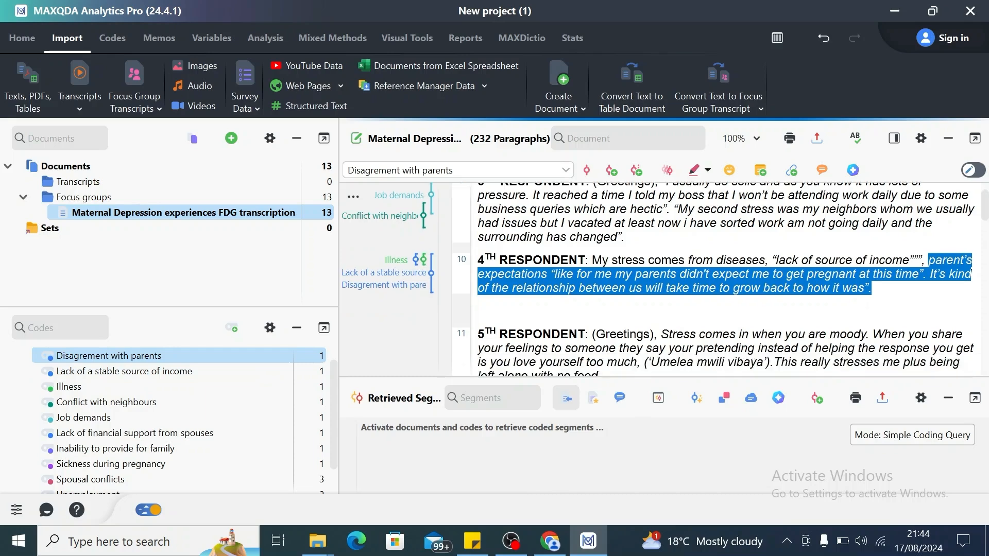
{"action": "scroll", "scroll_direction": "down", "scroll_amount": 3}
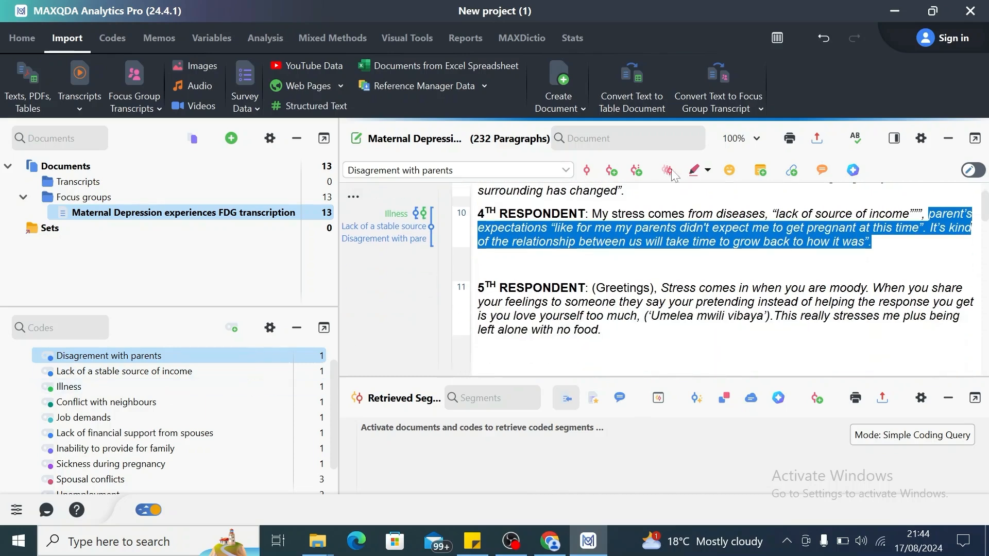
{"action": "scroll", "scroll_direction": "down", "scroll_amount": 3}
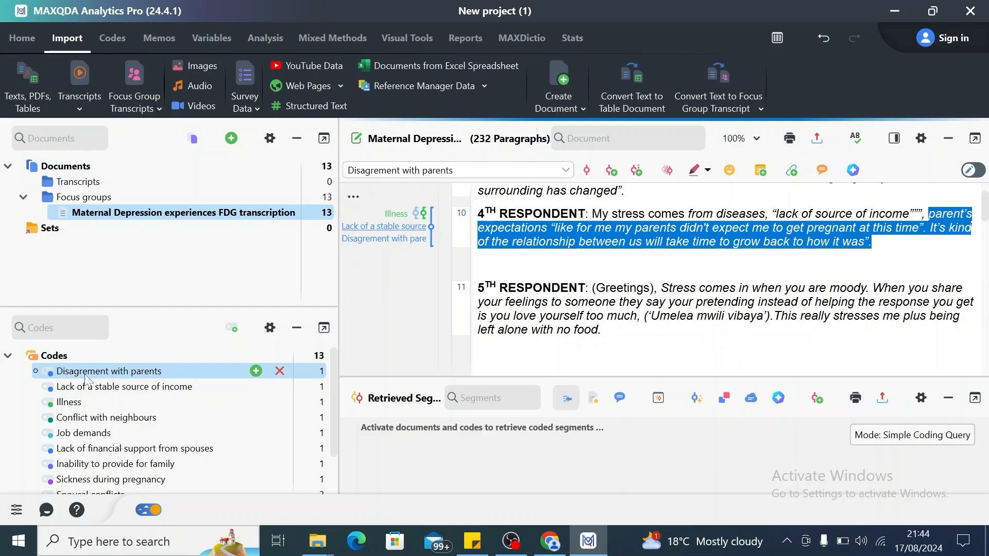
{"action": "scroll", "scroll_direction": "down", "scroll_amount": 3}
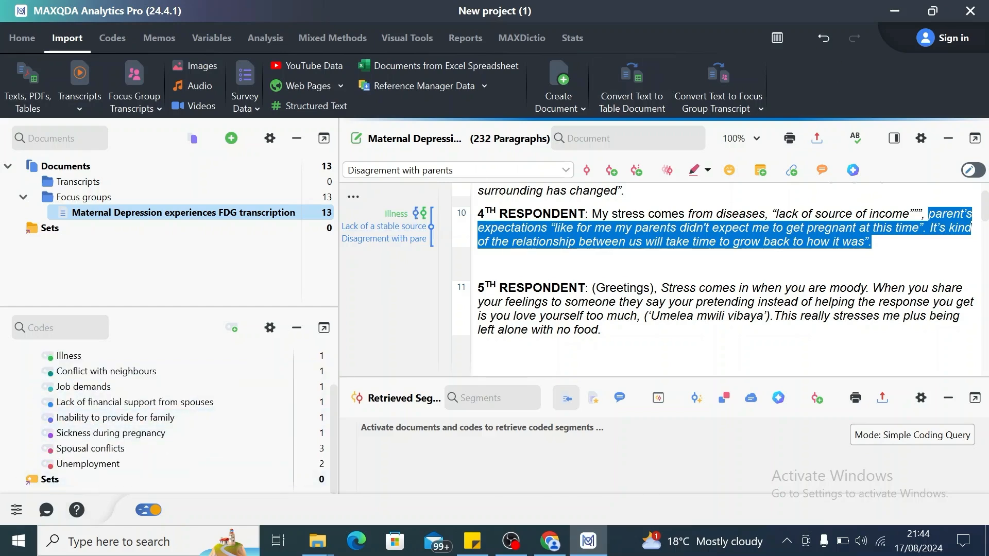
{"action": "mouse_move", "coordinate": [126, 403]}
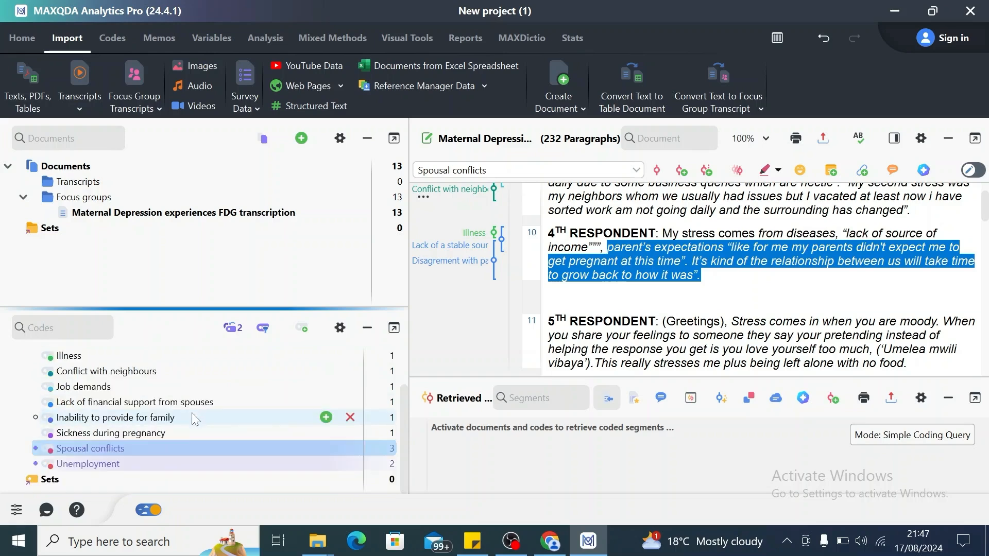
{"action": "left_click", "coordinate": [87, 464]}
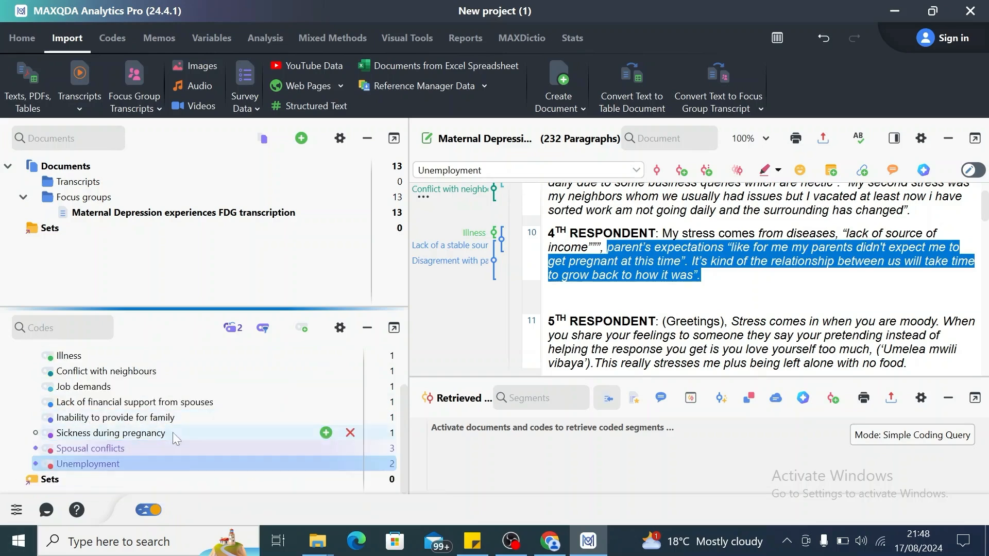
{"action": "mouse_move", "coordinate": [134, 403]}
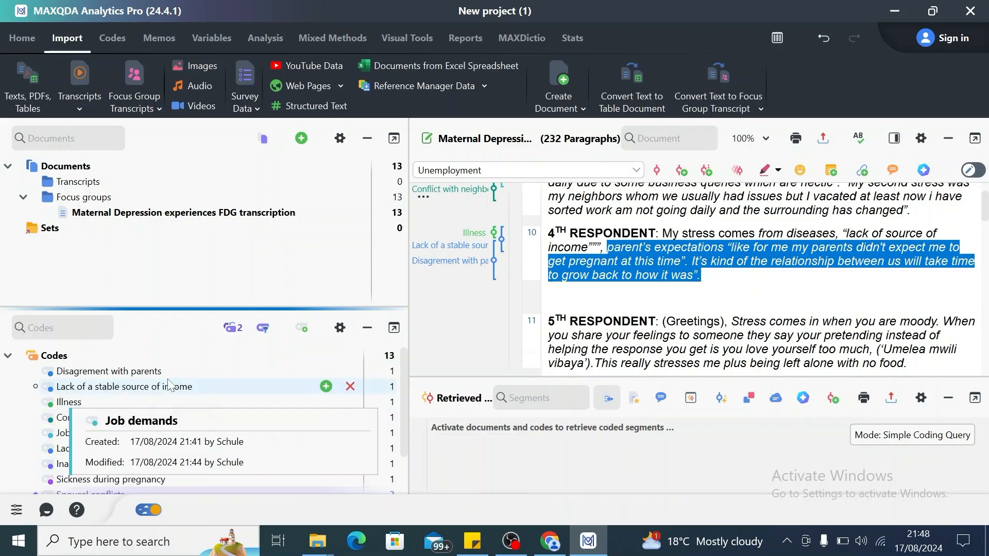
{"action": "mouse_move", "coordinate": [288, 407]}
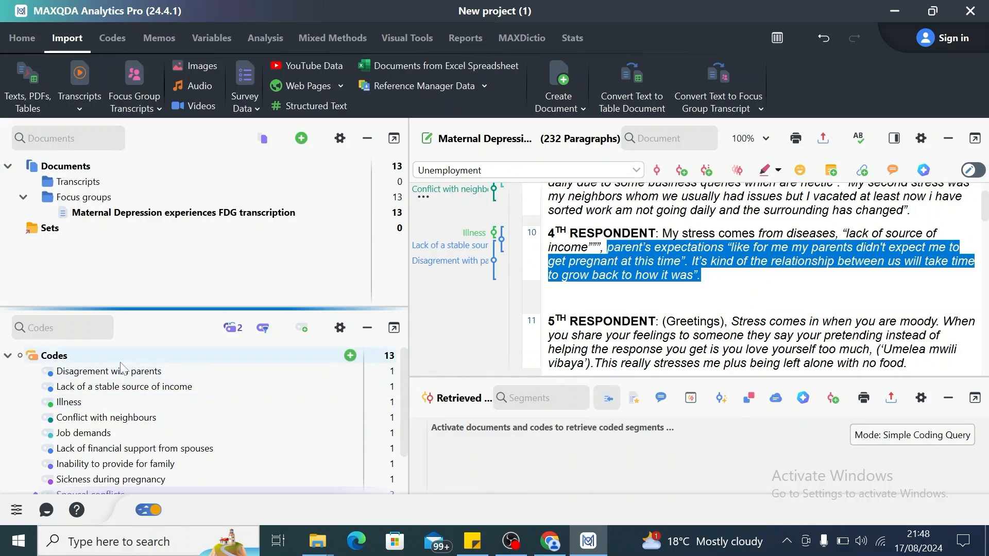
Step: Create top-level code 'Financial Issues' with memo 'This represents all financial issues that cause stress among pregnant women'
{"action": "left_click", "coordinate": [350, 356]}
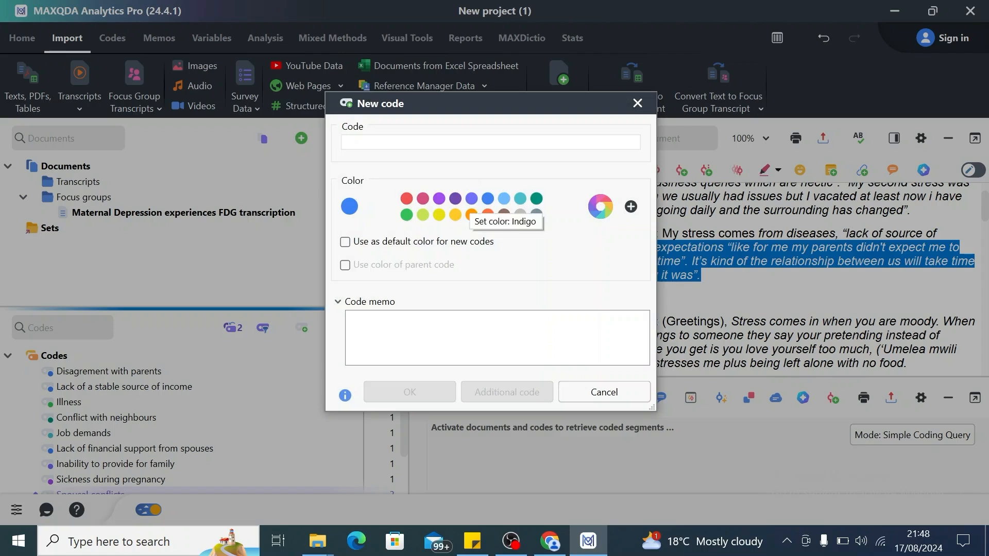
{"action": "type", "text": "Fina"}
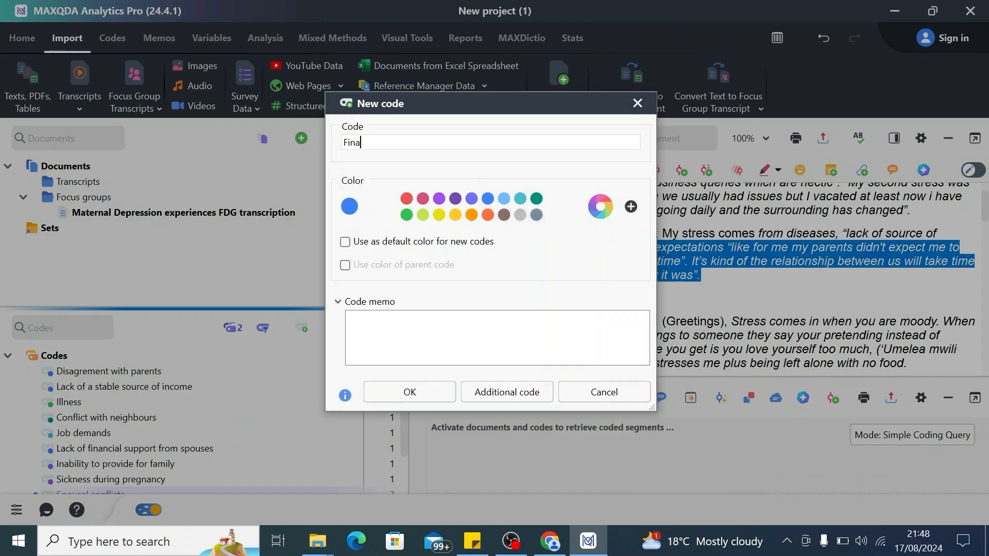
{"action": "type", "text": "ni"}
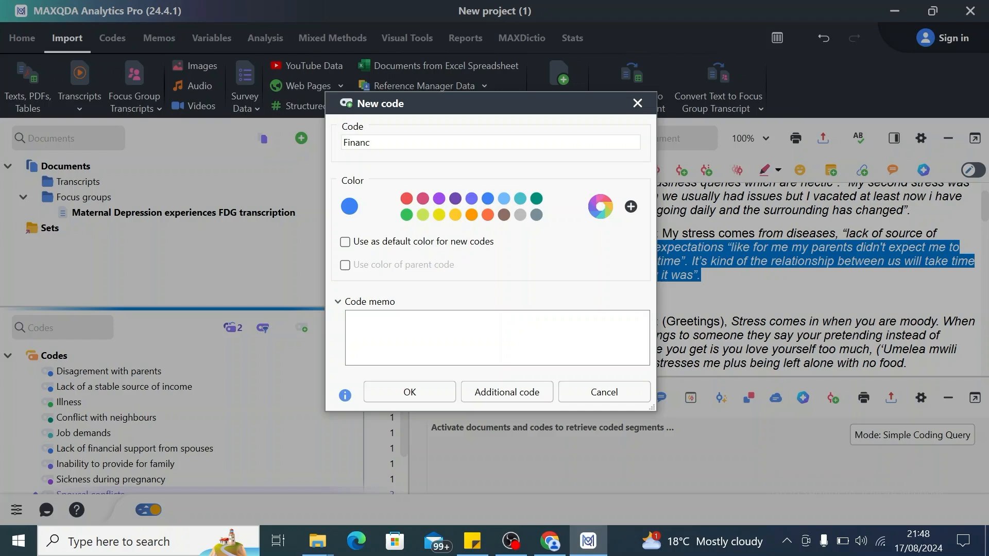
{"action": "type", "text": "ial"}
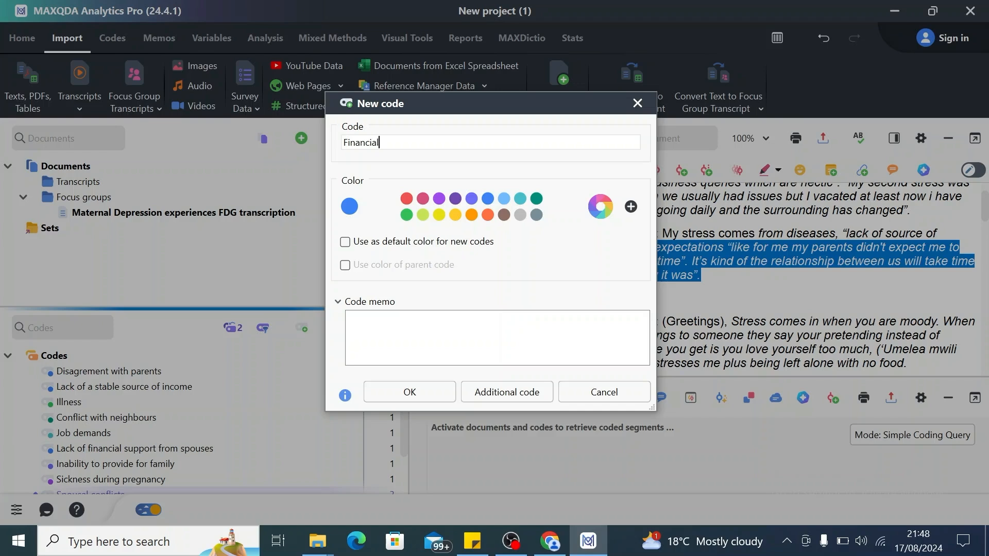
{"action": "type", "text": "Is"}
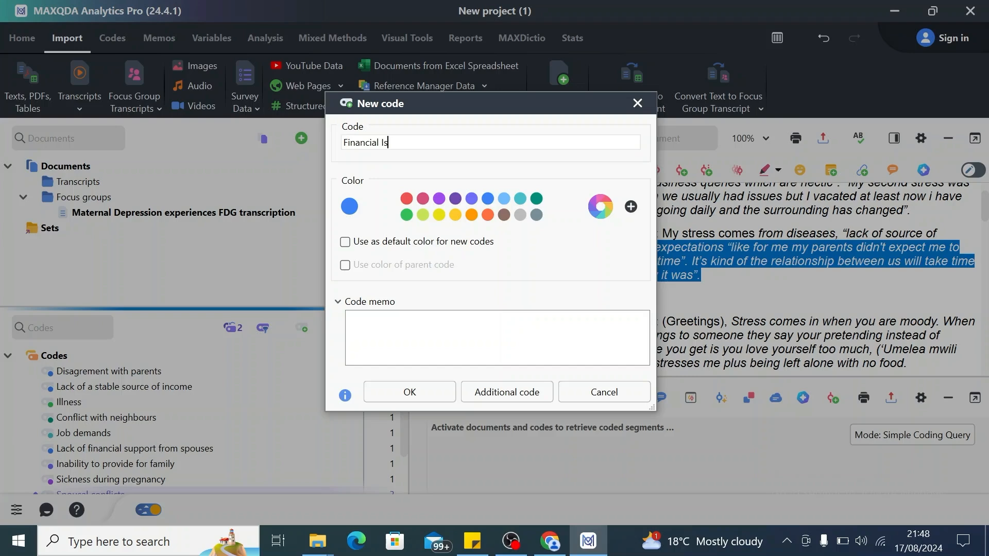
{"action": "type", "text": "sues"}
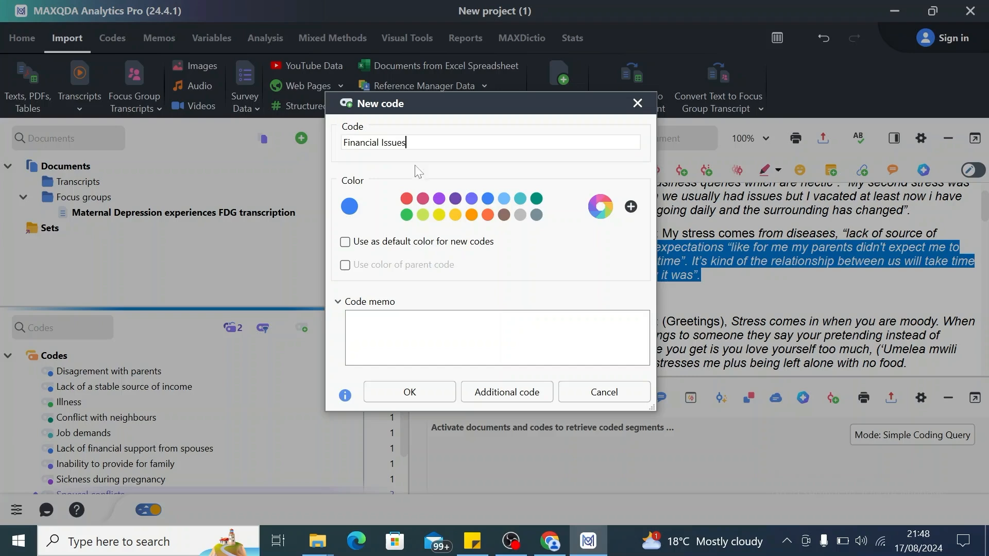
{"action": "mouse_move", "coordinate": [454, 215]}
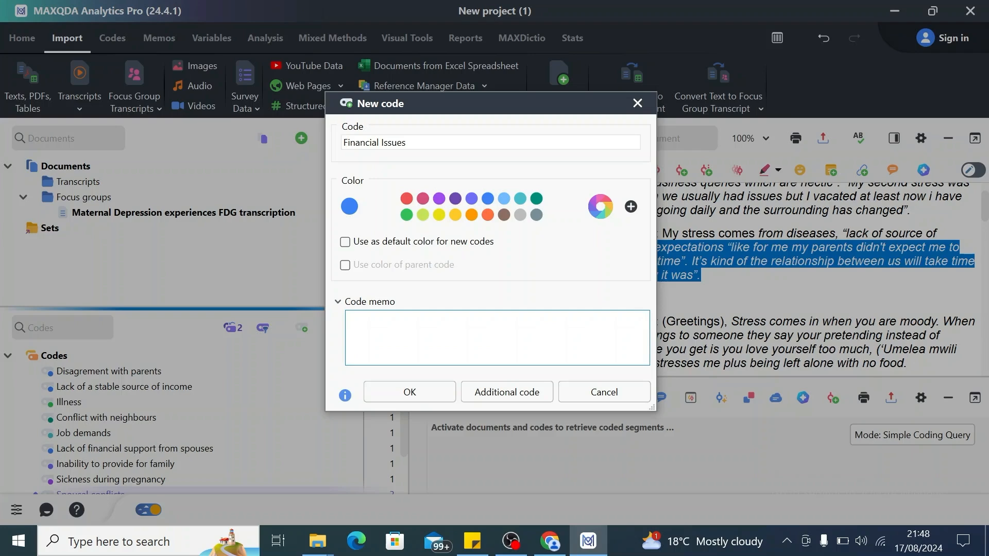
{"action": "type", "text": "T"}
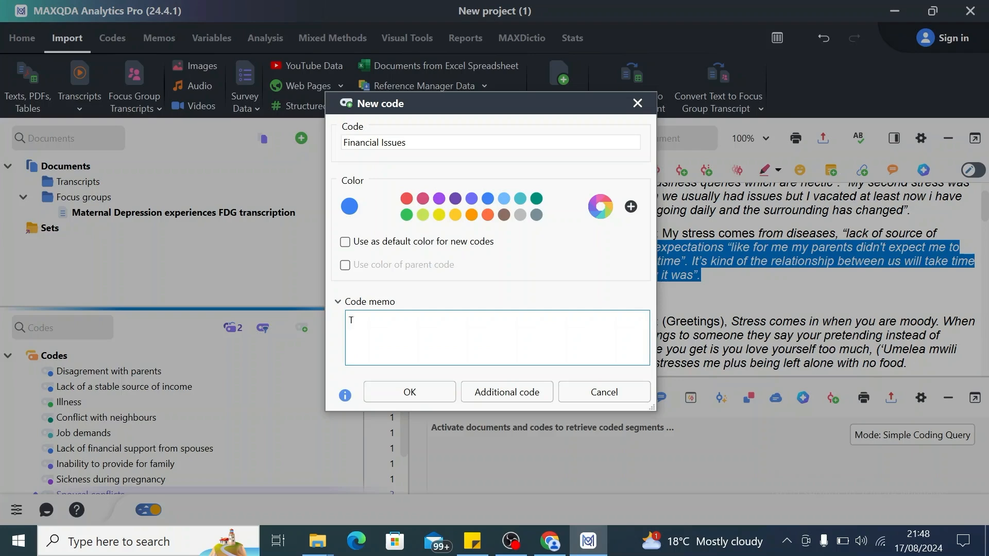
{"action": "type", "text": "his represents all financial issues that cause stress among pregnant women"}
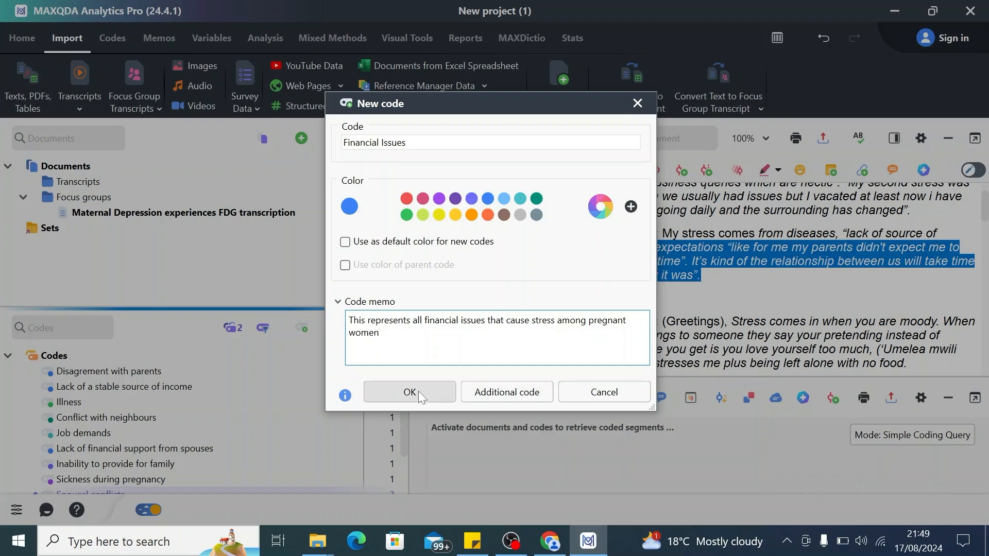
{"action": "left_click", "coordinate": [409, 392]}
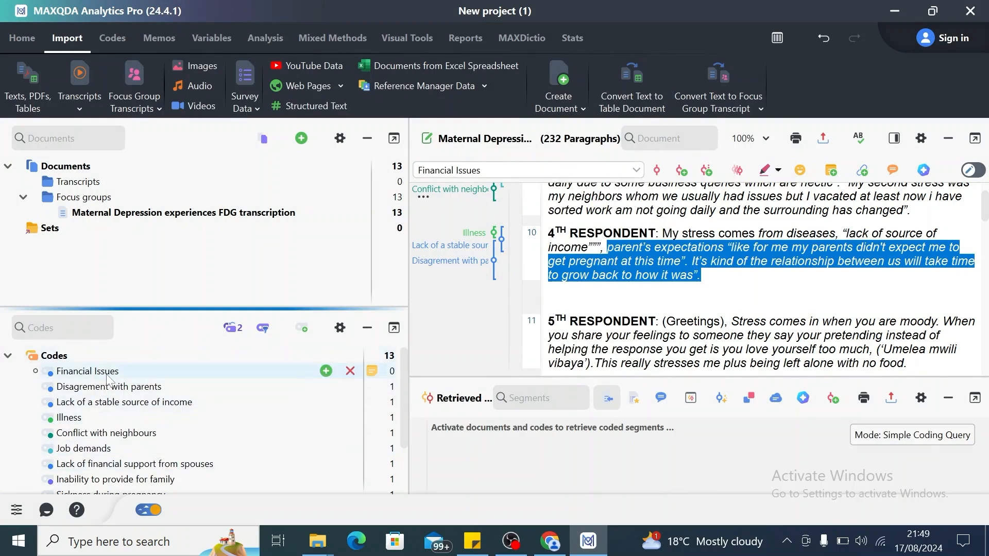
{"action": "mouse_move", "coordinate": [75, 383]}
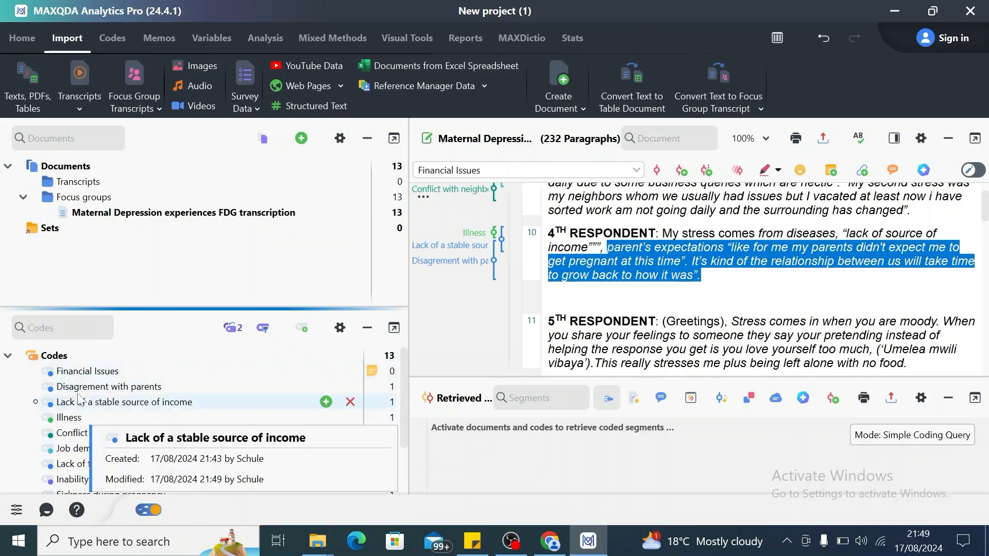
Step: Group the three income-related codes under Financial Issues and collapse the branch
{"action": "right_click", "coordinate": [87, 371]}
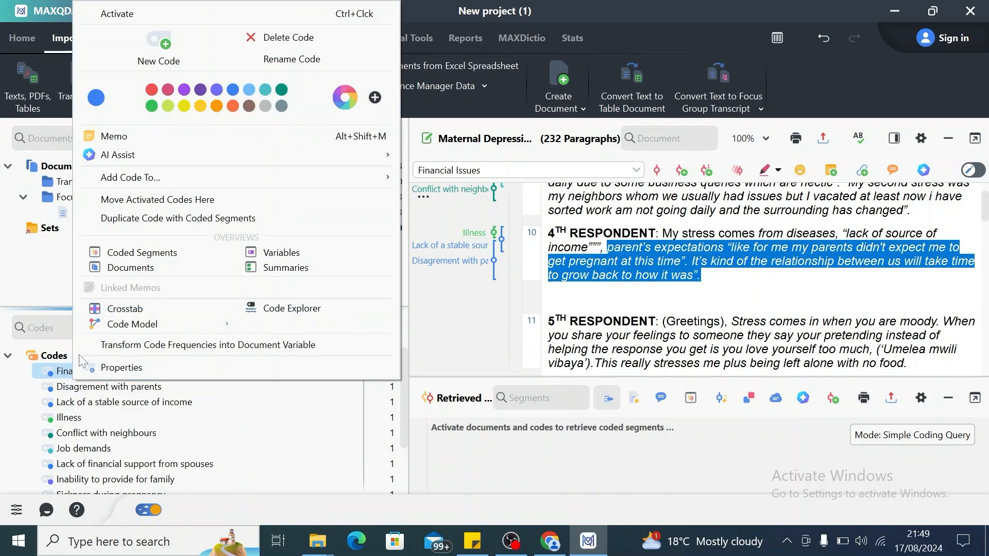
{"action": "mouse_move", "coordinate": [80, 452]}
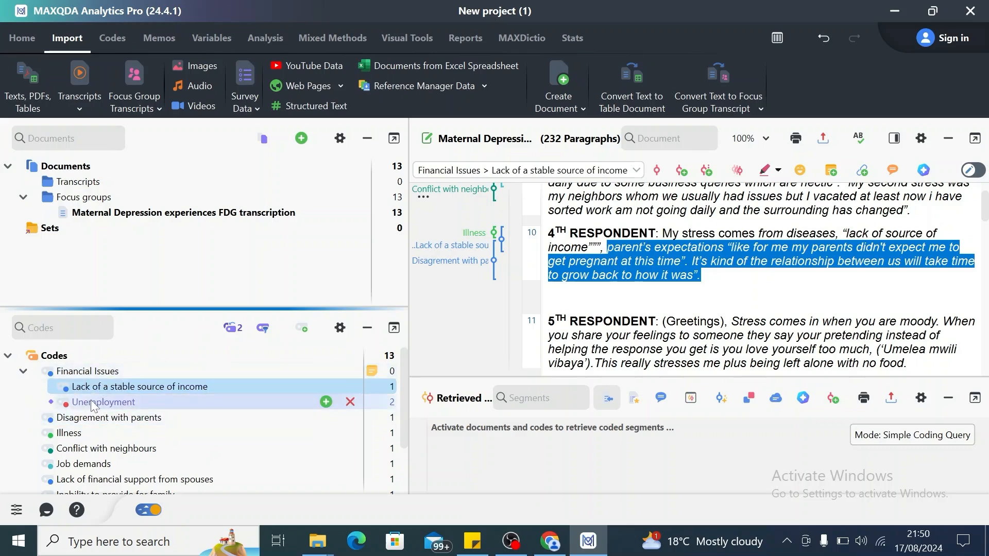
{"action": "right_click", "coordinate": [105, 402]}
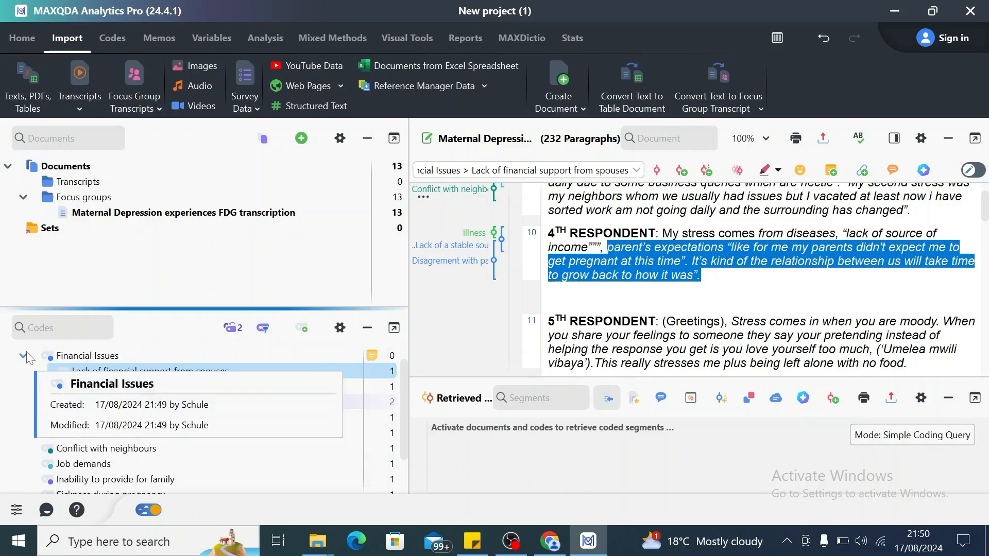
{"action": "left_click", "coordinate": [23, 355]}
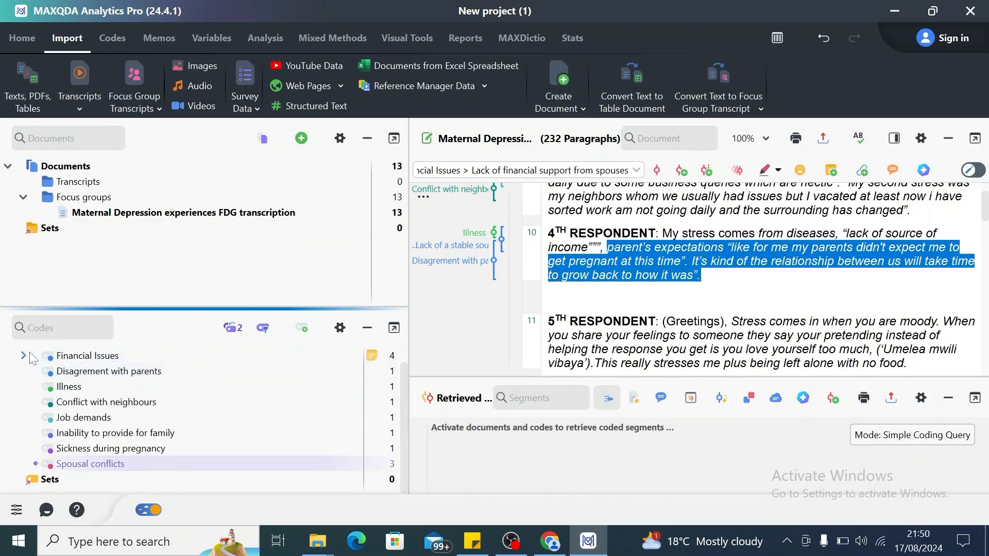
{"action": "left_click", "coordinate": [24, 355]}
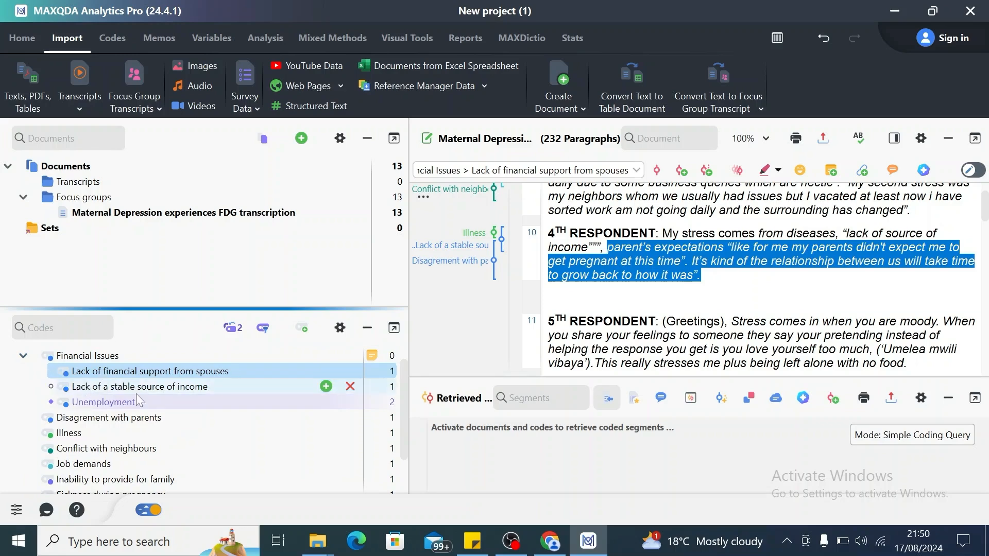
{"action": "mouse_move", "coordinate": [63, 418]}
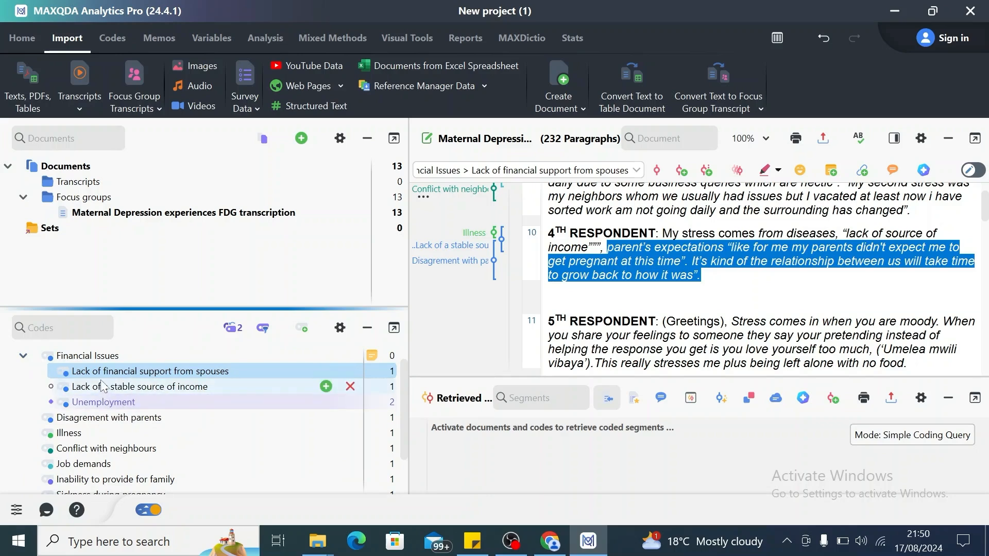
{"action": "left_click", "coordinate": [23, 355]}
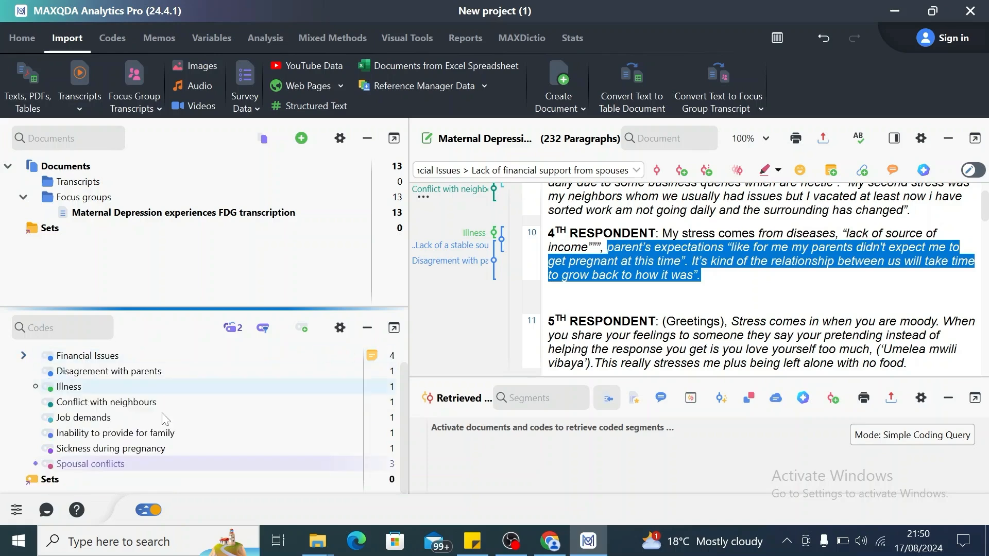
{"action": "left_click", "coordinate": [23, 356]}
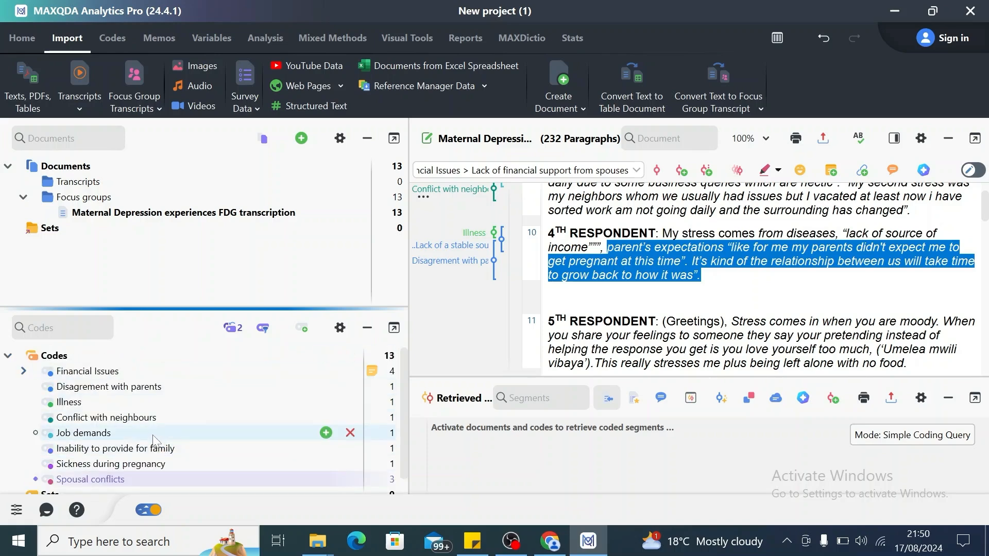
{"action": "mouse_move", "coordinate": [80, 422]}
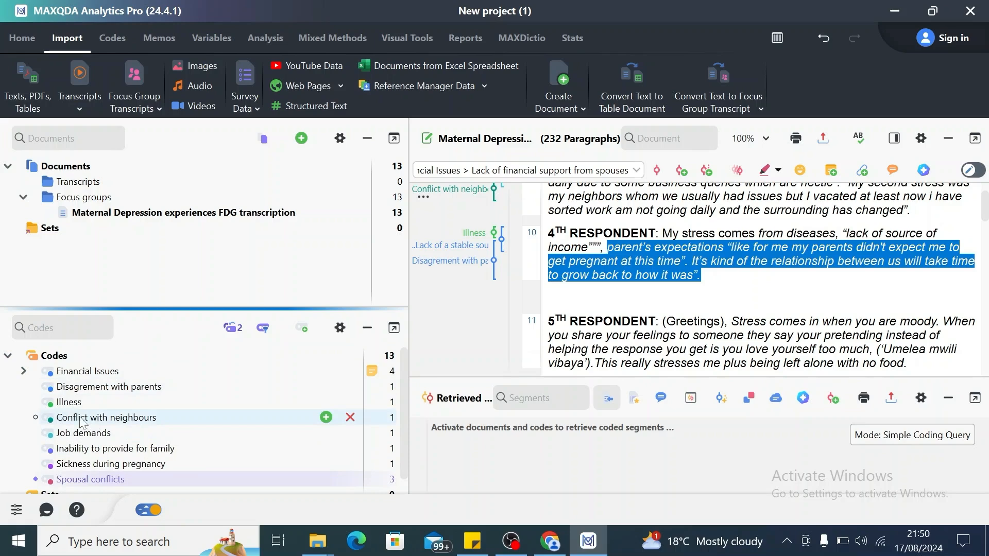
{"action": "mouse_move", "coordinate": [86, 479]}
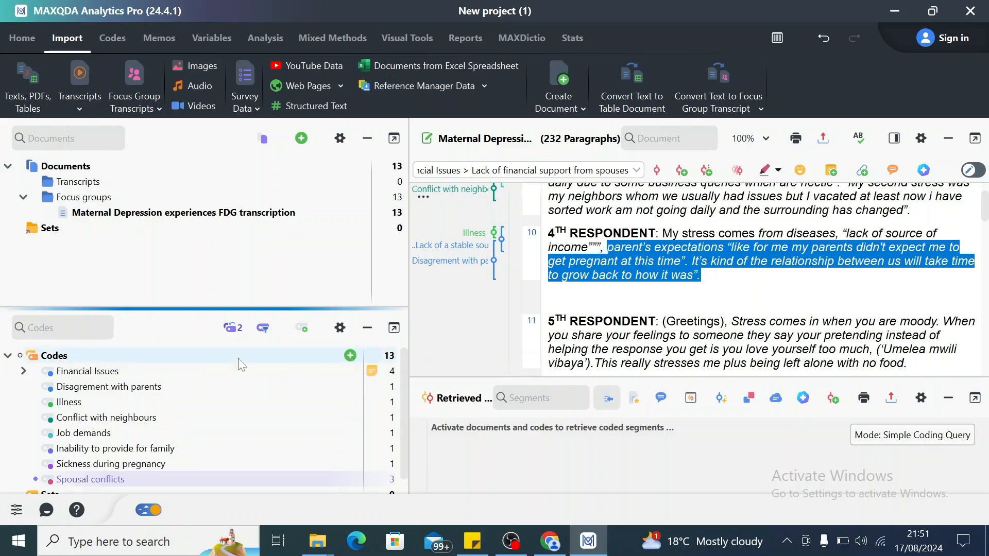
Step: Create a new top-level code named 'Conflict'
{"action": "left_click", "coordinate": [351, 355]}
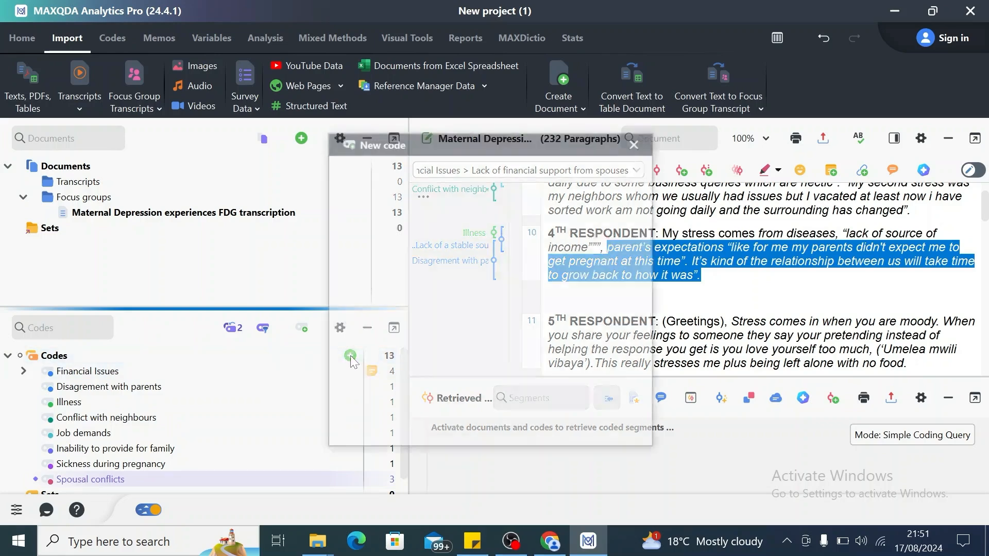
{"action": "left_click", "coordinate": [350, 356]}
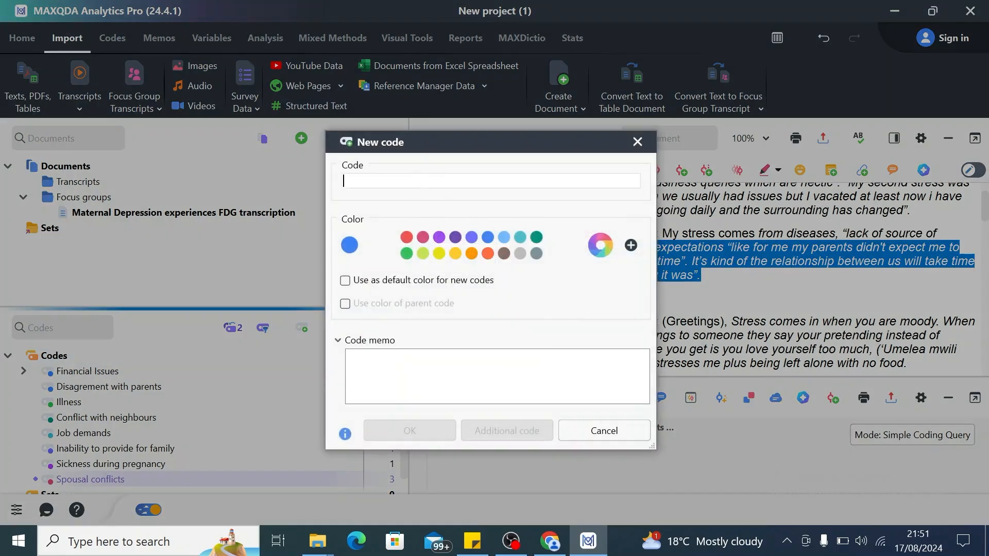
{"action": "type", "text": "Conflict"}
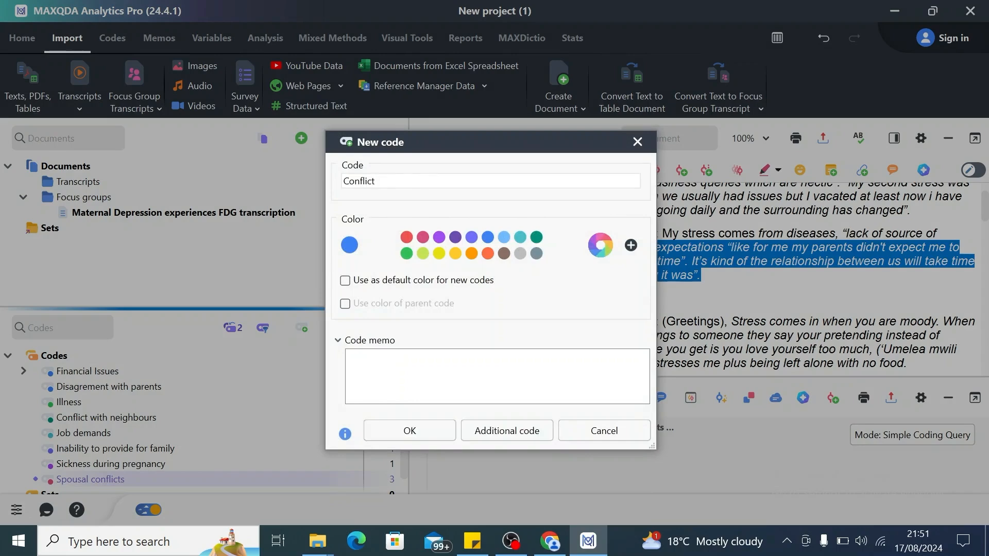
{"action": "left_click", "coordinate": [409, 430]}
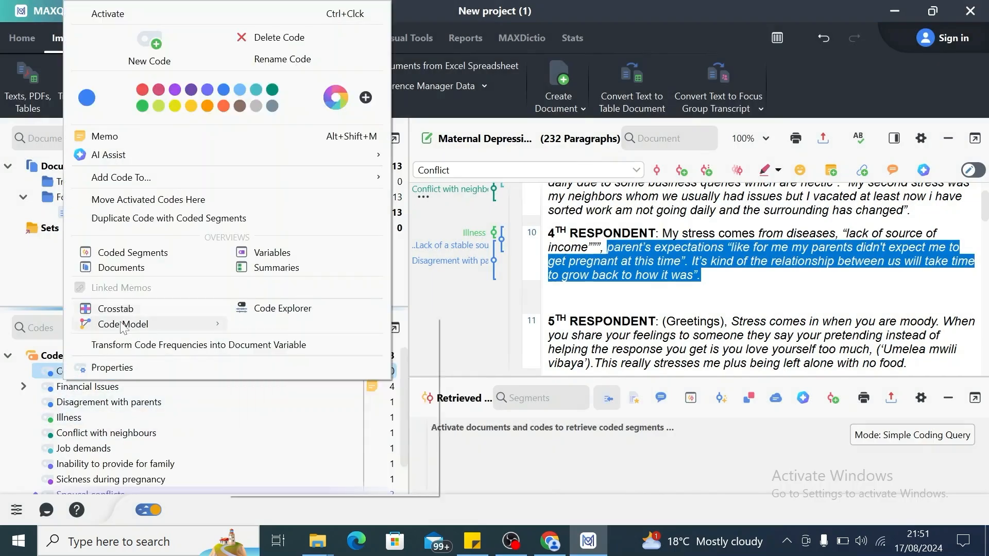
Step: Check the Conflict code's properties and start a memo for it
{"action": "left_click", "coordinate": [112, 368]}
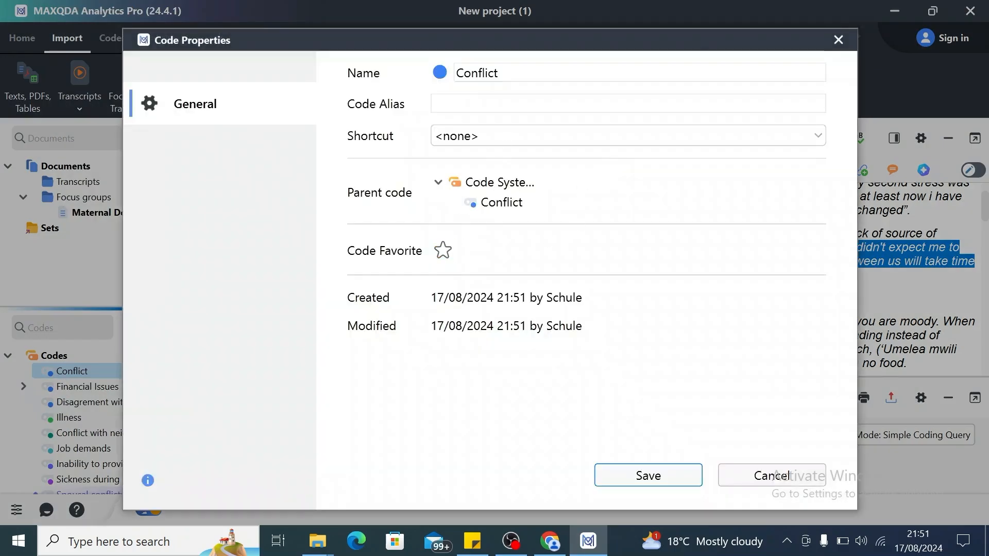
{"action": "left_click", "coordinate": [770, 475]}
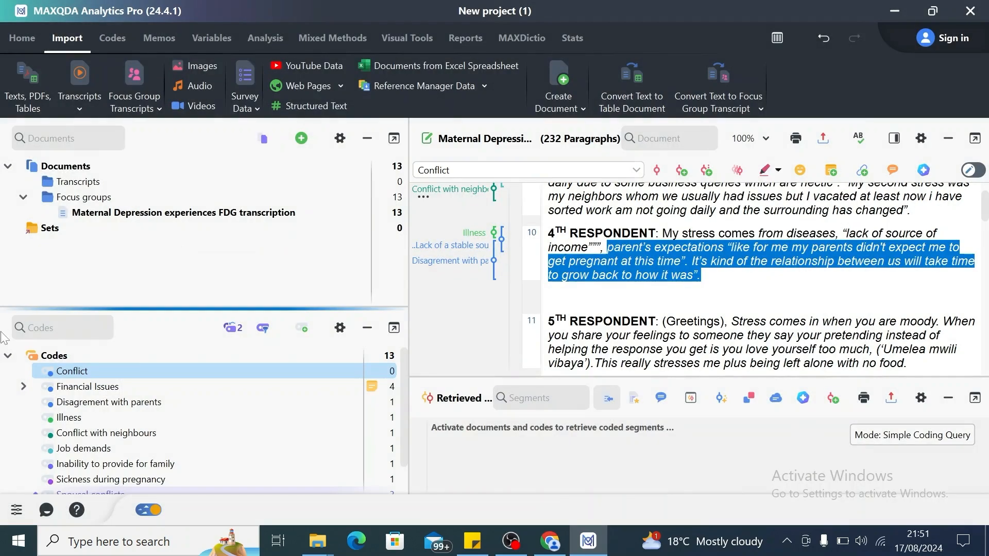
{"action": "right_click", "coordinate": [72, 371]}
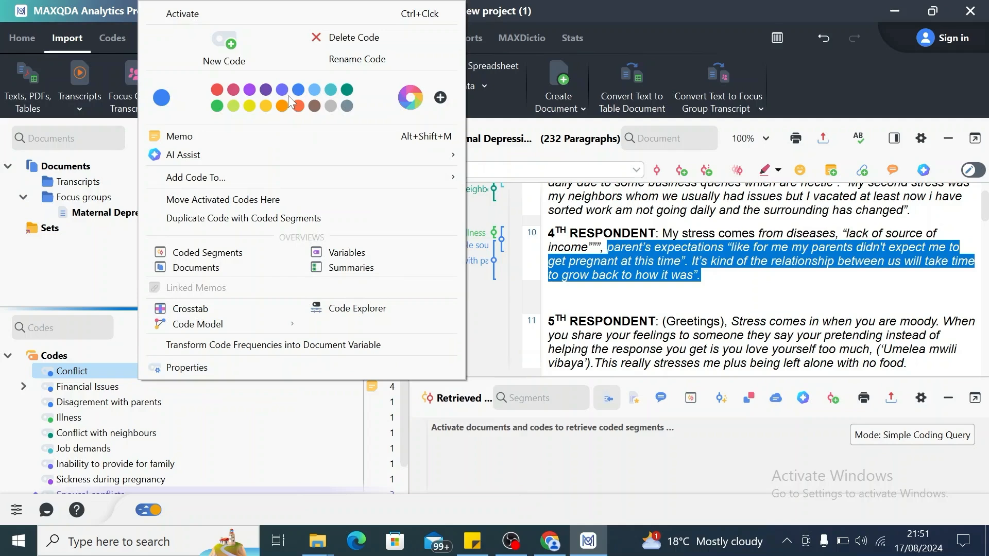
{"action": "mouse_move", "coordinate": [196, 372]}
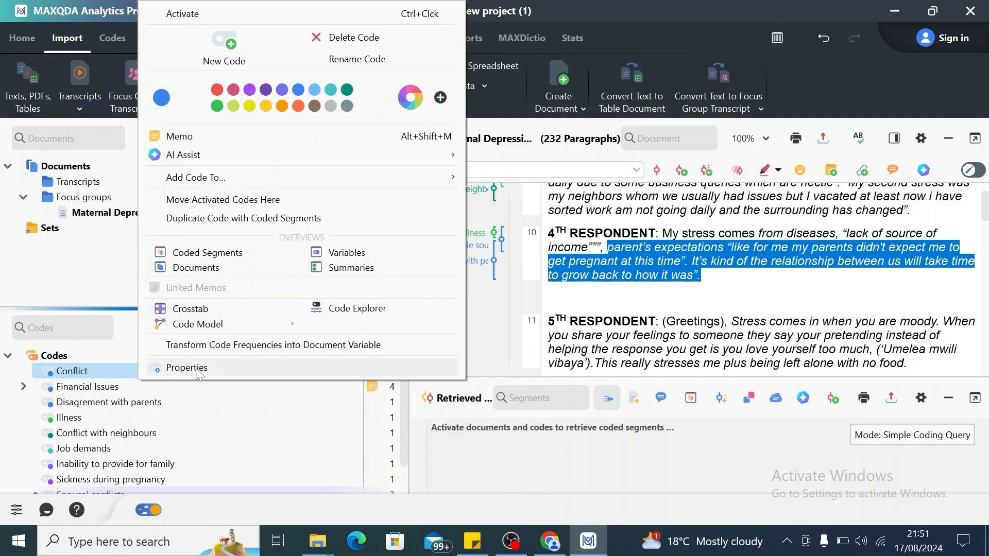
{"action": "left_click", "coordinate": [179, 136]}
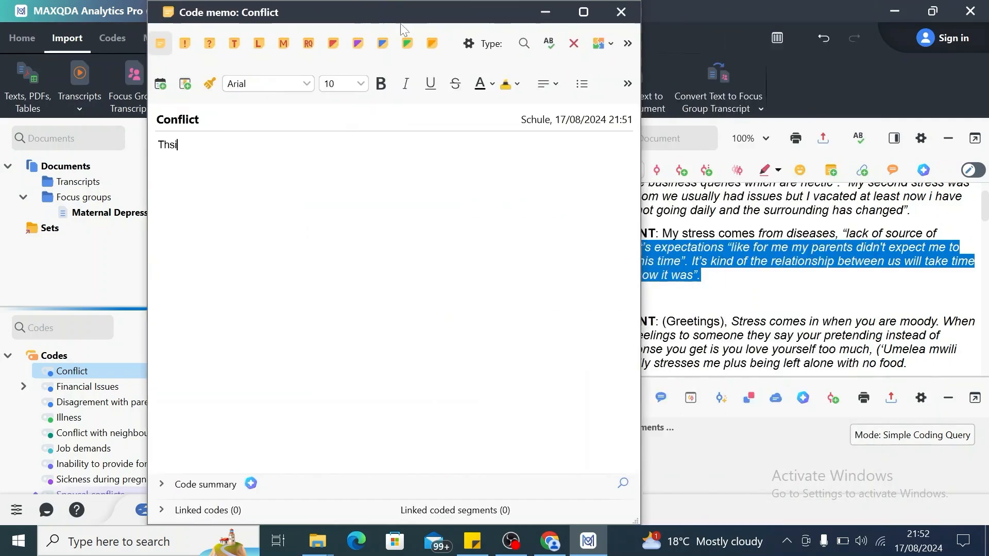
Step: Write the memo 'This represents any kind of conflict experienced by pregnant mothers' and close it to save
{"action": "type", "text": "This r"}
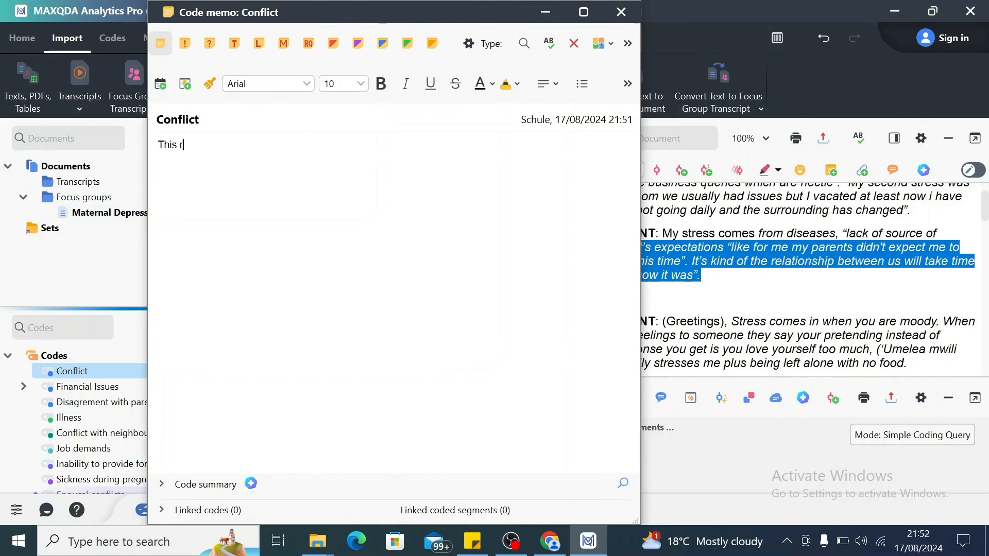
{"action": "type", "text": "epres"}
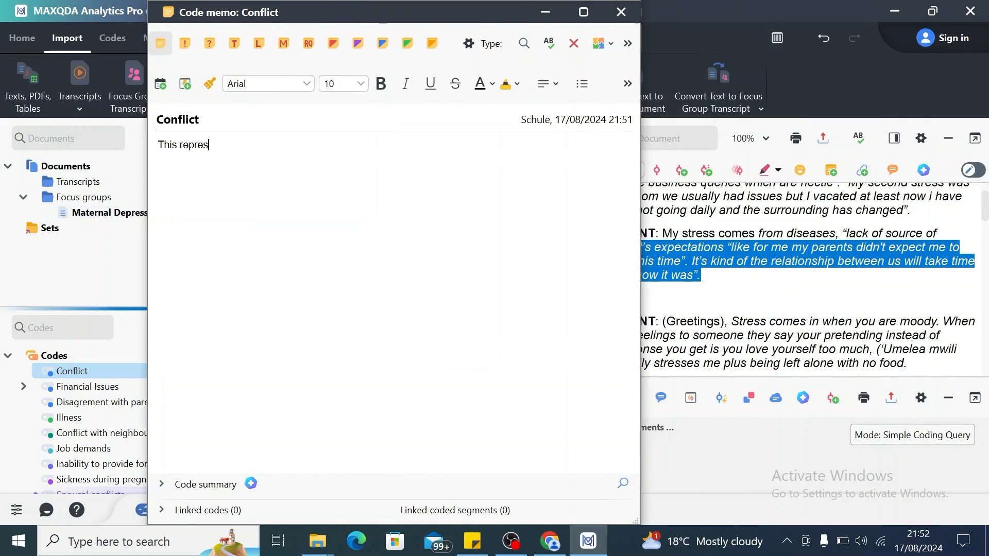
{"action": "type", "text": "nst any"}
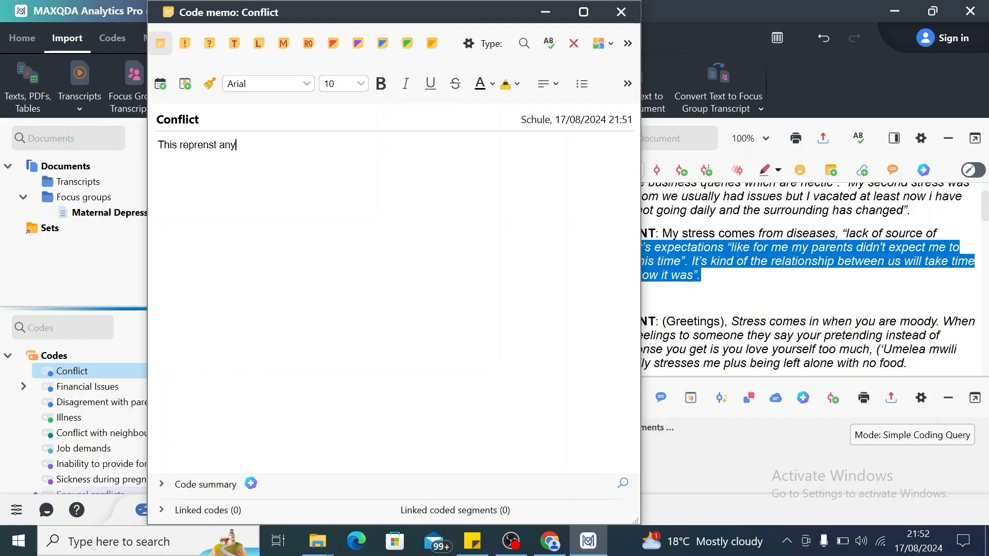
{"action": "type", "text": "kind of c"}
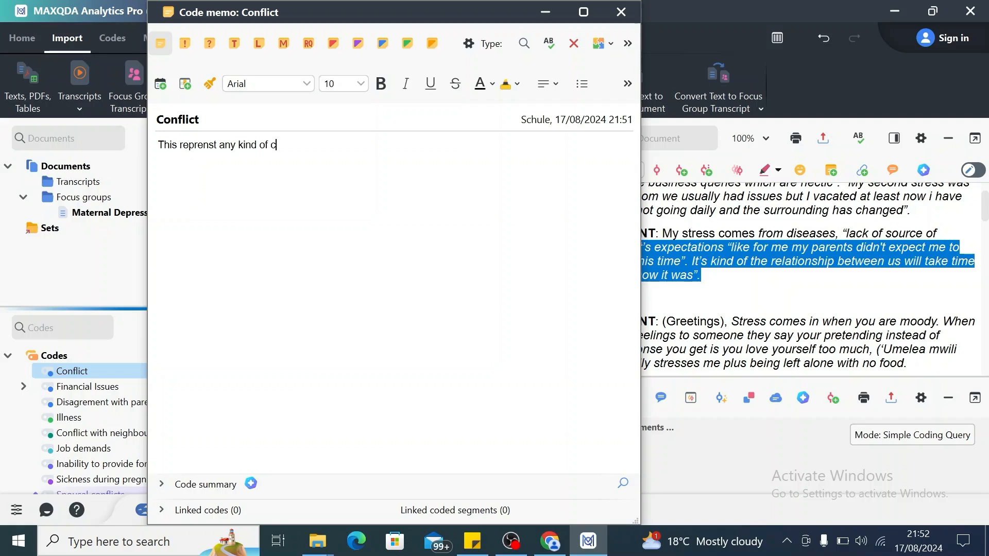
{"action": "type", "text": "onflit"}
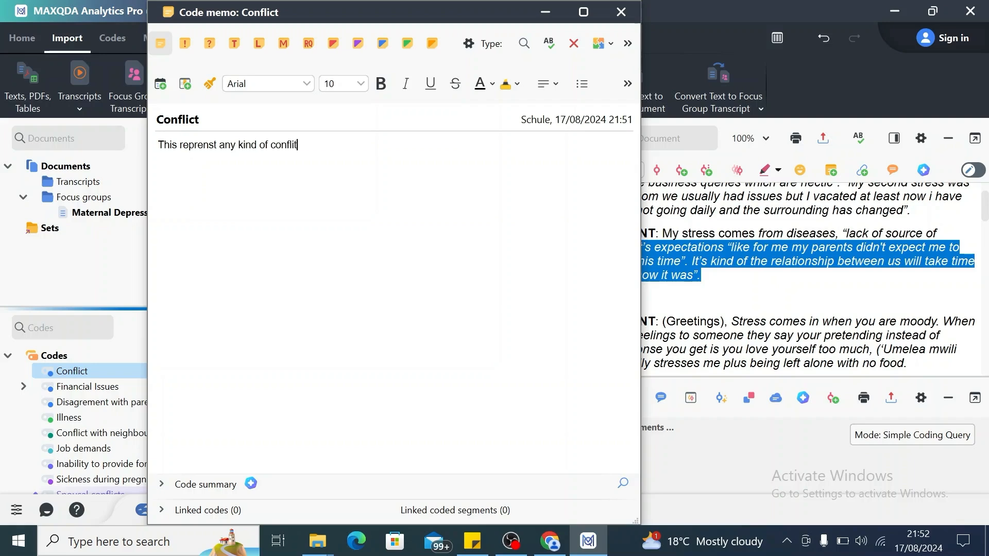
{"action": "key", "text": "Backspace"}
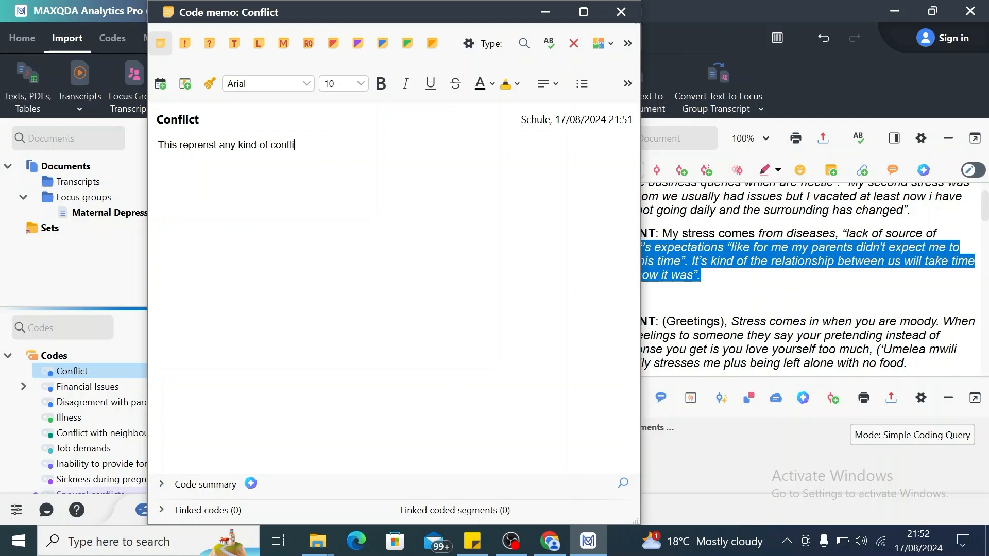
{"action": "type", "text": "ct"}
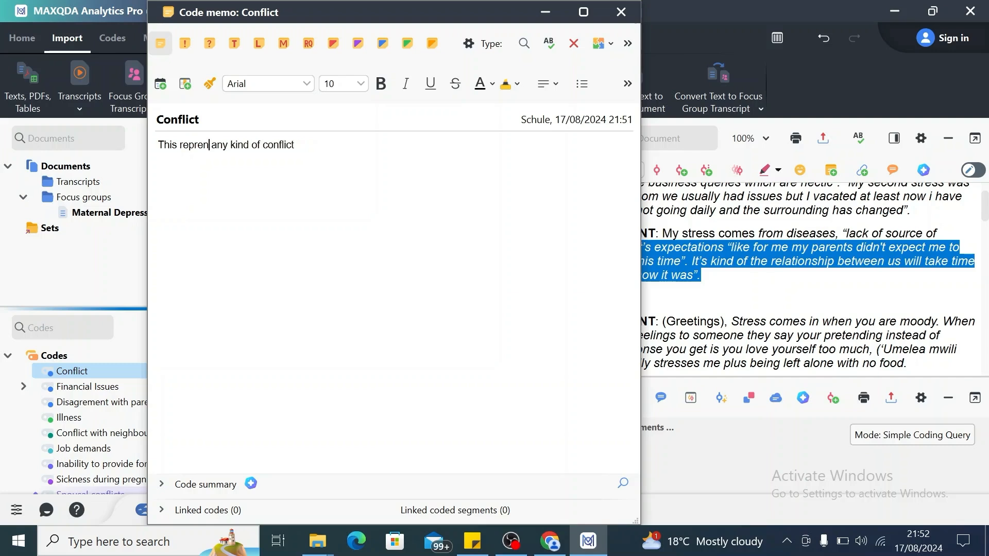
{"action": "key", "text": "Backspace"}
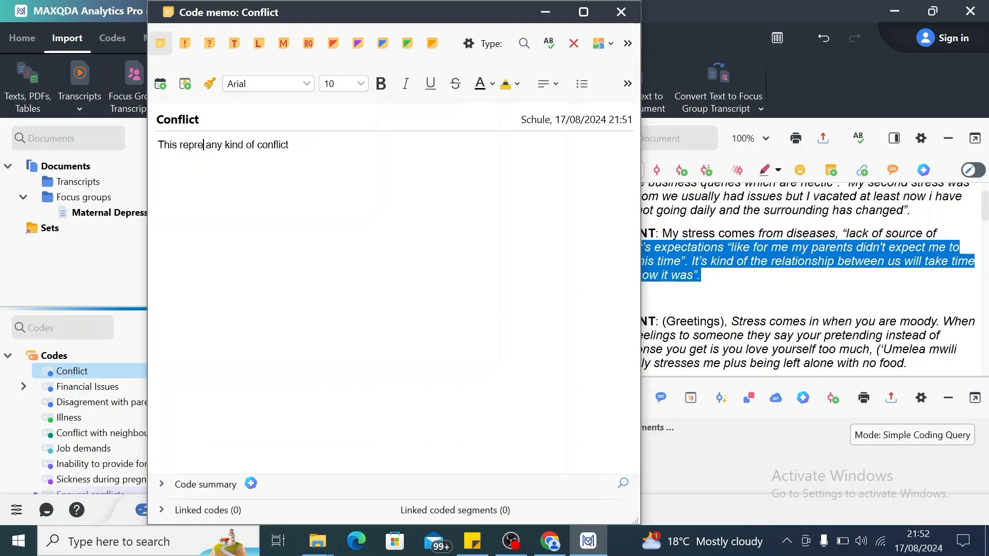
{"action": "type", "text": "sents"}
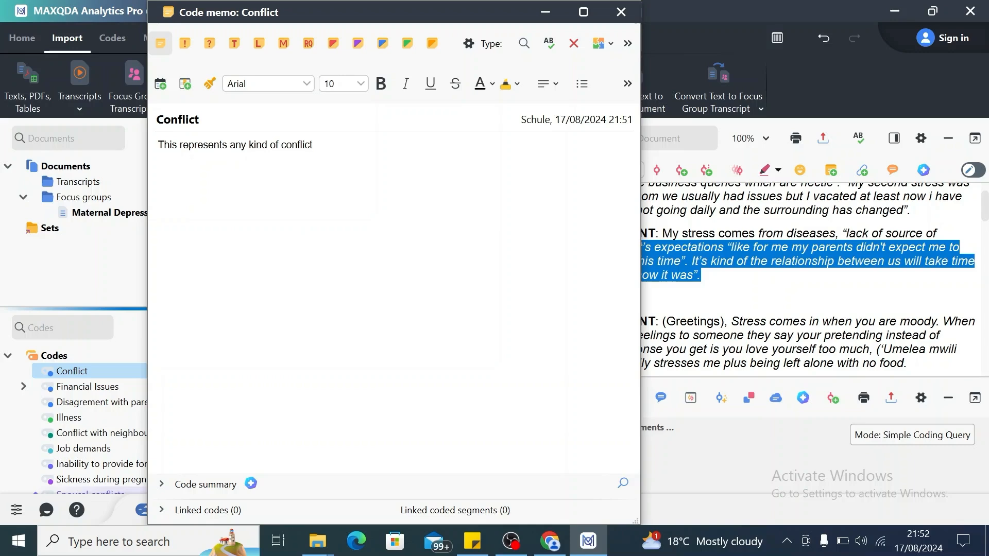
{"action": "type", "text": "e"}
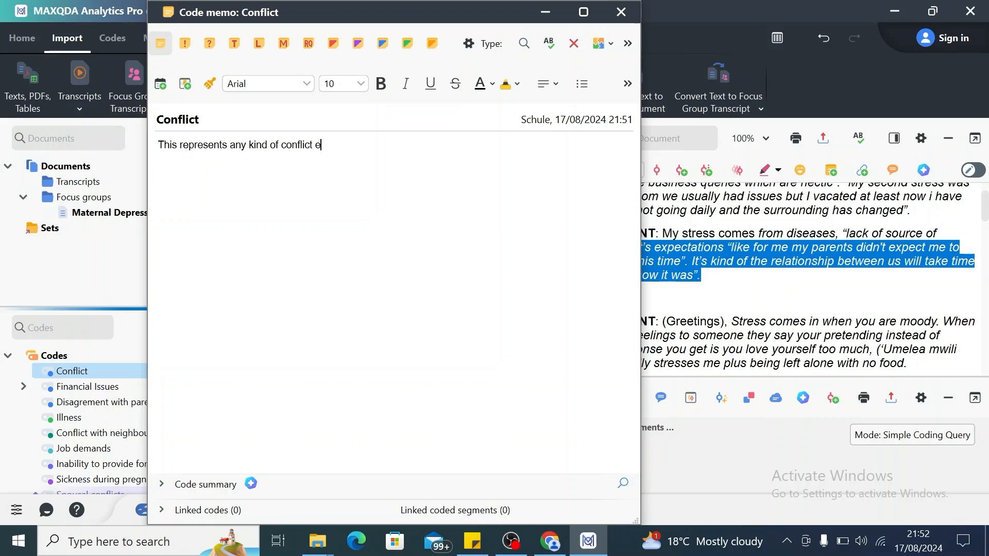
{"action": "type", "text": "xperience"}
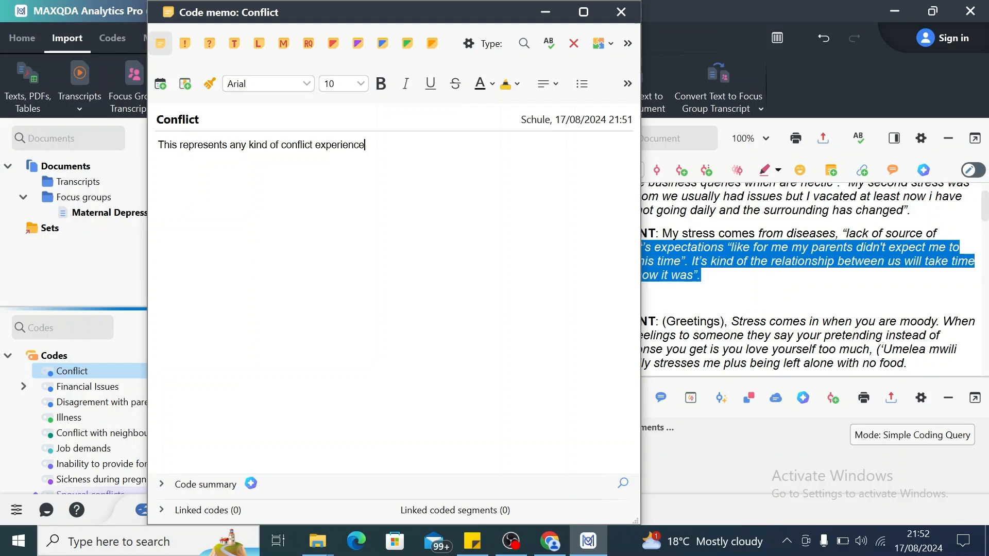
{"action": "type", "text": "d by p"}
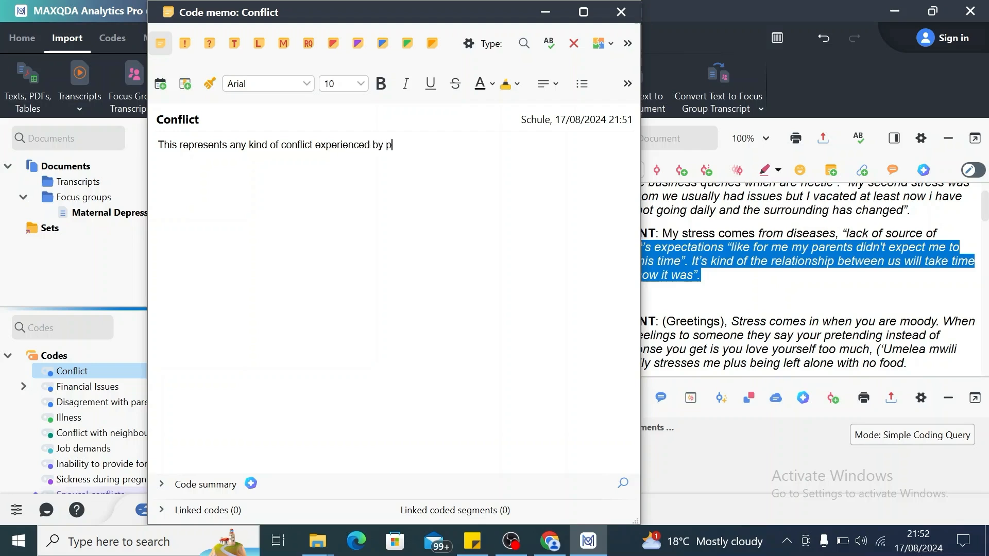
{"action": "type", "text": "regnant"}
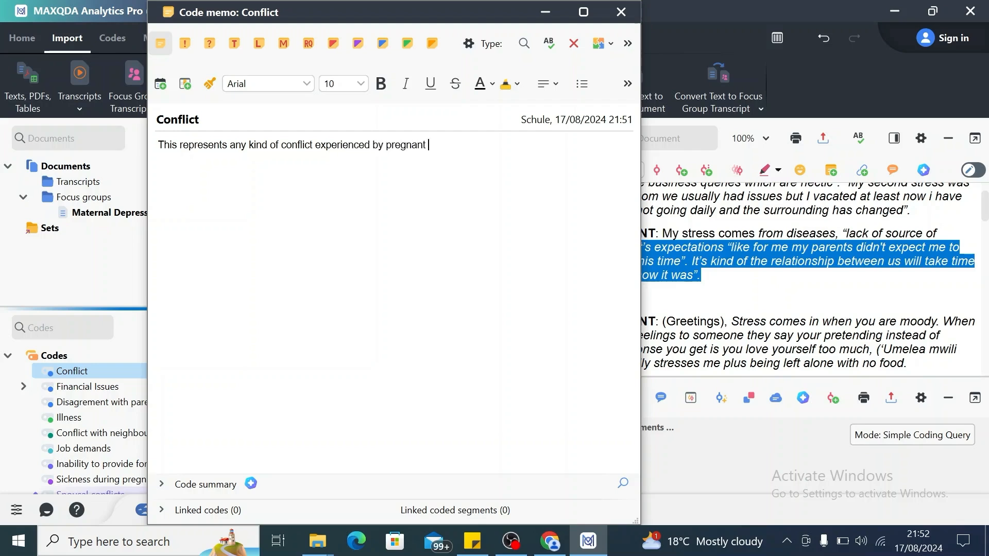
{"action": "type", "text": "mothers"}
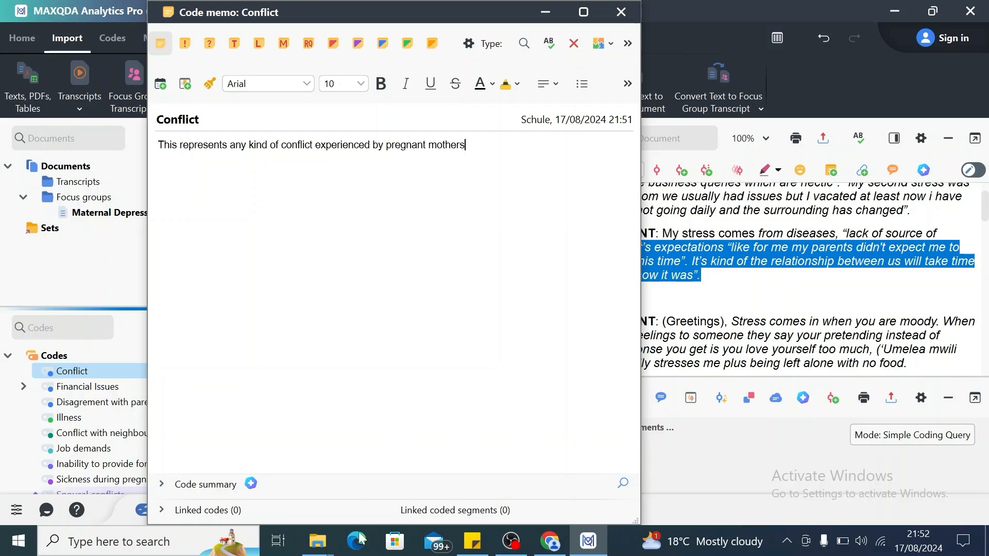
{"action": "left_click", "coordinate": [620, 13]}
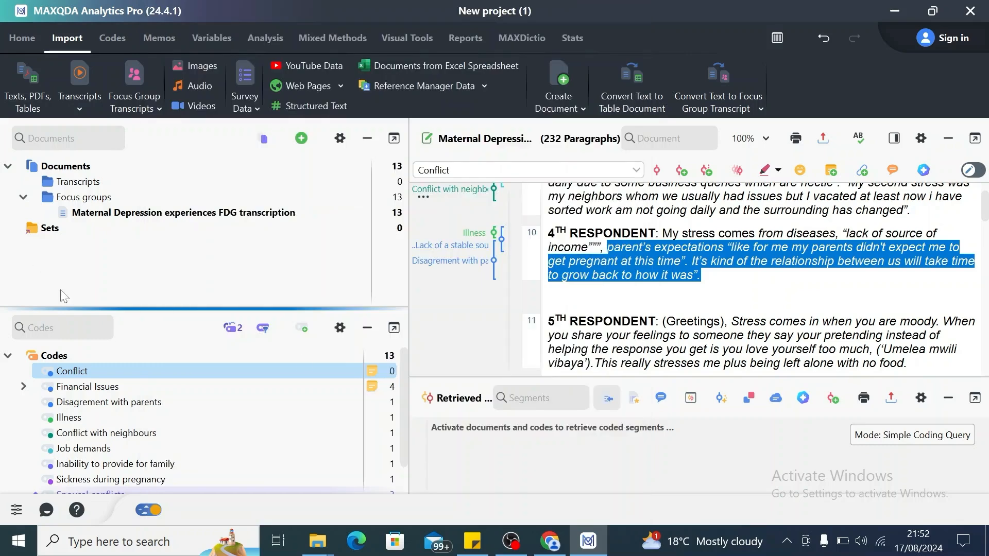
{"action": "mouse_move", "coordinate": [75, 407]}
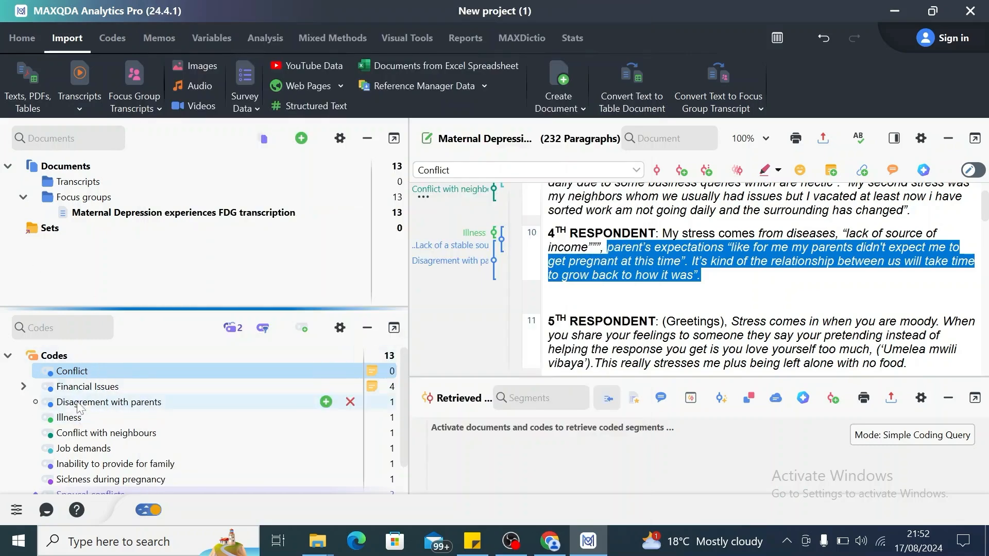
Step: Move Conflict with neighbours under Conflict and Inability to provide for family under Financial Issues, then collapse Financial Issues
{"action": "left_click", "coordinate": [106, 433]}
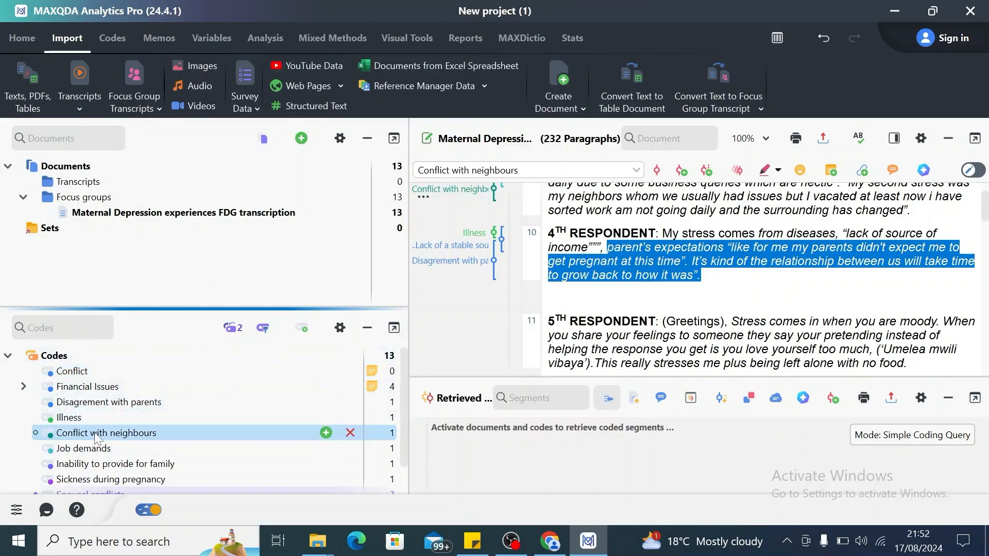
{"action": "left_click", "coordinate": [22, 371]}
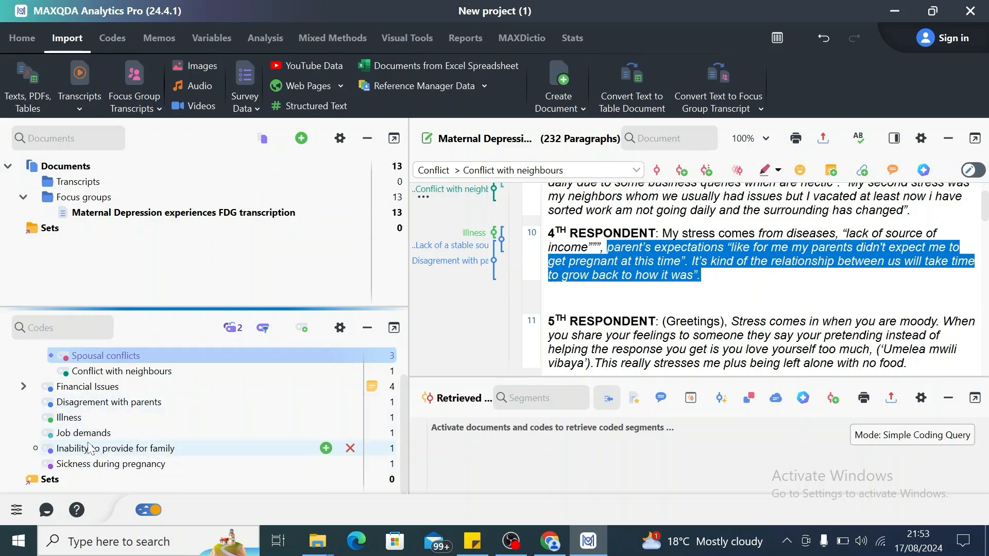
{"action": "left_click", "coordinate": [114, 449]}
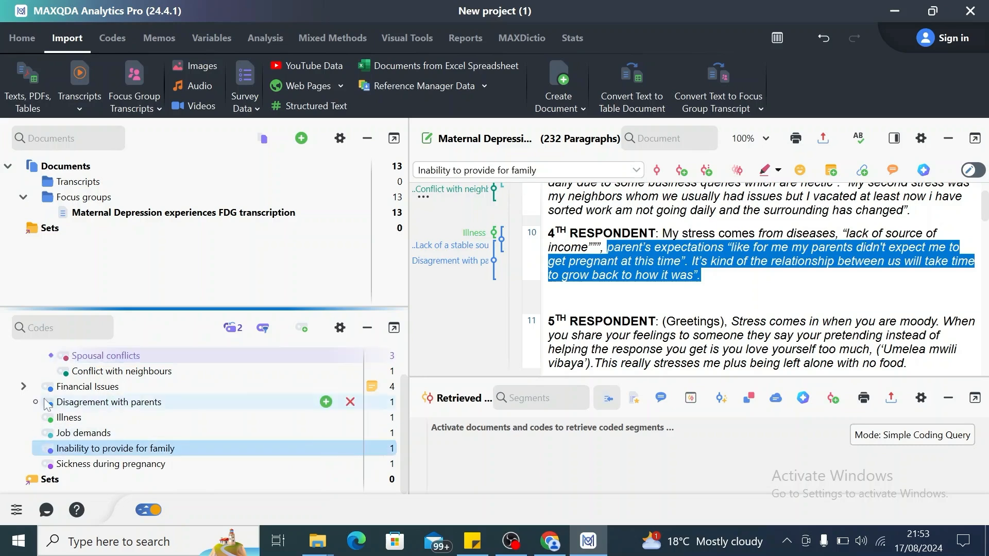
{"action": "mouse_move", "coordinate": [82, 448]}
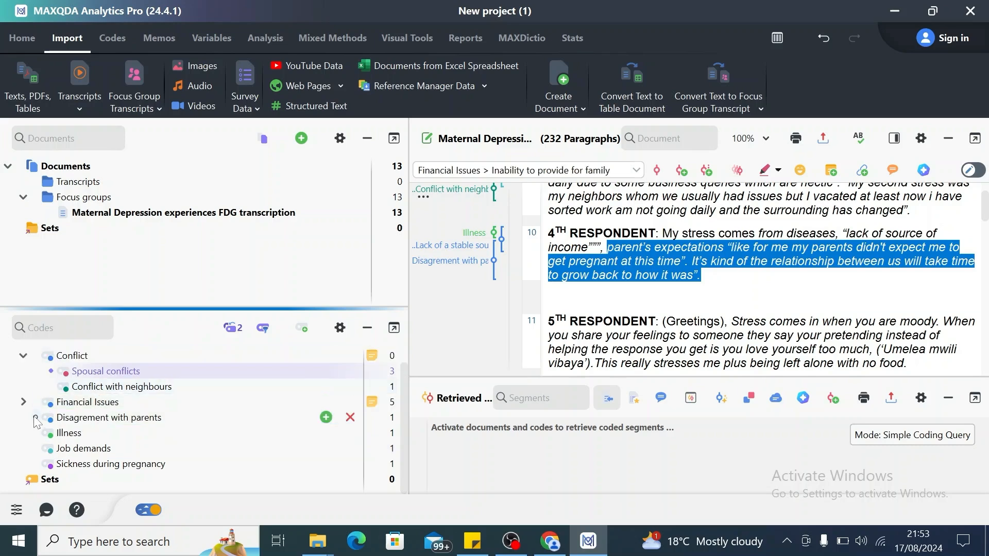
{"action": "left_click", "coordinate": [24, 402]}
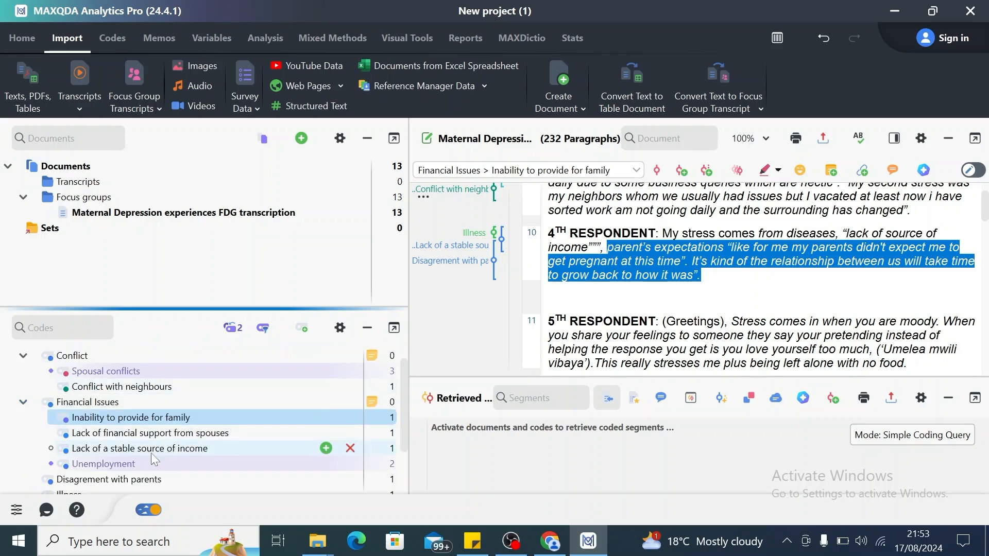
{"action": "mouse_move", "coordinate": [145, 467]}
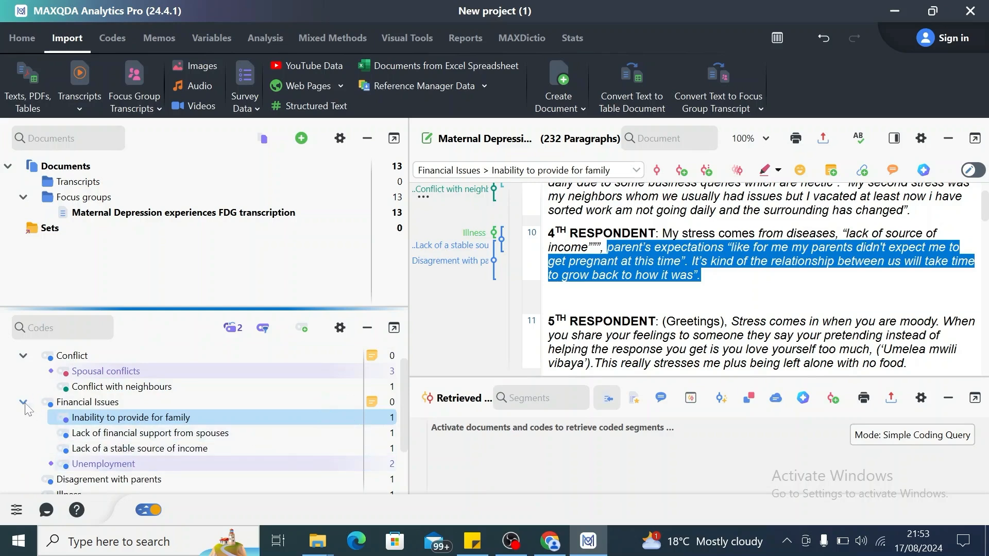
{"action": "left_click", "coordinate": [23, 402]}
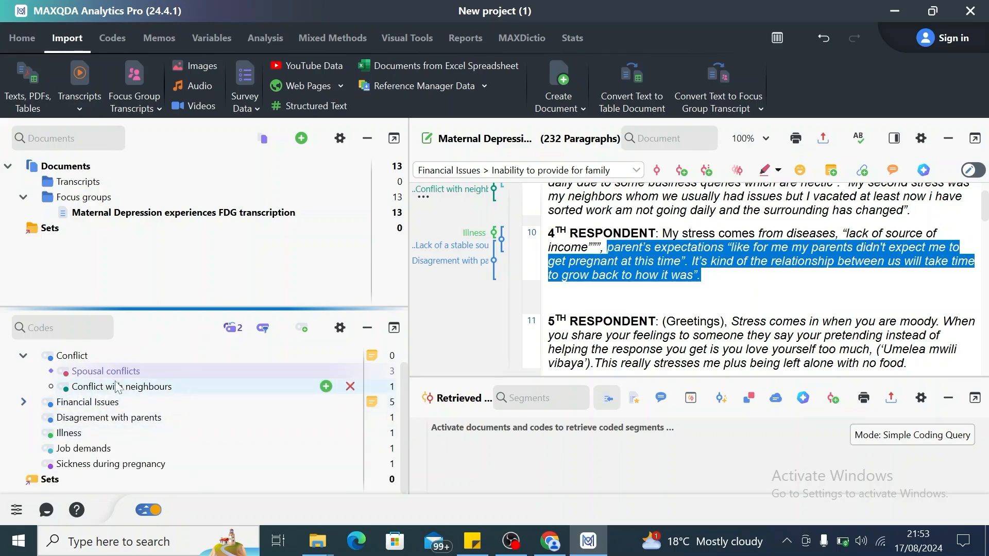
{"action": "mouse_move", "coordinate": [105, 371]}
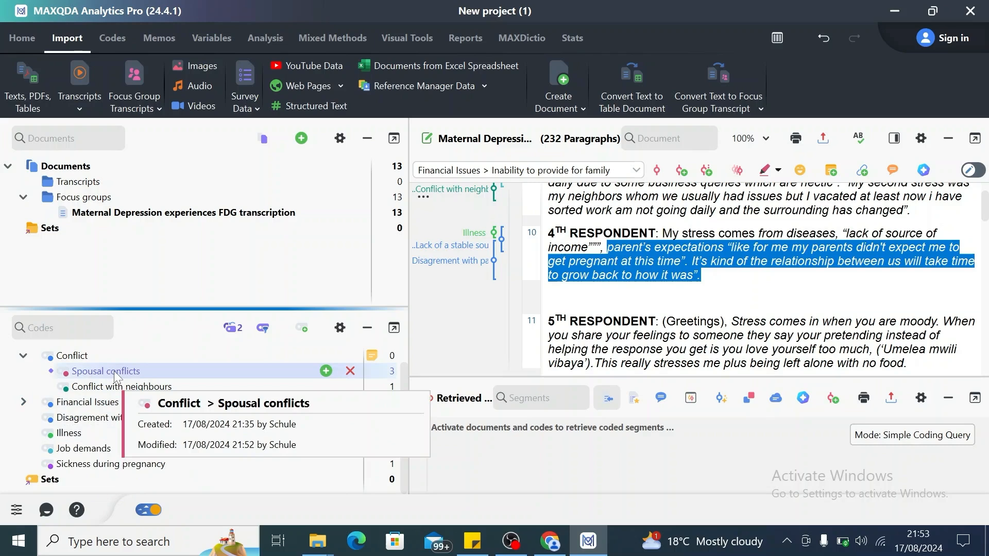
Step: Colour the Conflict code red, applying it to all subcodes, and collapse the Conflict group
{"action": "right_click", "coordinate": [105, 371]}
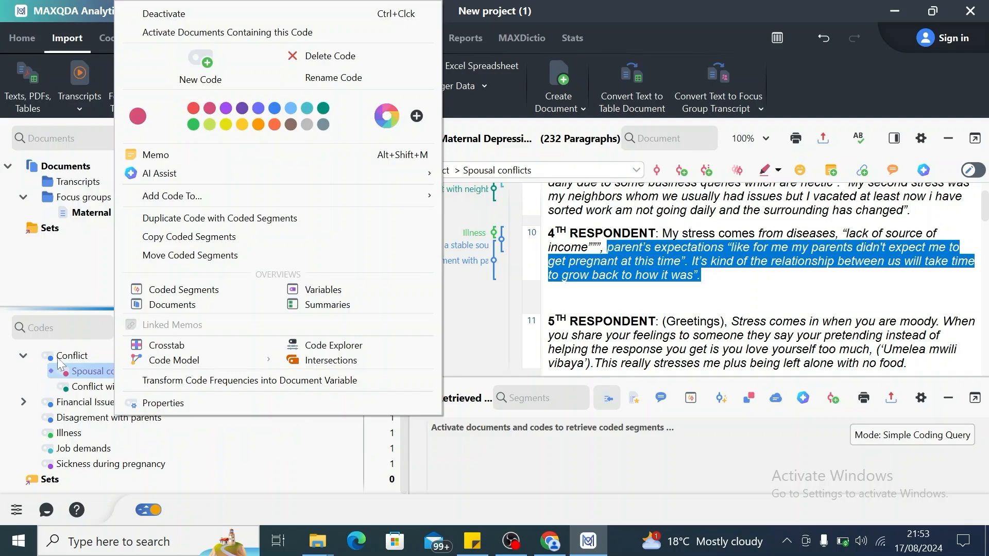
{"action": "right_click", "coordinate": [71, 355]}
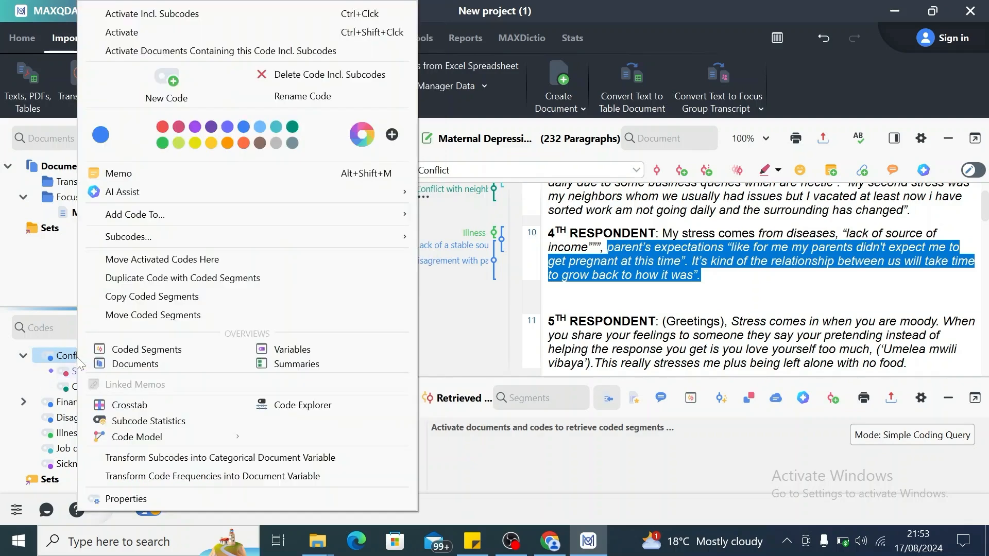
{"action": "left_click", "coordinate": [100, 135]}
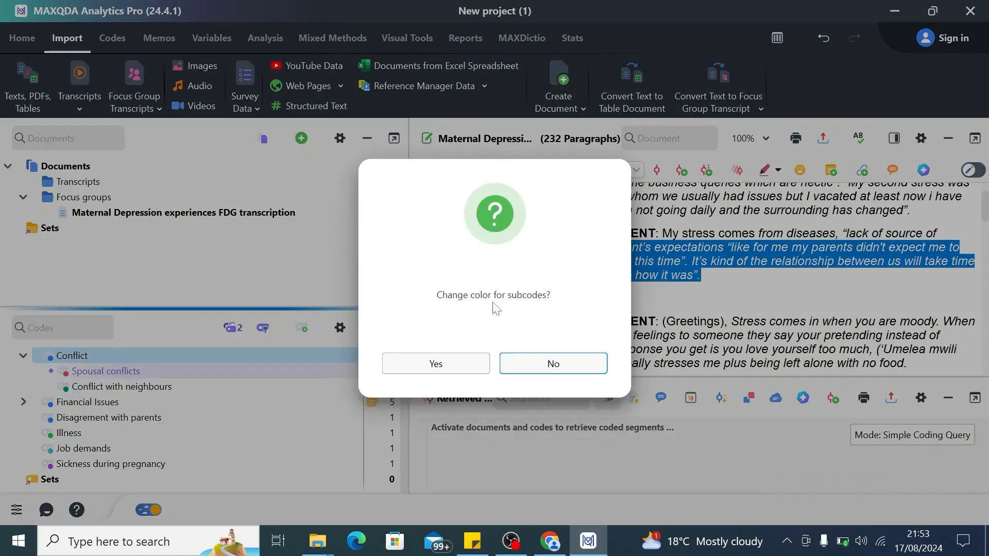
{"action": "left_click", "coordinate": [552, 364]}
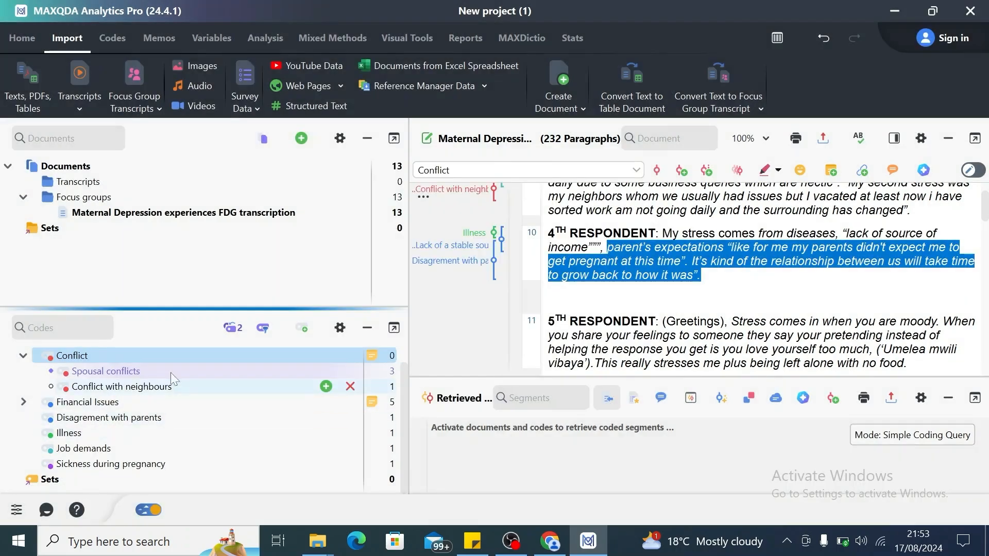
{"action": "left_click", "coordinate": [23, 356]}
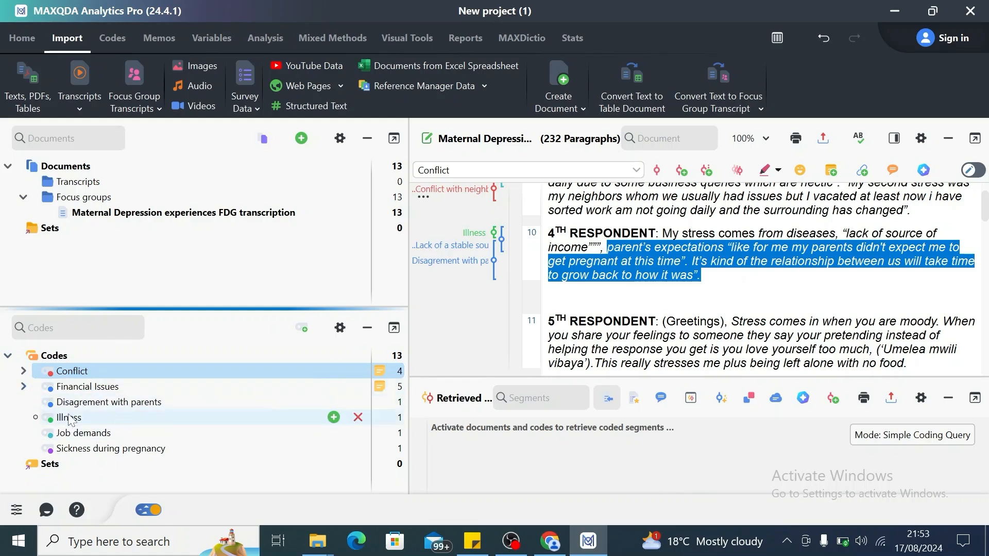
{"action": "mouse_move", "coordinate": [41, 402]}
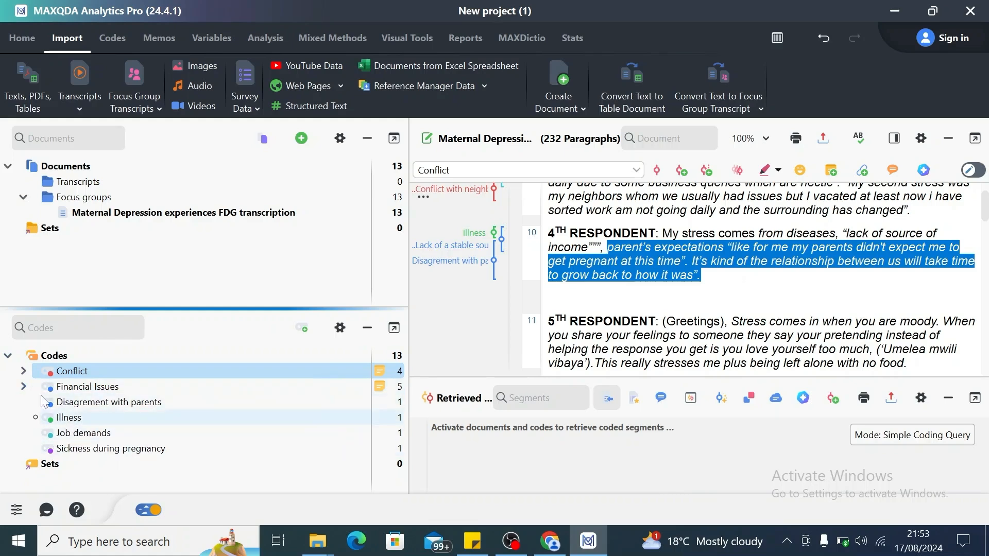
{"action": "mouse_move", "coordinate": [94, 448]}
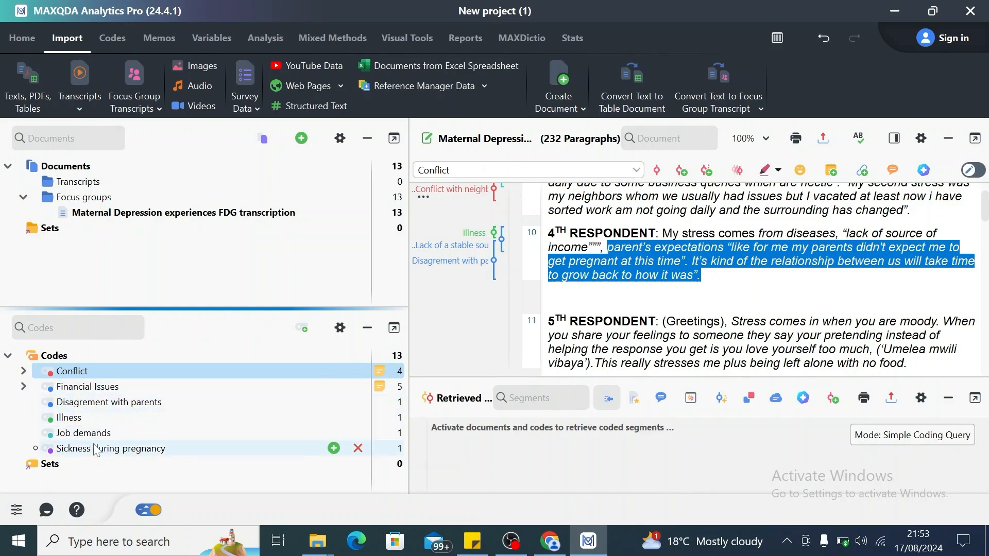
{"action": "mouse_move", "coordinate": [103, 456]}
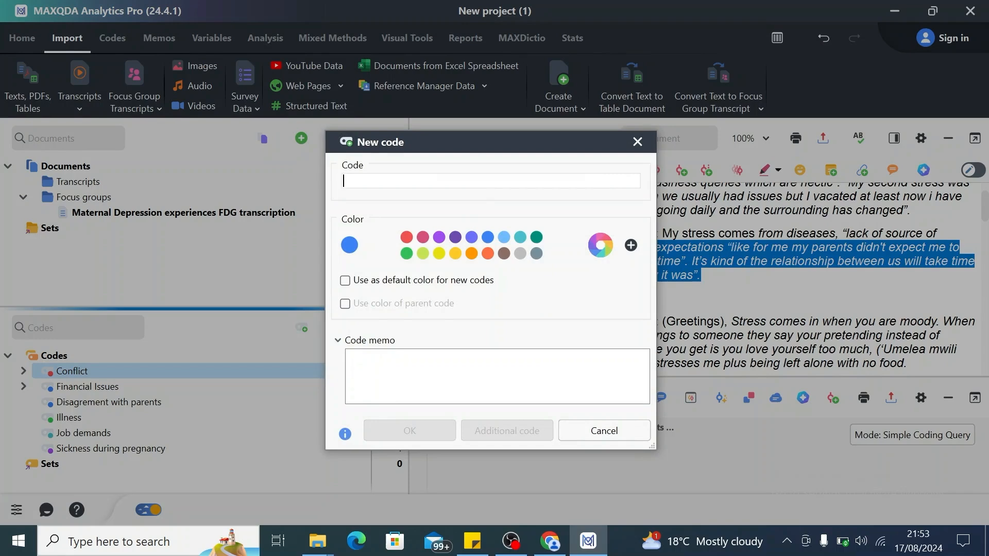
Step: Create the code 'Illness' with the memo 'This represents any form of illness affecting pregnant mothers'
{"action": "type", "text": "llnes"}
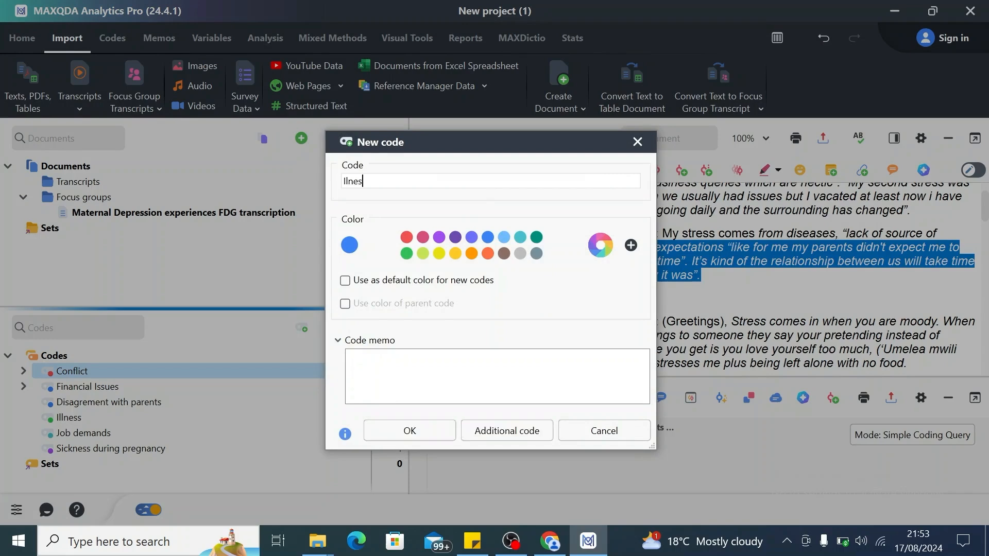
{"action": "left_click", "coordinate": [497, 376]}
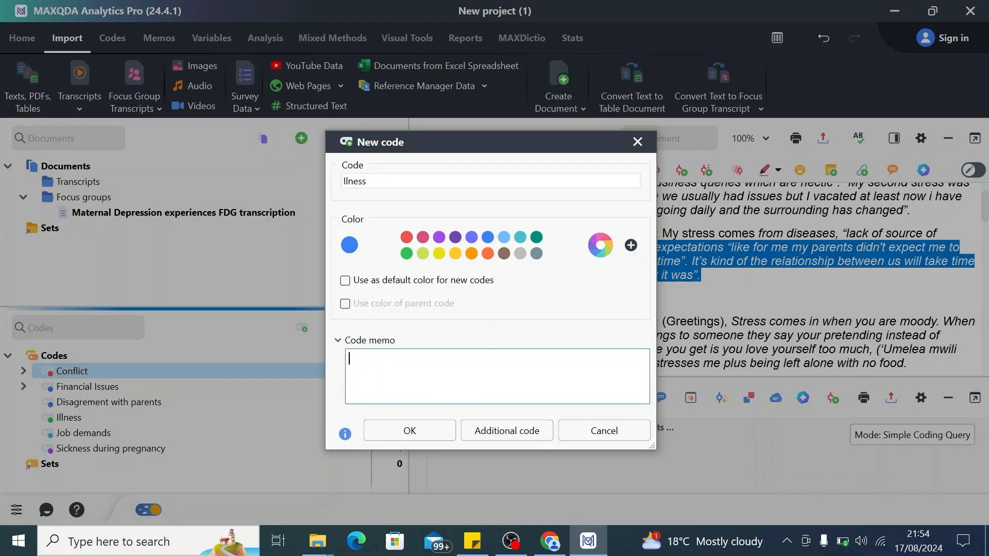
{"action": "type", "text": "This"}
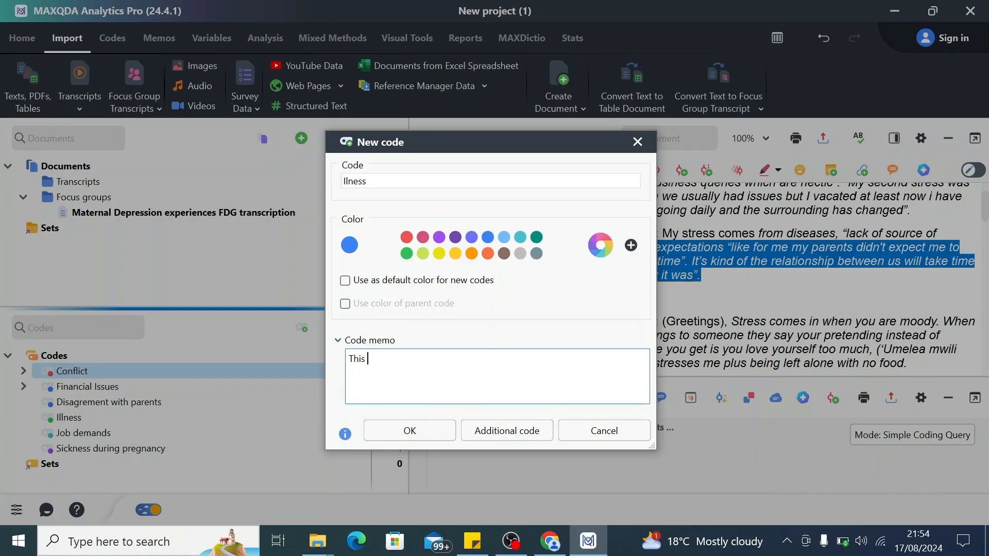
{"action": "type", "text": "represn"}
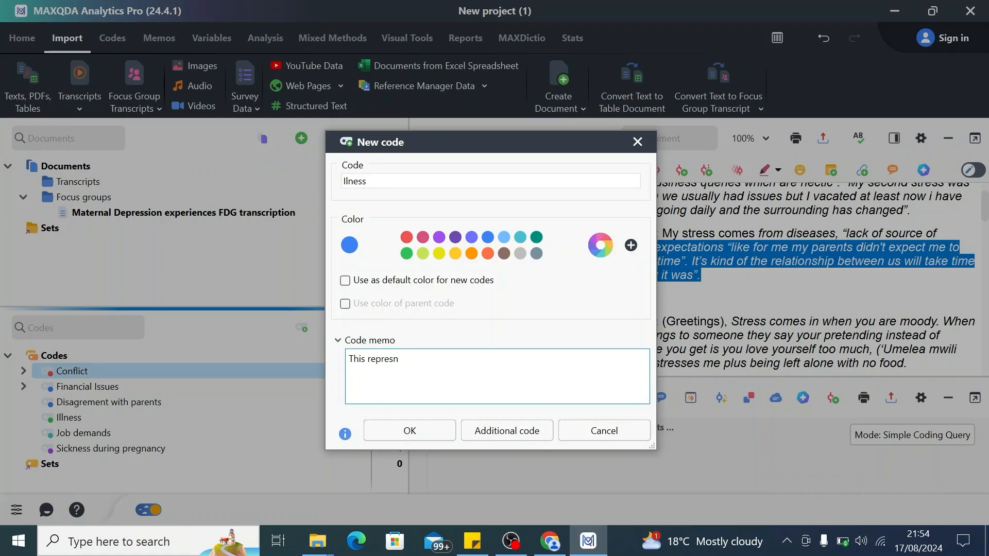
{"action": "type", "text": "ents any"}
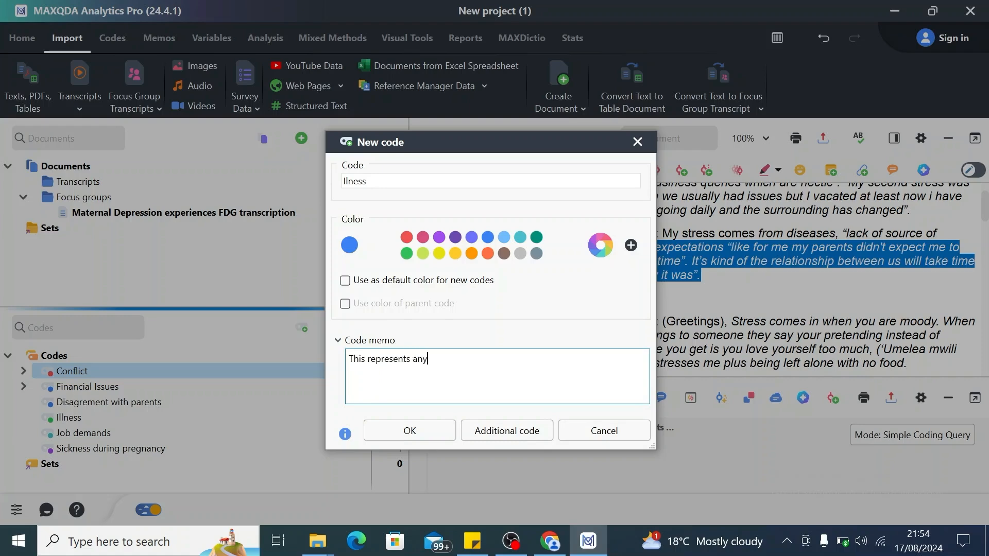
{"action": "type", "text": "form on"}
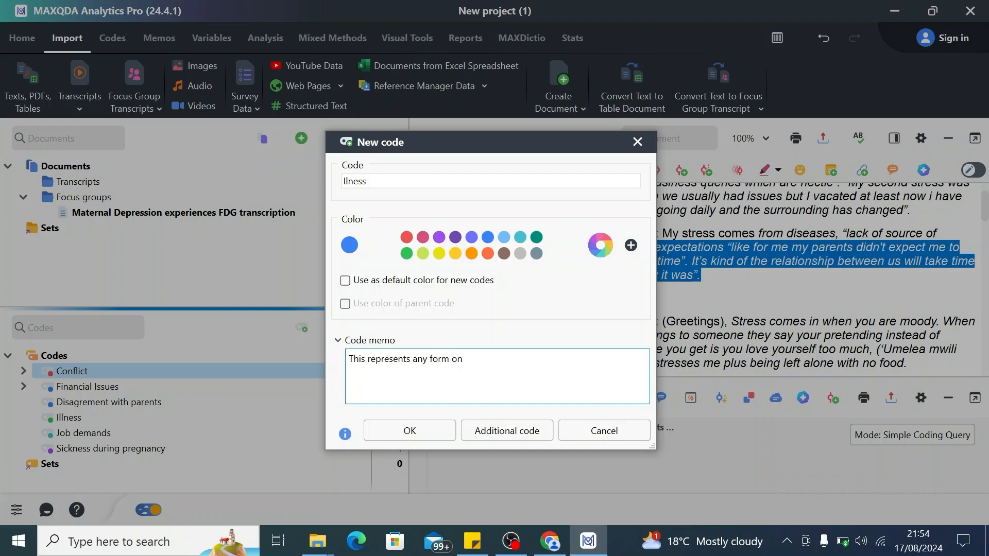
{"action": "type", "text": "f i"}
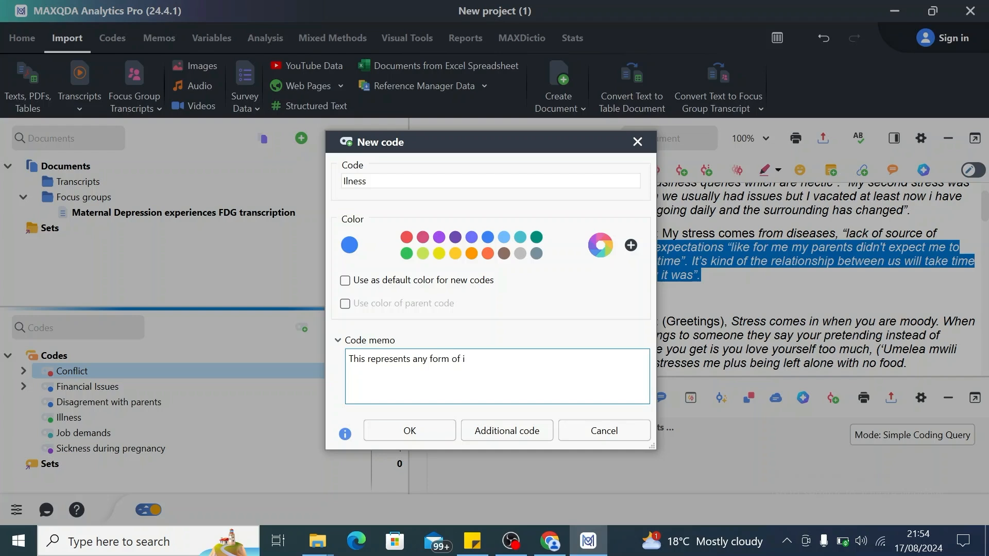
{"action": "type", "text": "llnesses affe"}
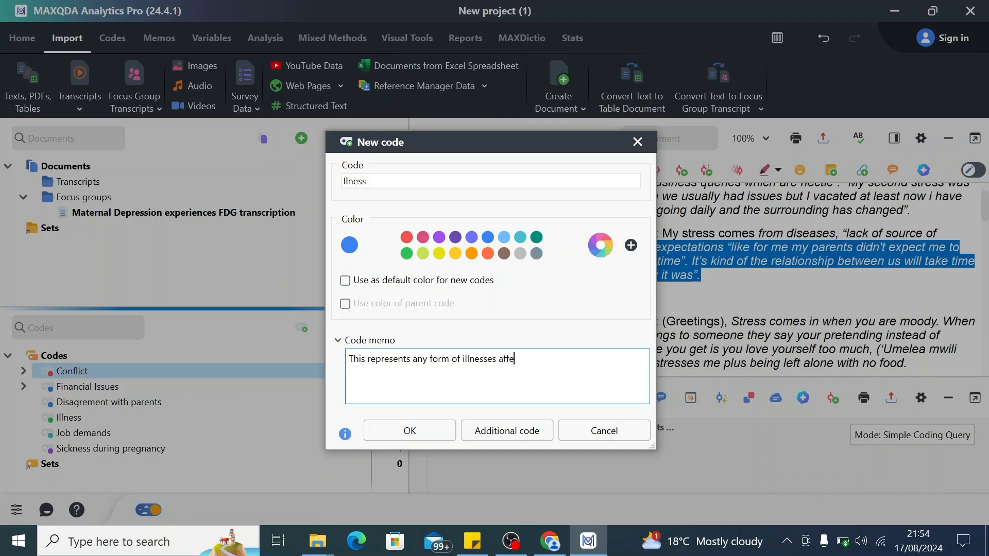
{"action": "type", "text": "cting p"}
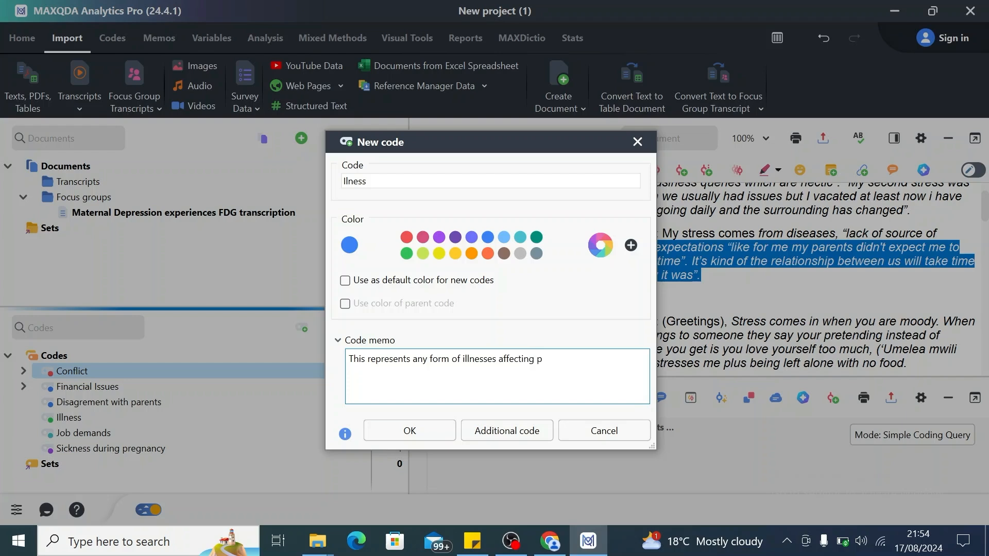
{"action": "type", "text": "regnant"}
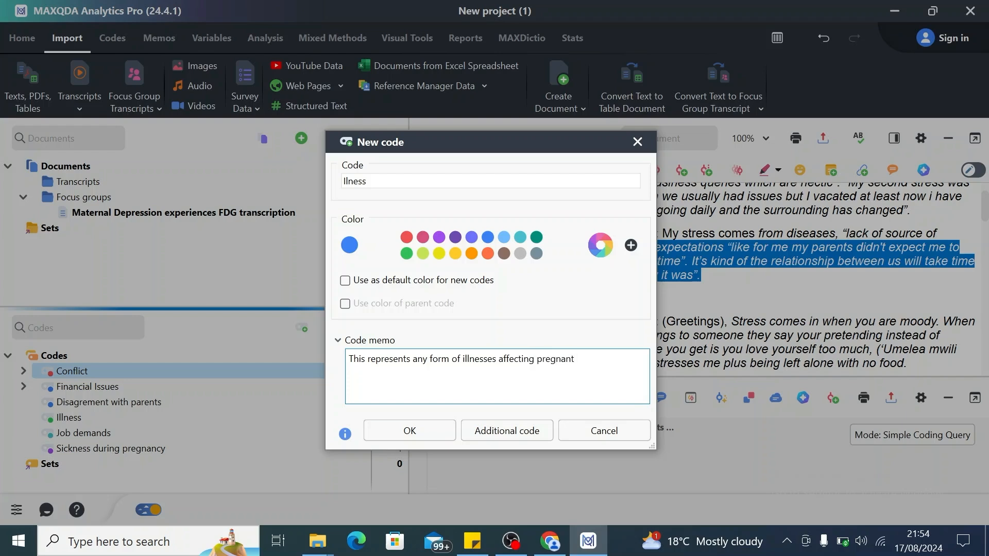
{"action": "type", "text": "mothers"}
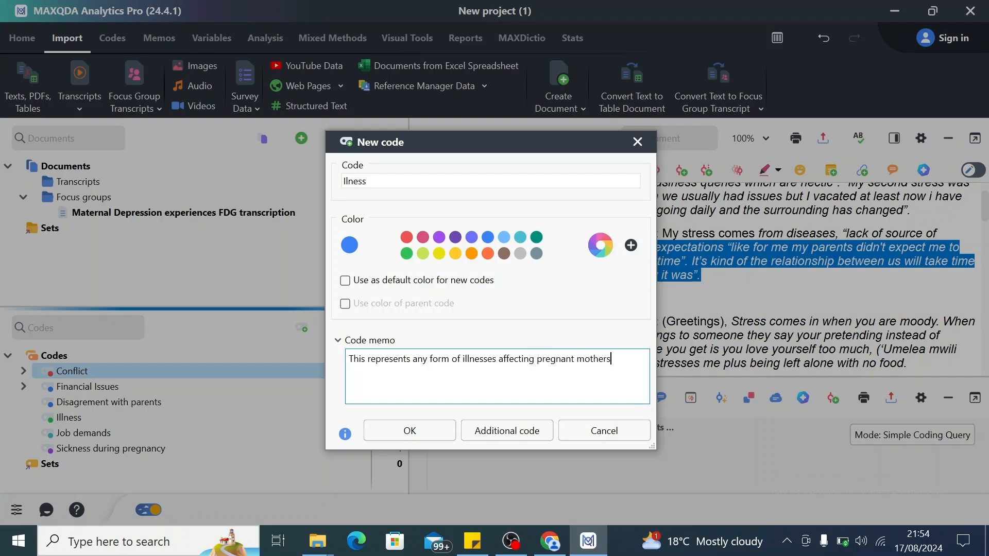
{"action": "left_click", "coordinate": [409, 431]}
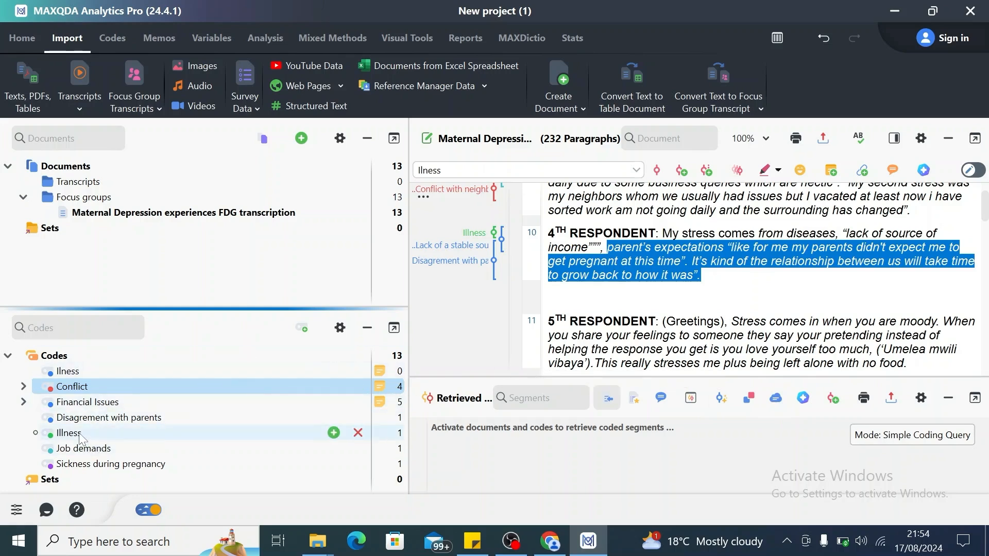
Step: Move the original Illness code under the new Illness theme, collapse it, and review the Financial Issues subcodes
{"action": "left_click", "coordinate": [68, 434]}
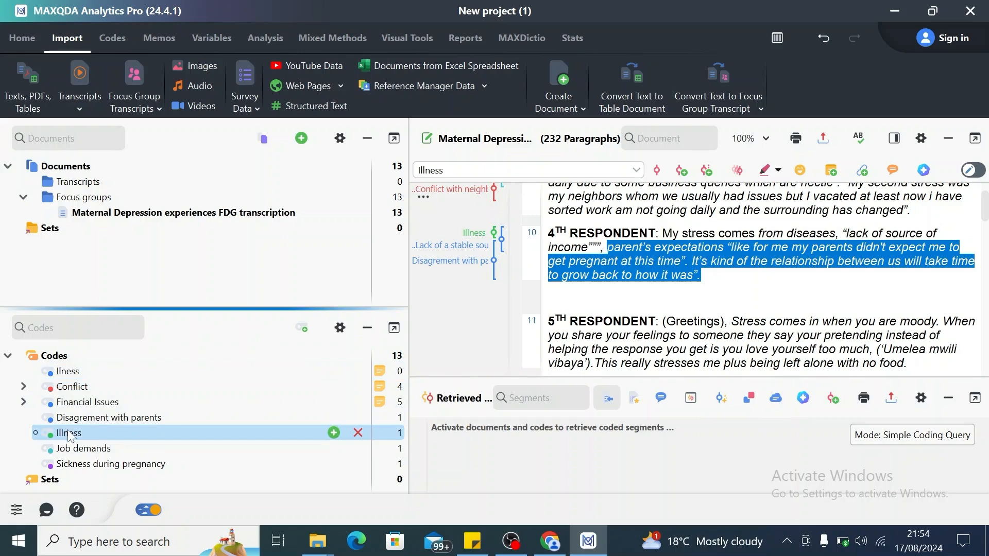
{"action": "double_click", "coordinate": [67, 434]}
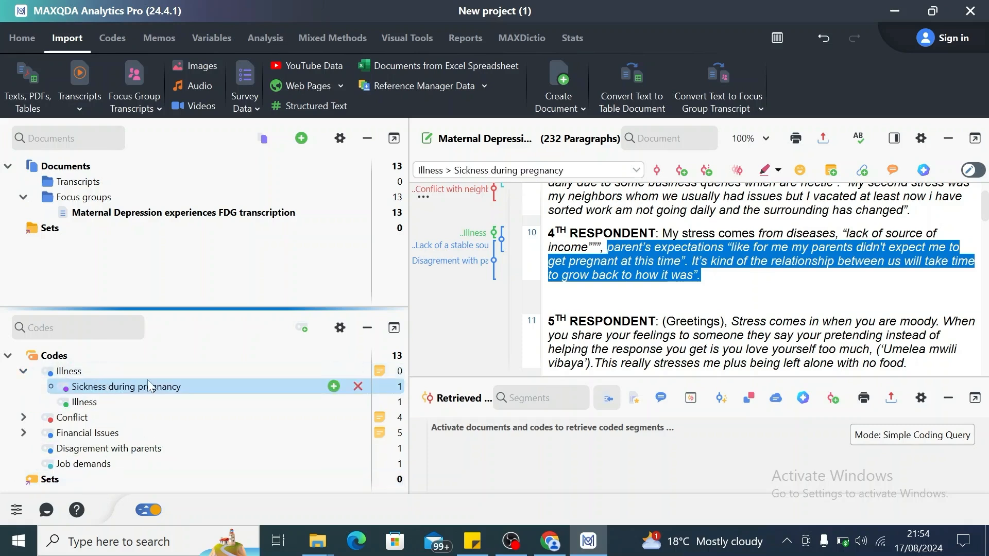
{"action": "left_click", "coordinate": [23, 371]}
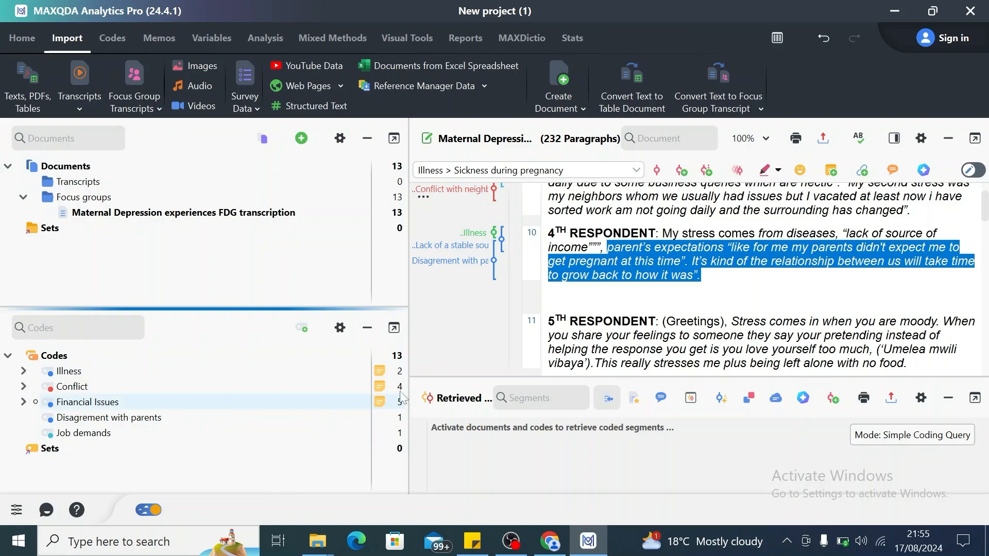
{"action": "left_click", "coordinate": [23, 401]}
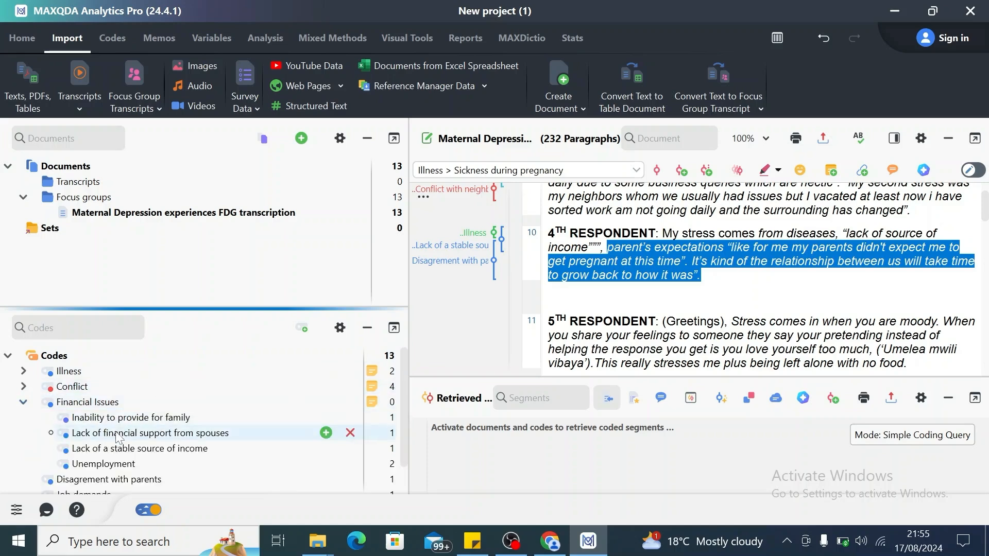
{"action": "mouse_move", "coordinate": [98, 463]}
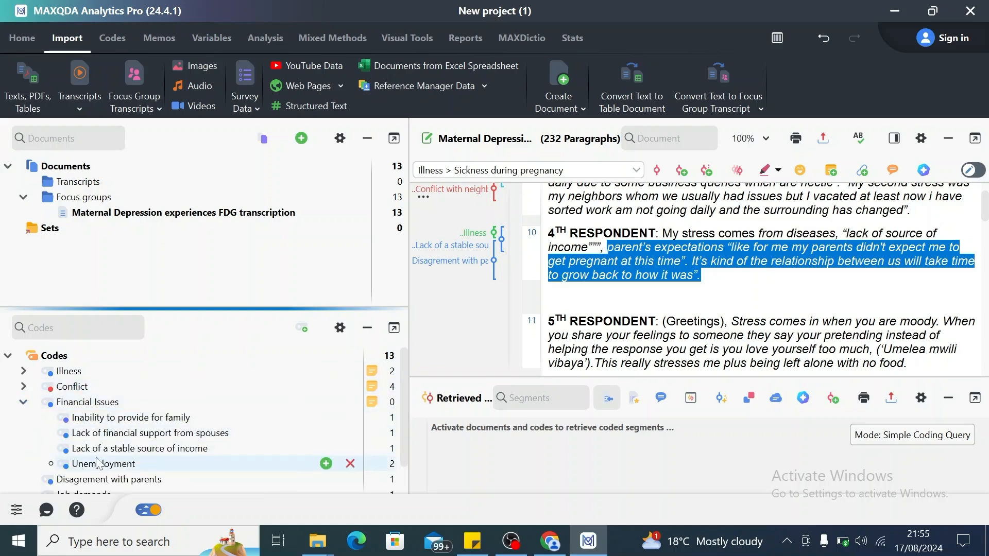
{"action": "left_click", "coordinate": [23, 402]}
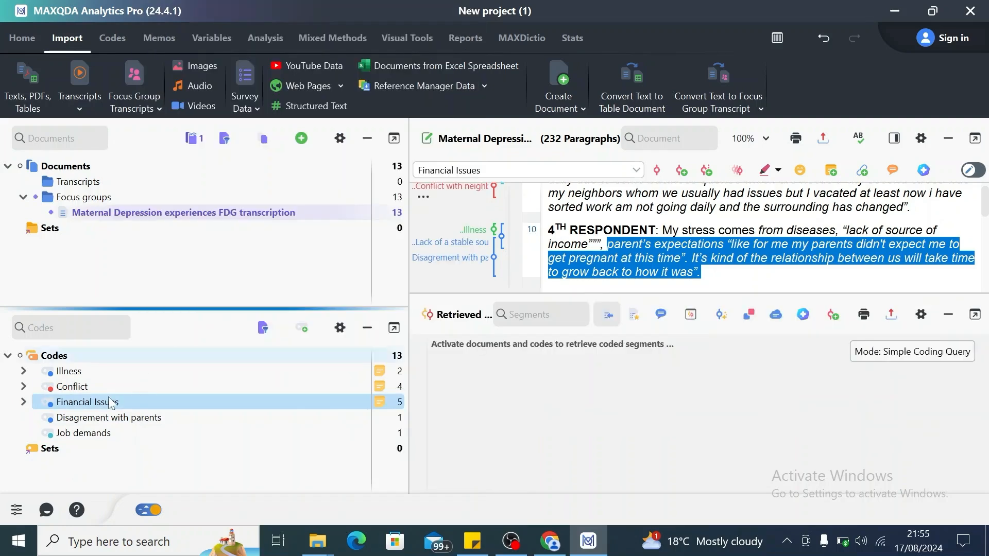
{"action": "right_click", "coordinate": [86, 402]}
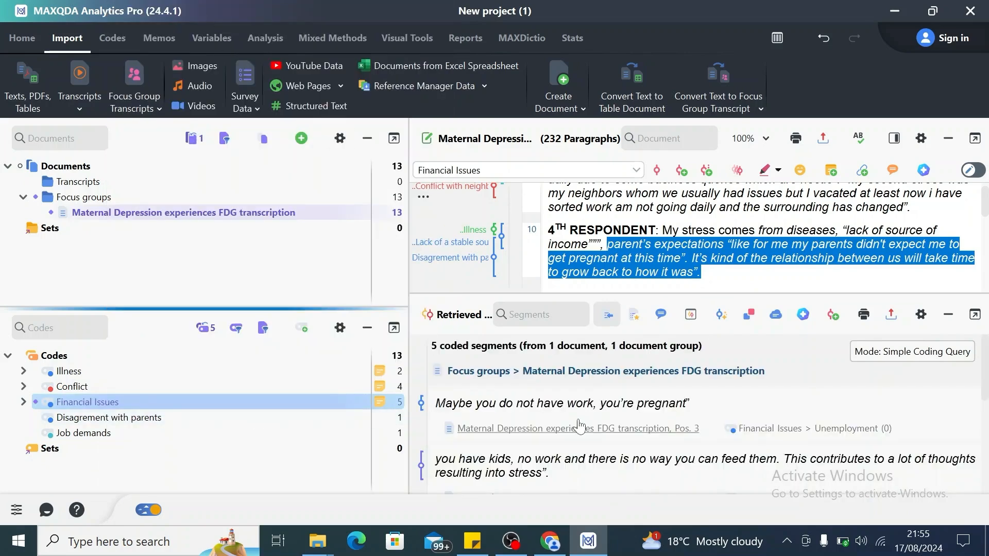
{"action": "scroll", "scroll_direction": "down", "scroll_amount": 3}
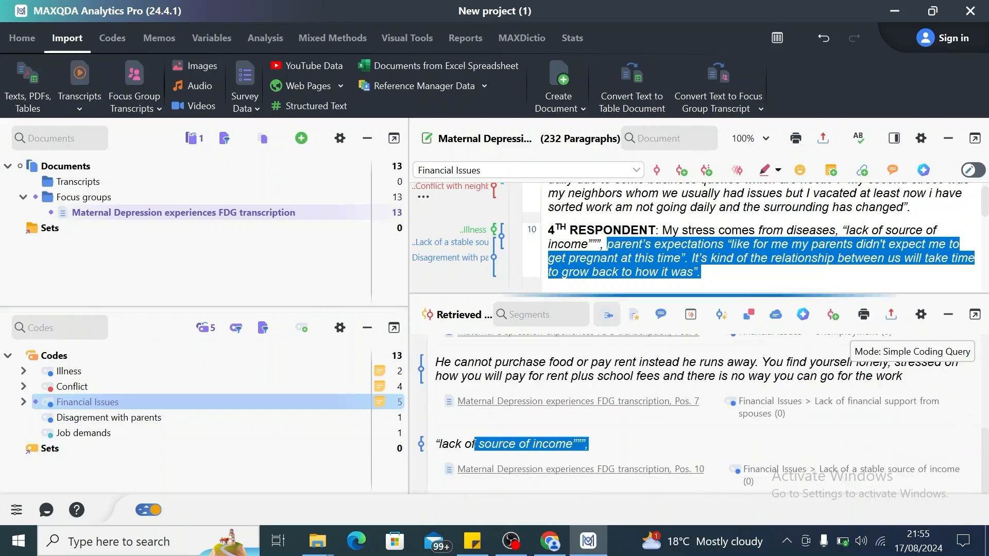
{"action": "left_click", "coordinate": [71, 386]}
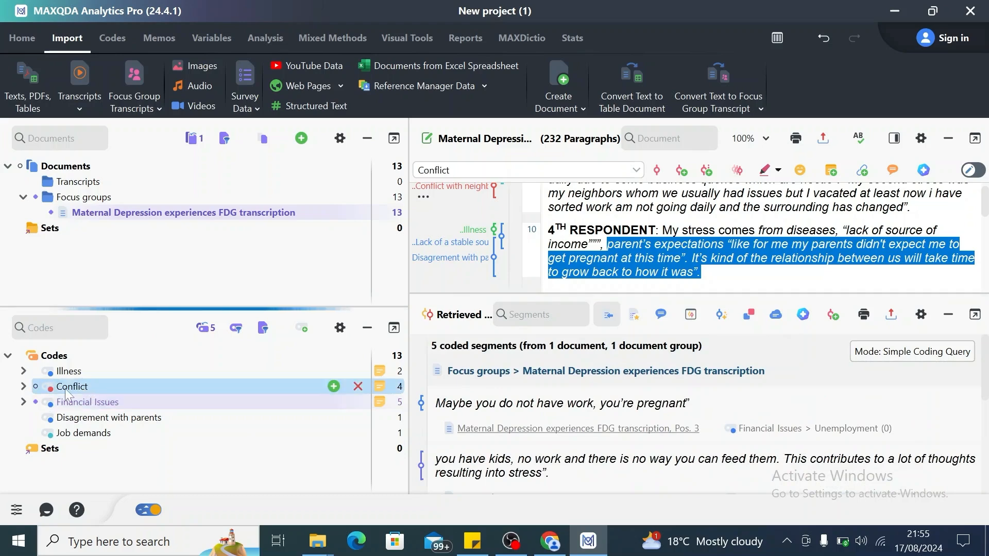
{"action": "left_click", "coordinate": [23, 386]}
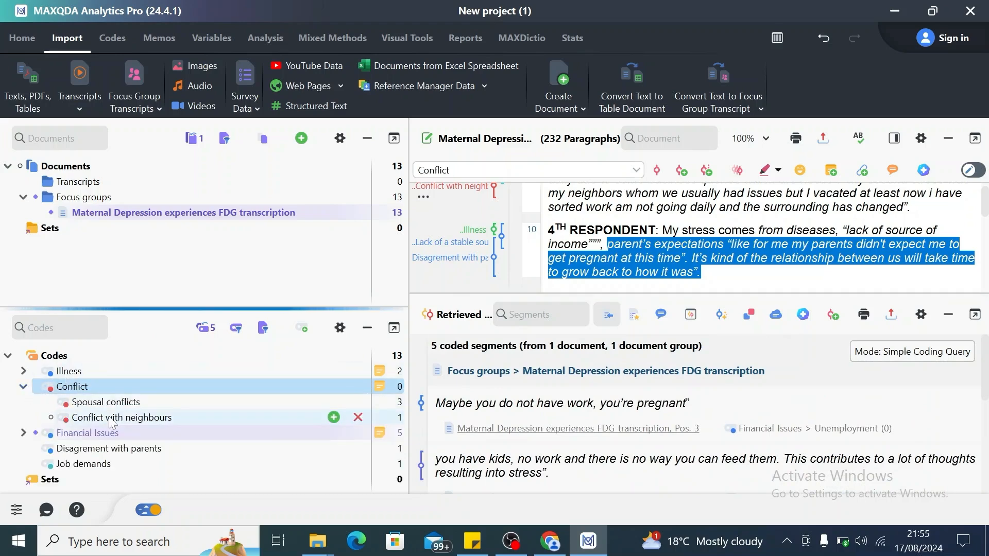
{"action": "mouse_move", "coordinate": [50, 404]}
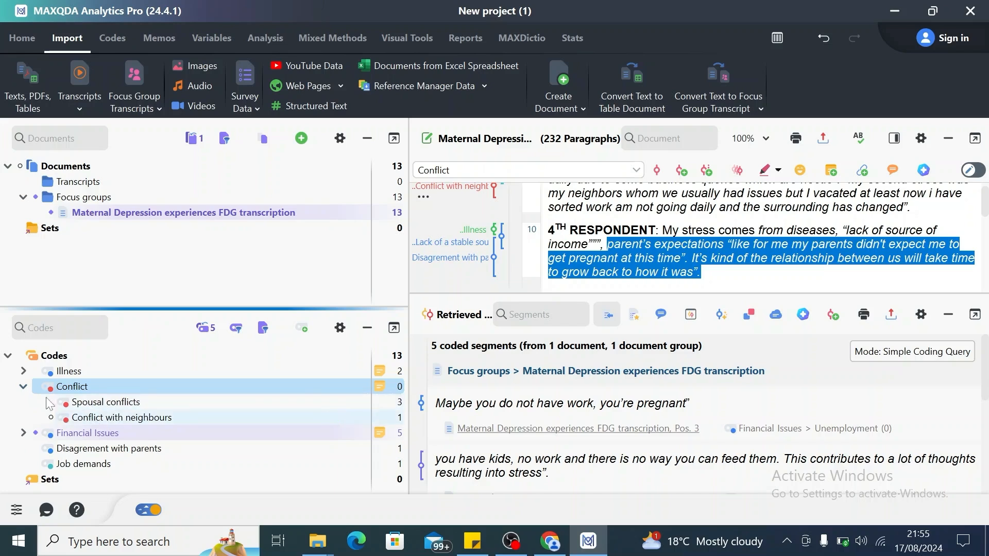
{"action": "left_click", "coordinate": [22, 386]}
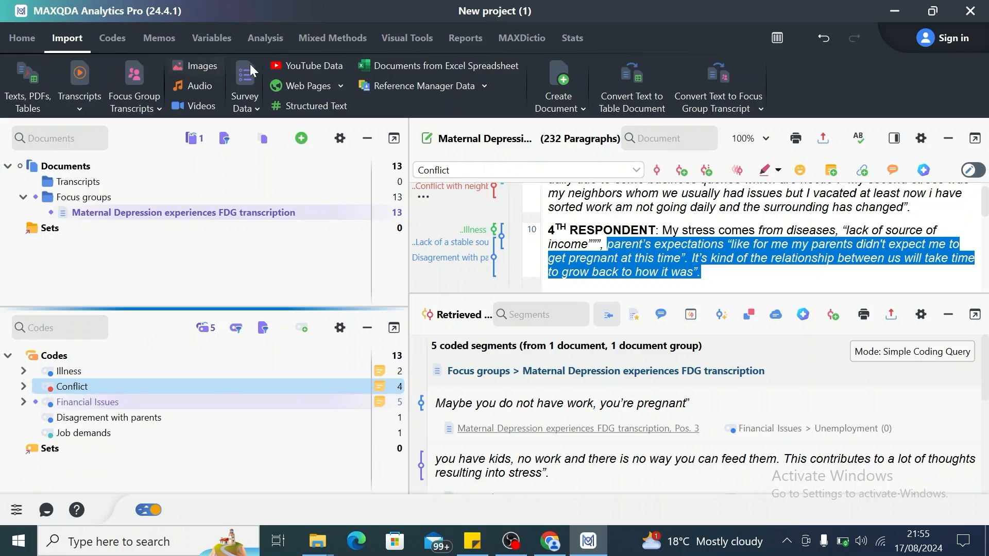
{"action": "mouse_move", "coordinate": [465, 38]}
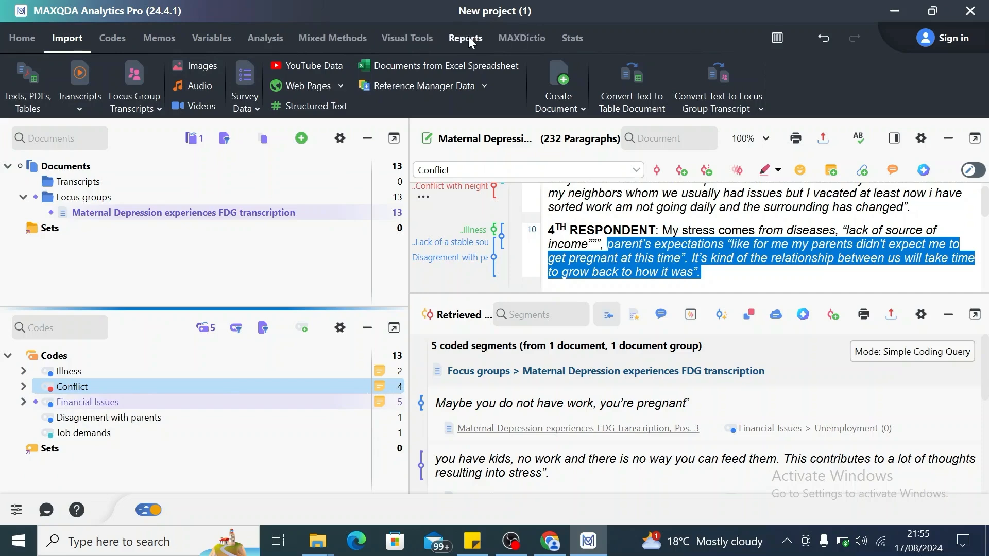
Step: From Reports, view the Overview of Codes table of all 13 codes, reopen it once to review, and close it
{"action": "left_click", "coordinate": [465, 38]}
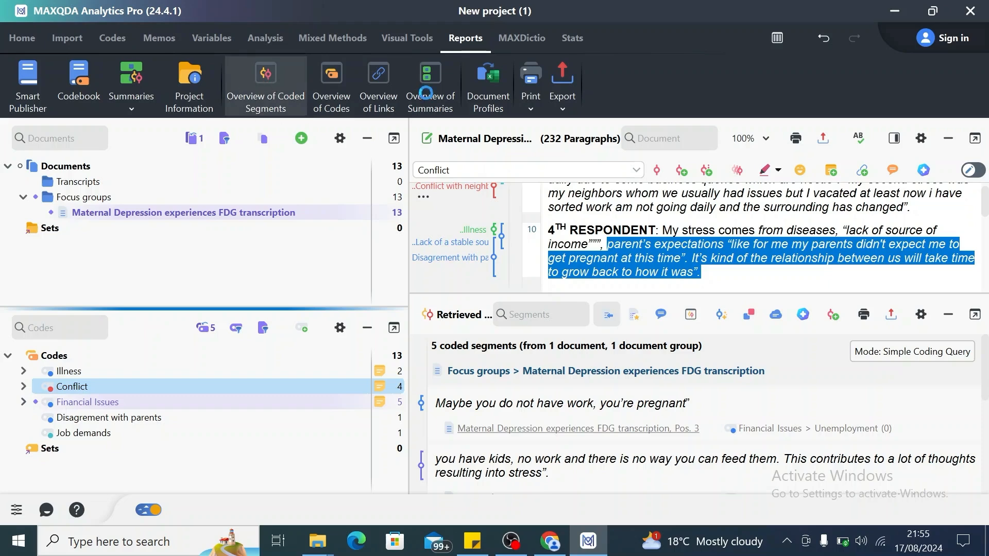
{"action": "left_click", "coordinate": [266, 87]}
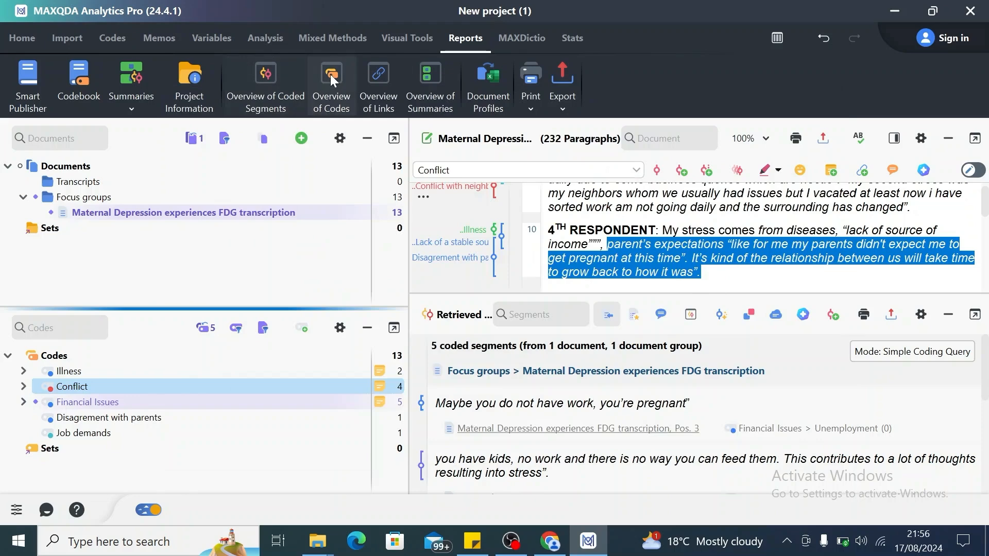
{"action": "left_click", "coordinate": [331, 79]}
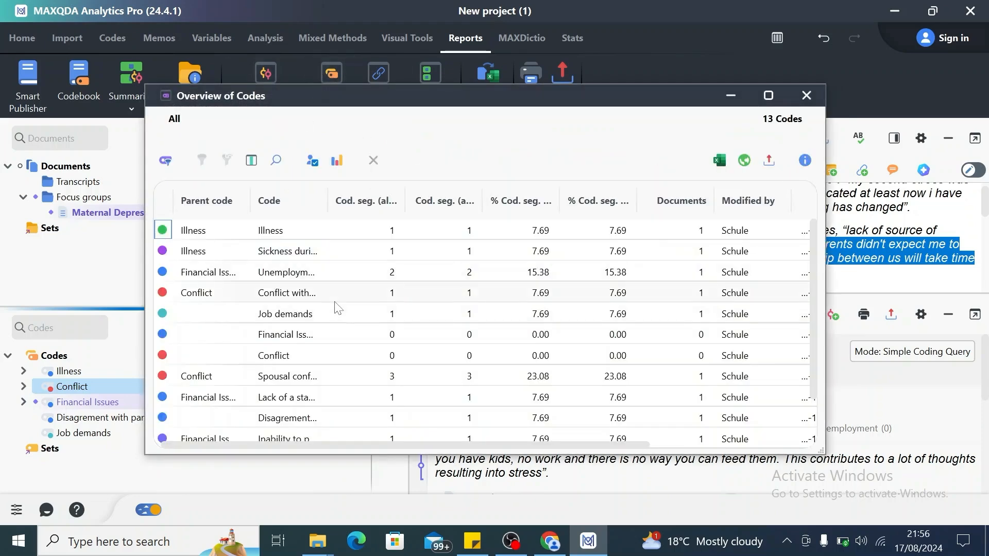
{"action": "left_click", "coordinate": [805, 95]}
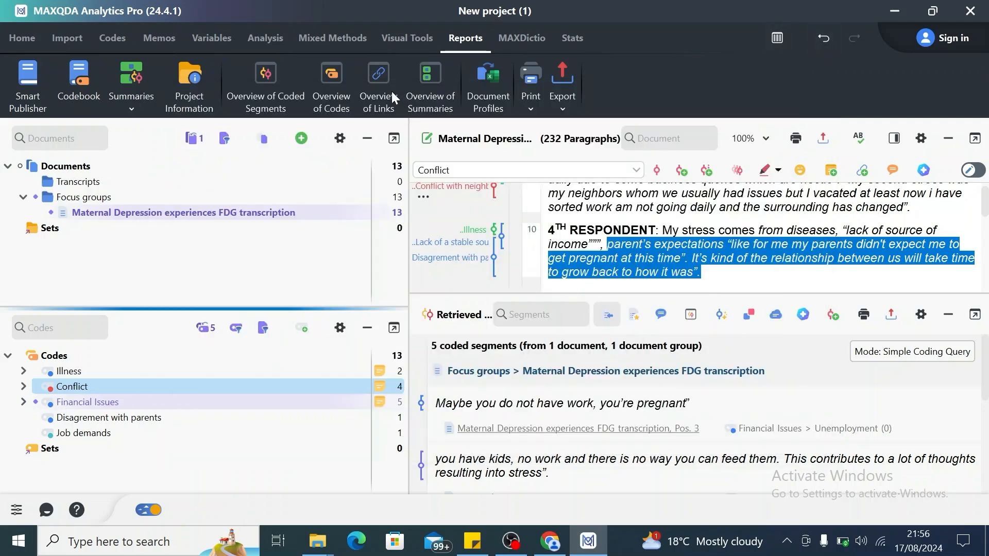
{"action": "left_click", "coordinate": [330, 82]}
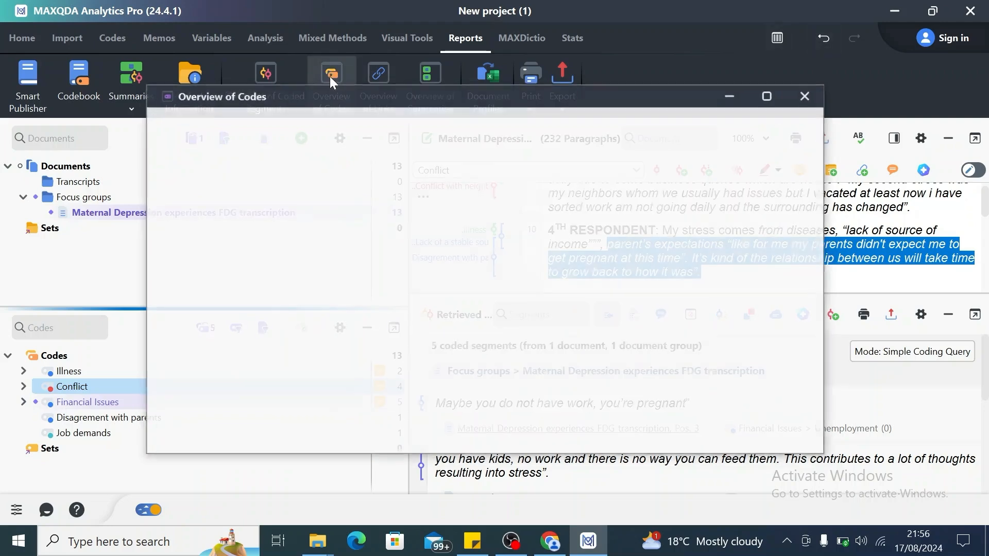
{"action": "left_click", "coordinate": [330, 72]}
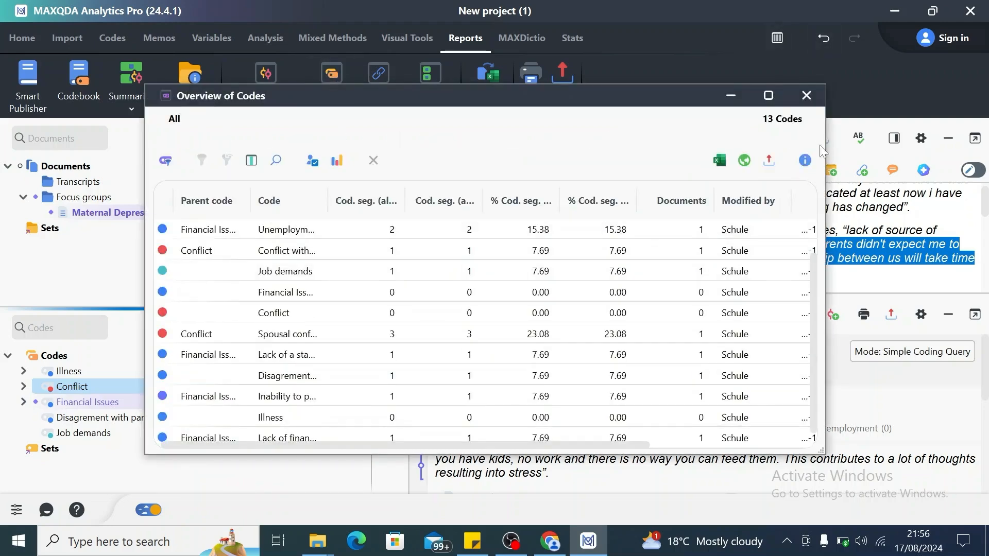
{"action": "left_click", "coordinate": [806, 95]}
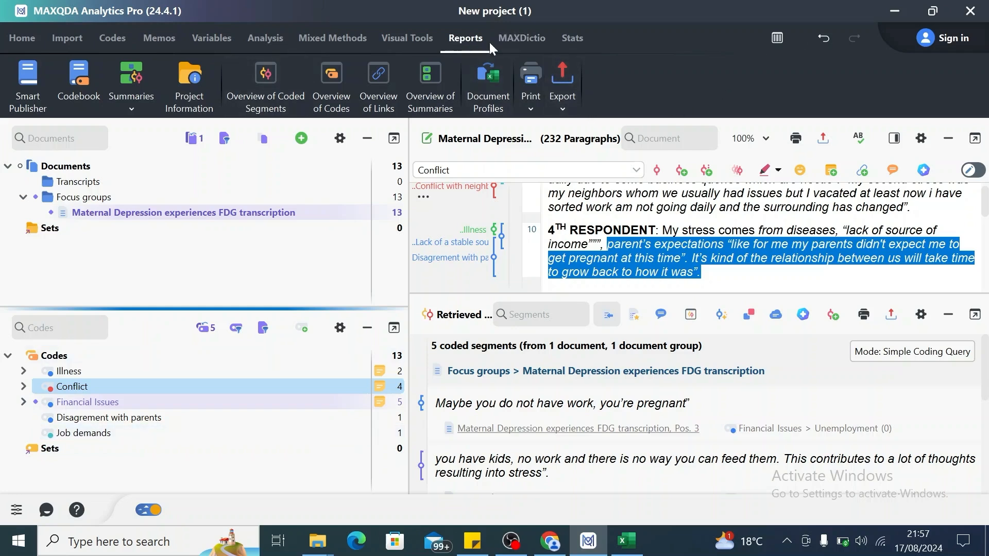
{"action": "mouse_move", "coordinate": [586, 120]}
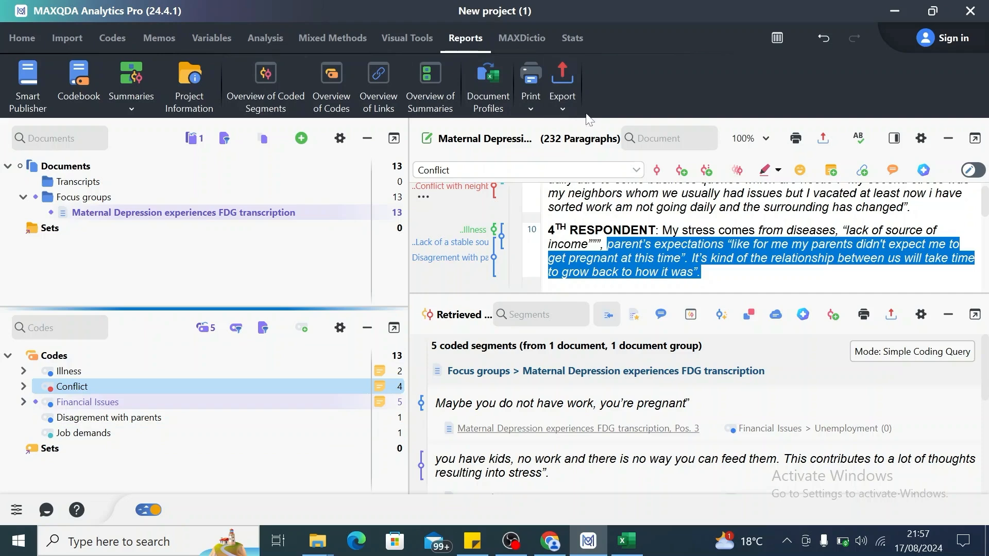
Step: Export the code system as a Word document and open the exported file from the MAXQDA24 folder
{"action": "left_click", "coordinate": [561, 89]}
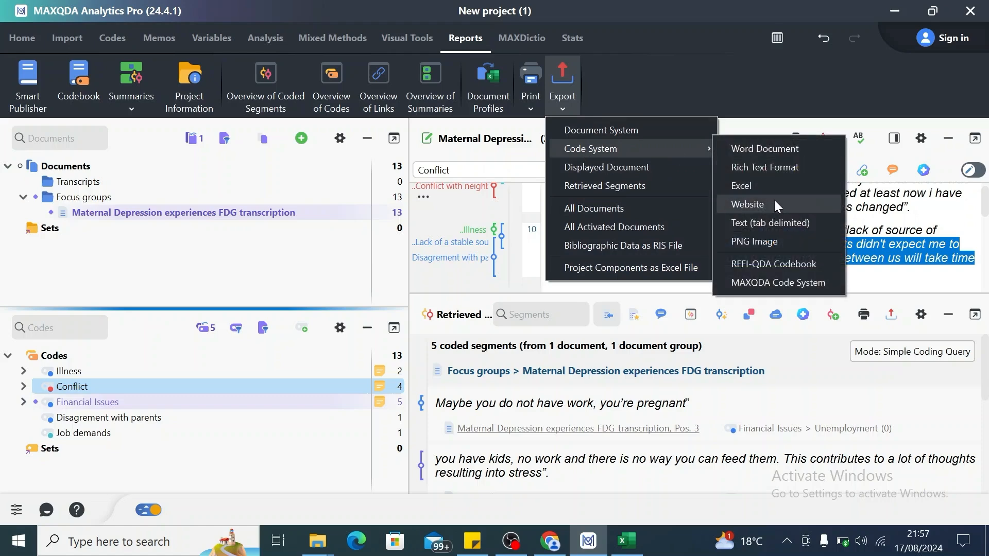
{"action": "mouse_move", "coordinate": [757, 186]}
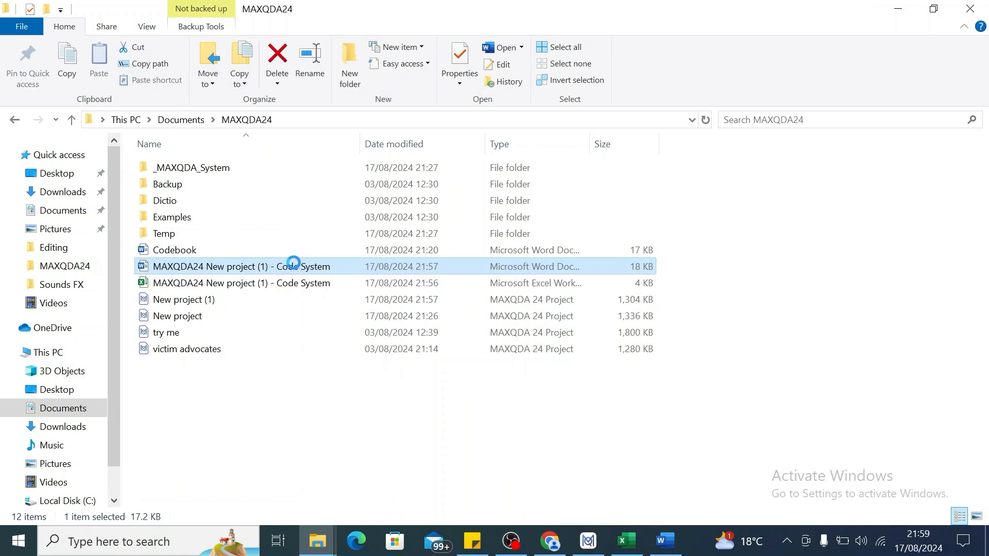
{"action": "double_click", "coordinate": [259, 266]}
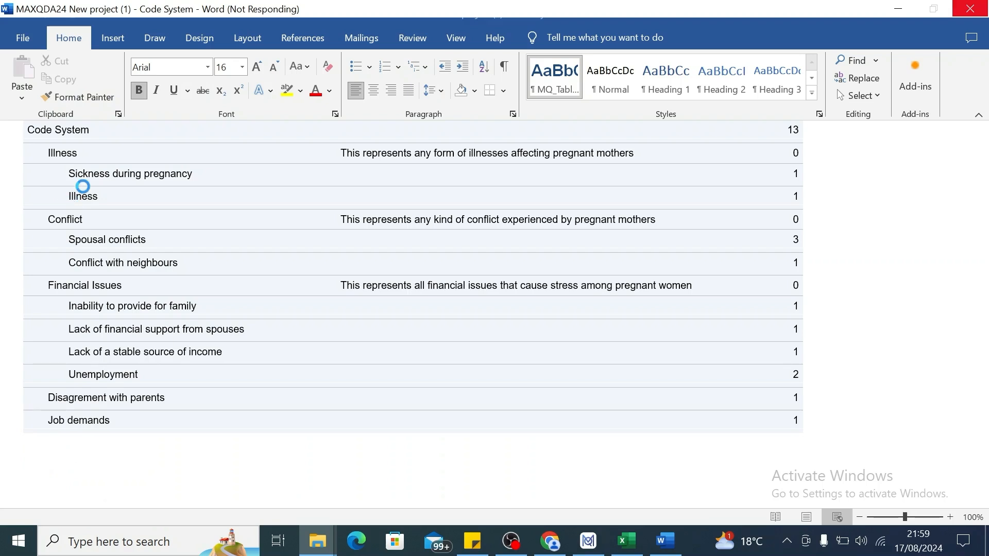
{"action": "mouse_move", "coordinate": [347, 209]}
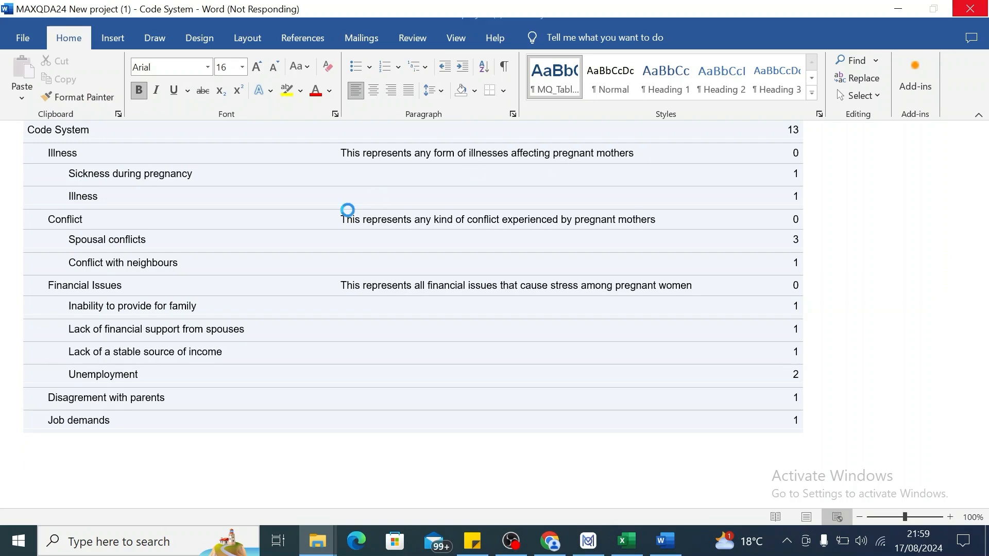
{"action": "mouse_move", "coordinate": [153, 292]}
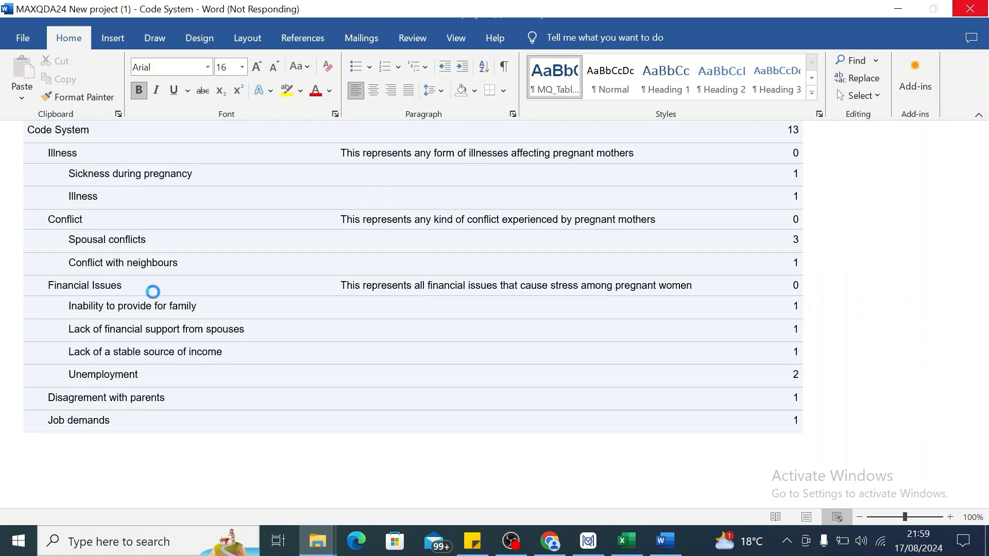
{"action": "mouse_move", "coordinate": [90, 387]}
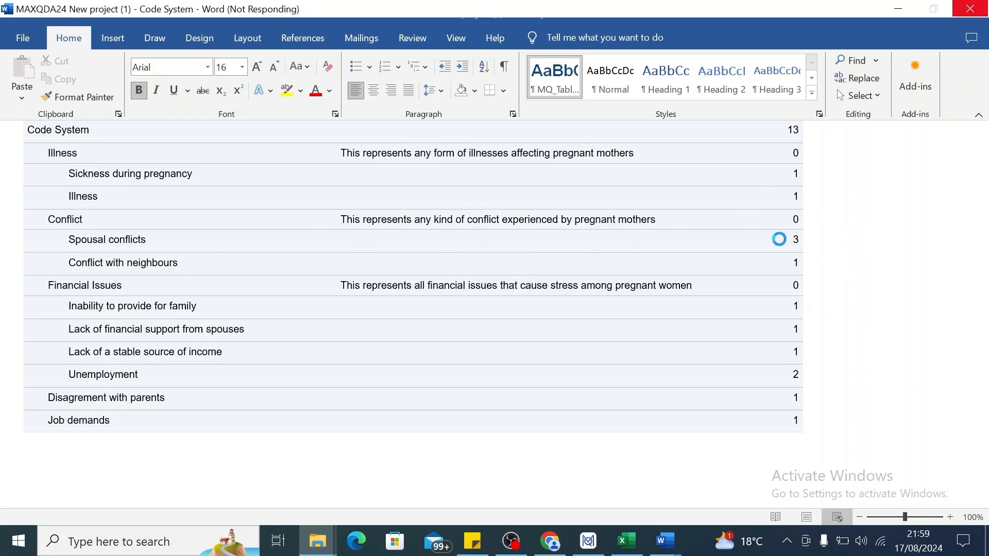
{"action": "mouse_move", "coordinate": [971, 10]}
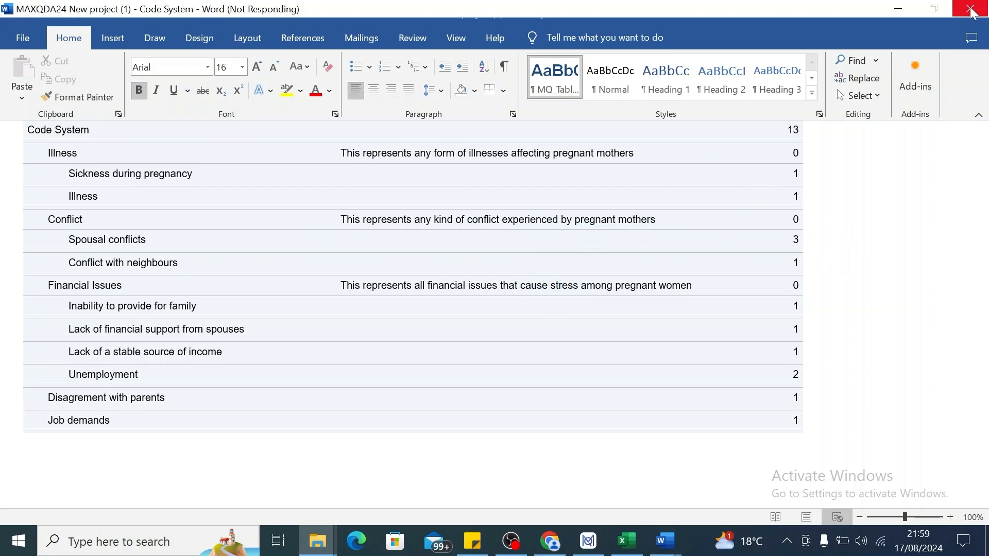